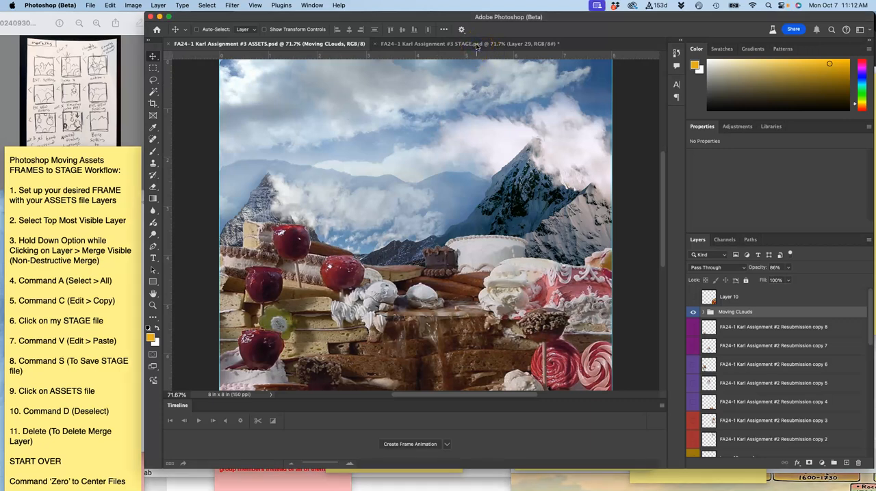
# Bring STAGE to the front and toggle visibility of Layers 29, 24 and 27 for the first frame
pyautogui.click(468, 44)
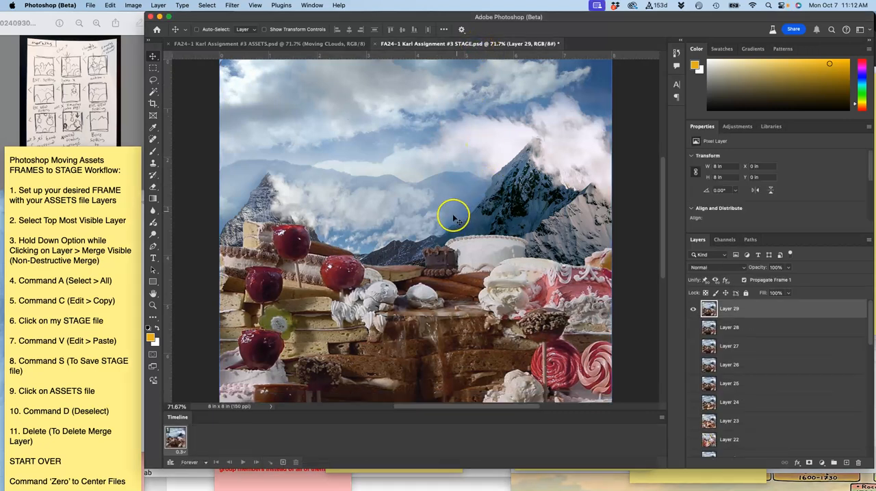
pyautogui.click(693, 308)
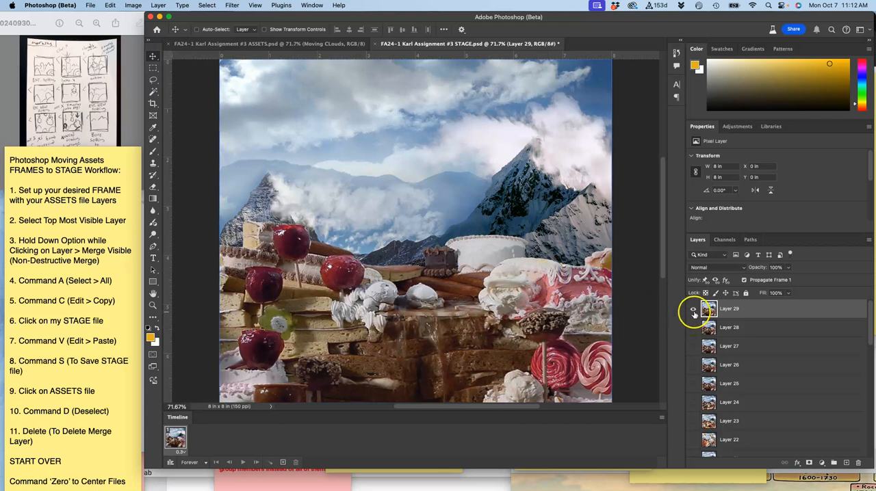
pyautogui.click(728, 327)
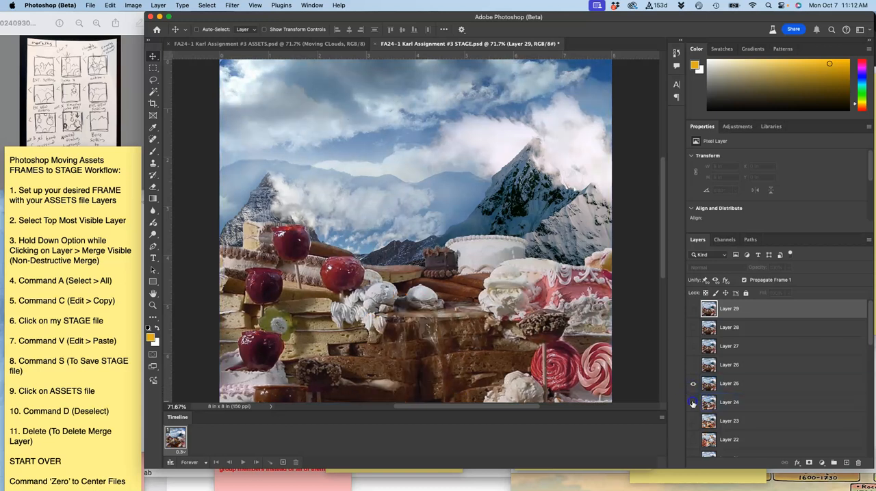
pyautogui.click(692, 345)
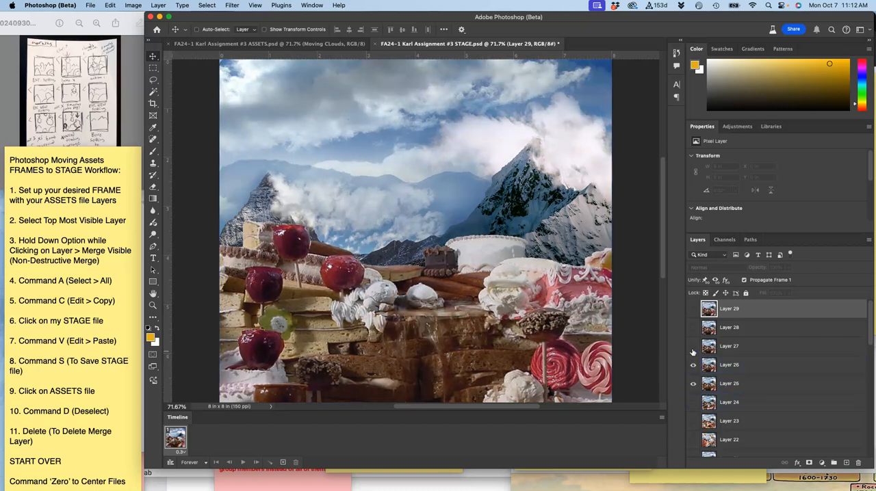
pyautogui.click(693, 312)
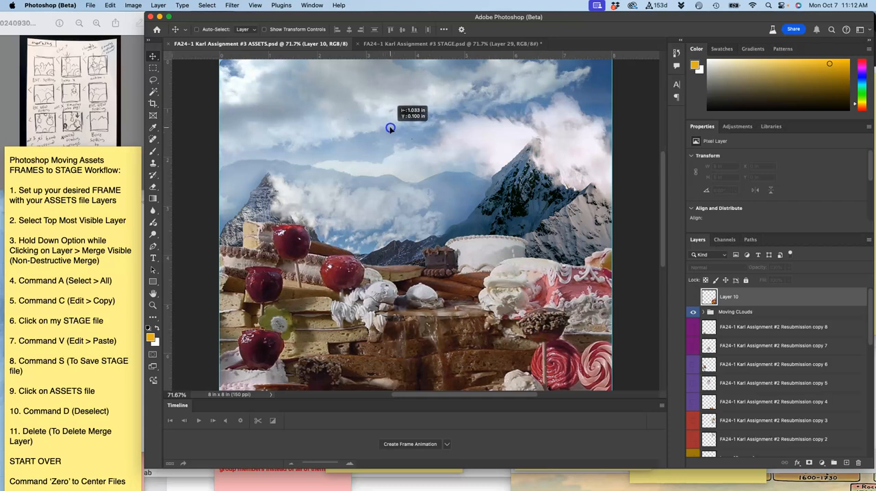
# Lower the Moving CLouds group to 79% opacity and paste the merged scene into STAGE as Layer 30
pyautogui.click(735, 312)
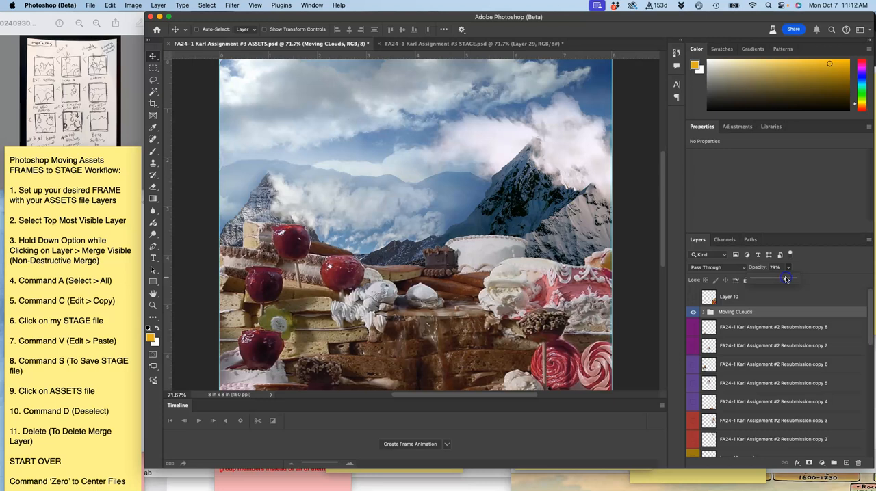
pyautogui.moveTo(195, 93)
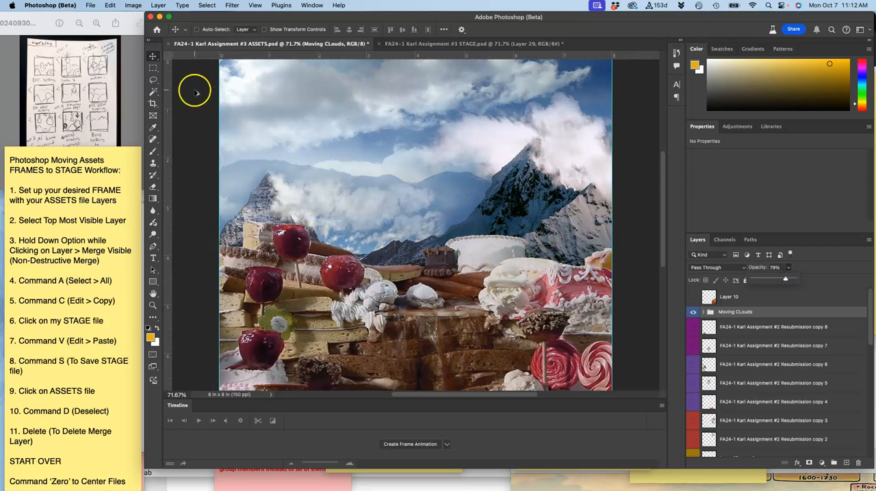
pyautogui.click(158, 4)
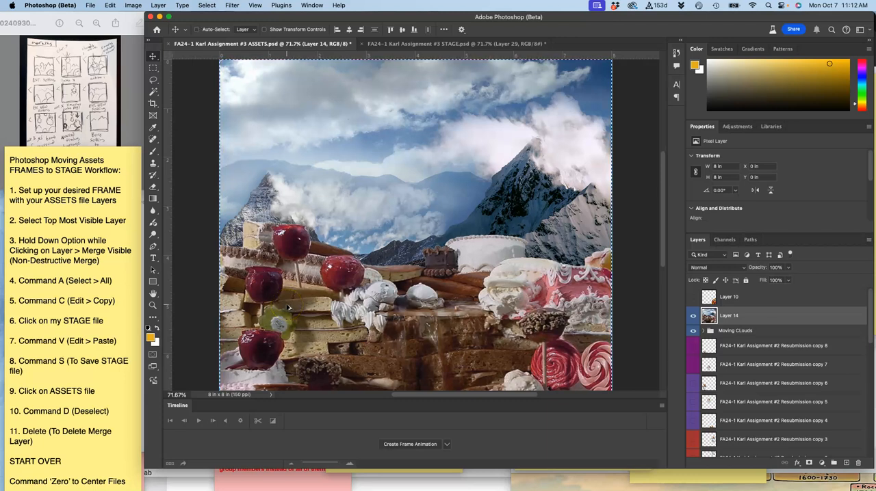
pyautogui.click(455, 43)
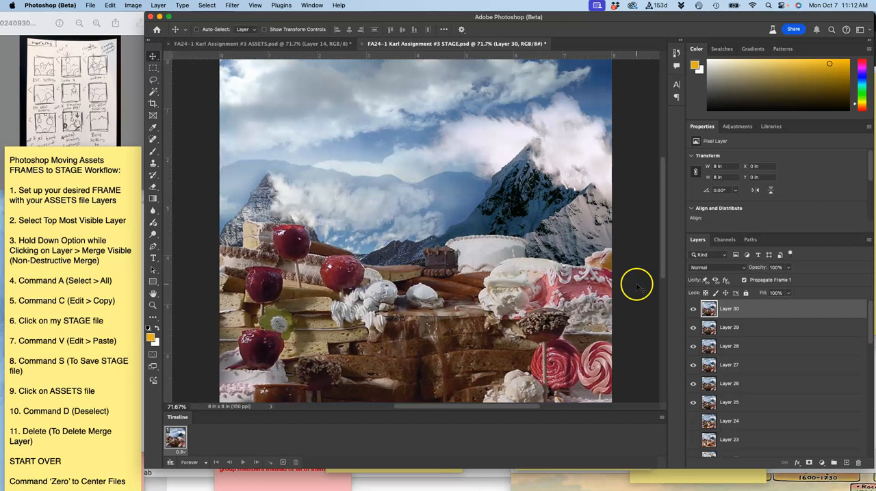
pyautogui.click(91, 106)
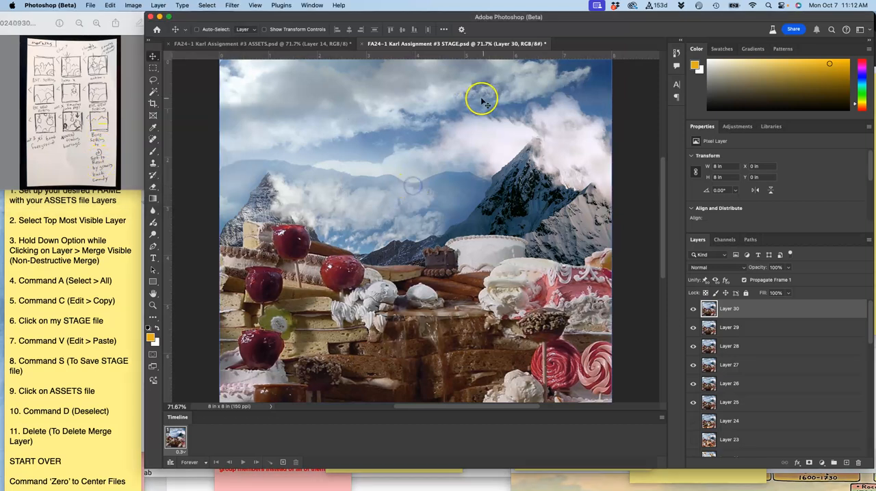
pyautogui.moveTo(401, 322)
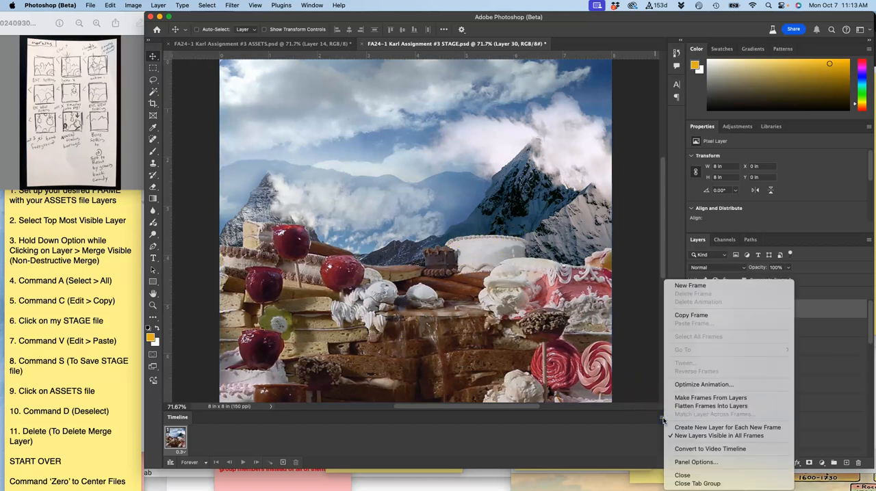
# Make frames from every layer, set a 0.3-second frame delay, and hide panels to preview
pyautogui.click(710, 397)
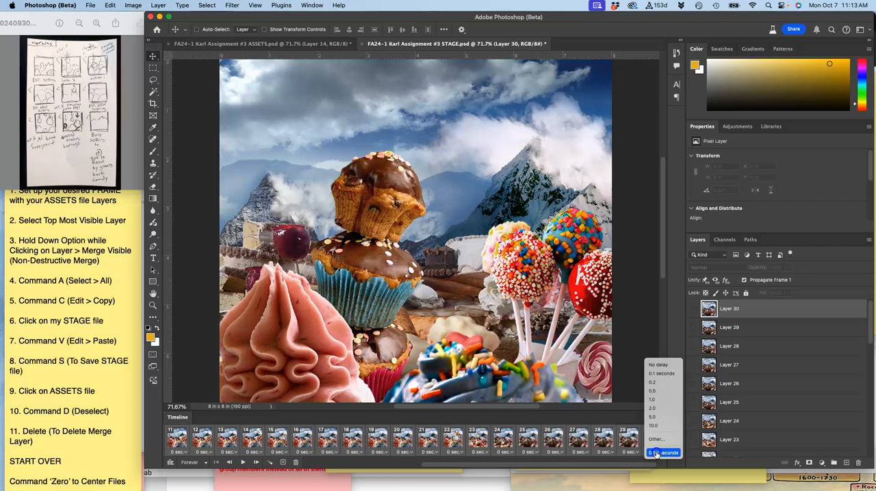
pyautogui.click(656, 438)
pyautogui.write('.3')
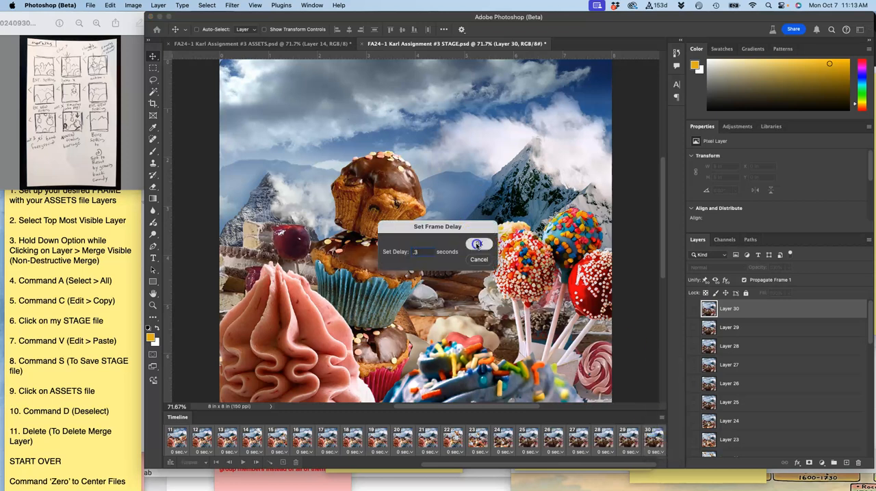
pyautogui.click(477, 244)
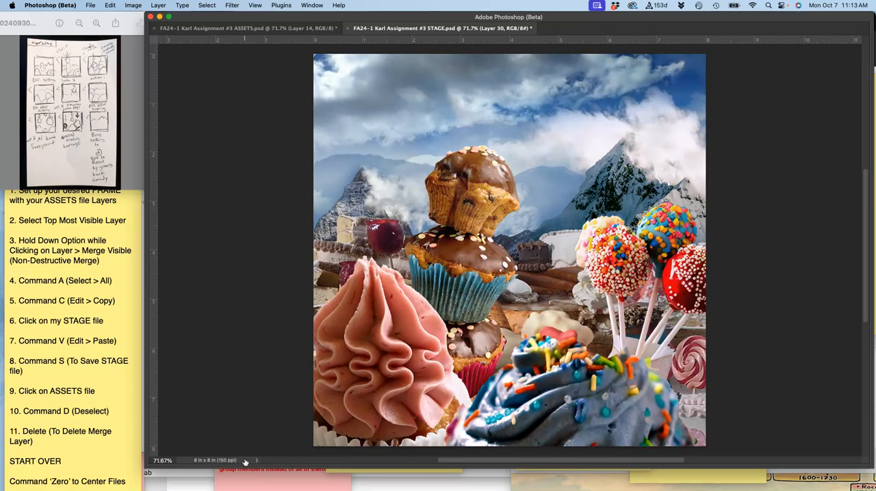
pyautogui.press('Delete')
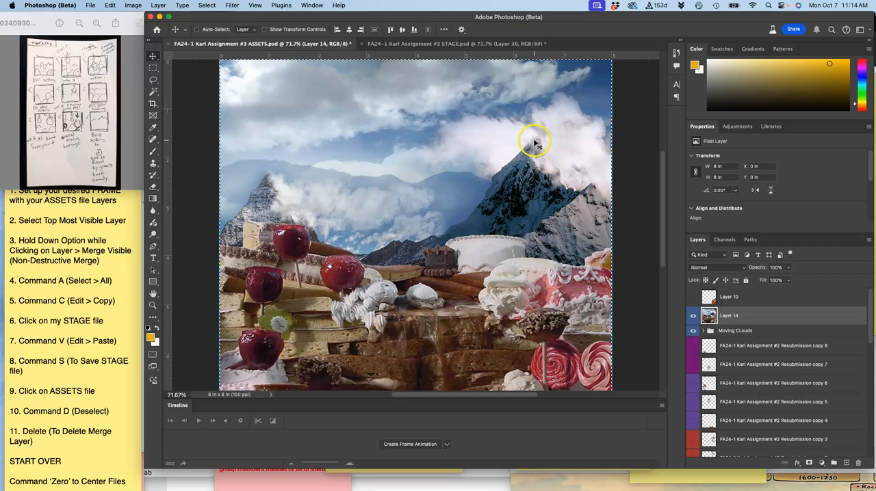
pyautogui.click(455, 43)
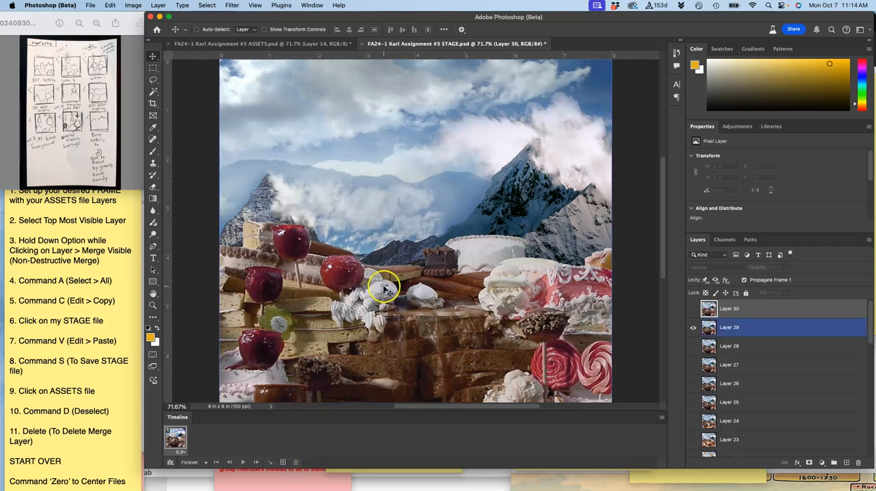
pyautogui.click(312, 5)
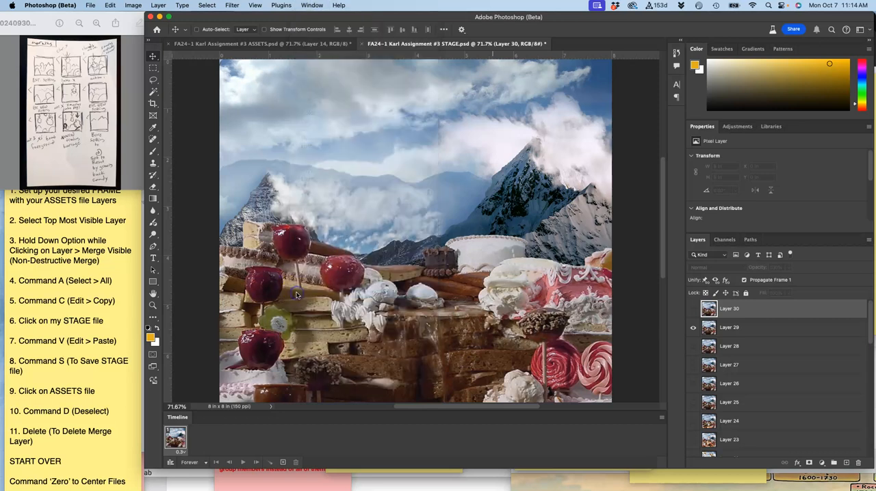
pyautogui.click(729, 315)
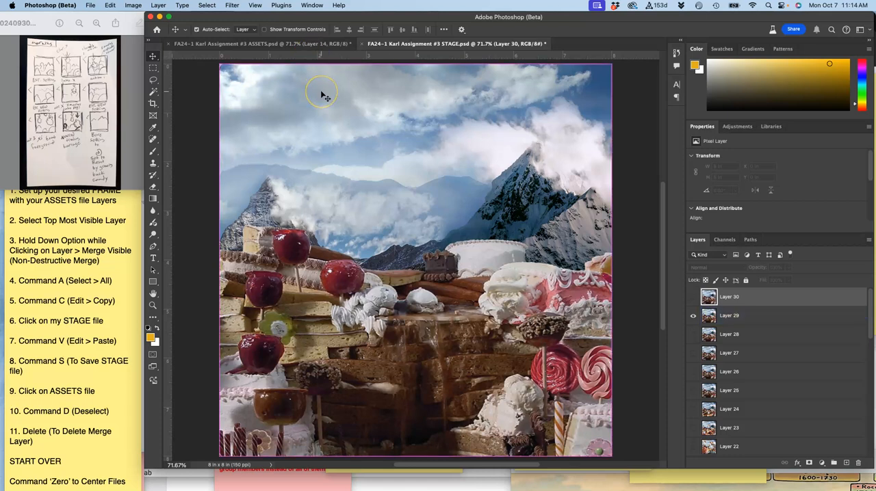
pyautogui.click(260, 43)
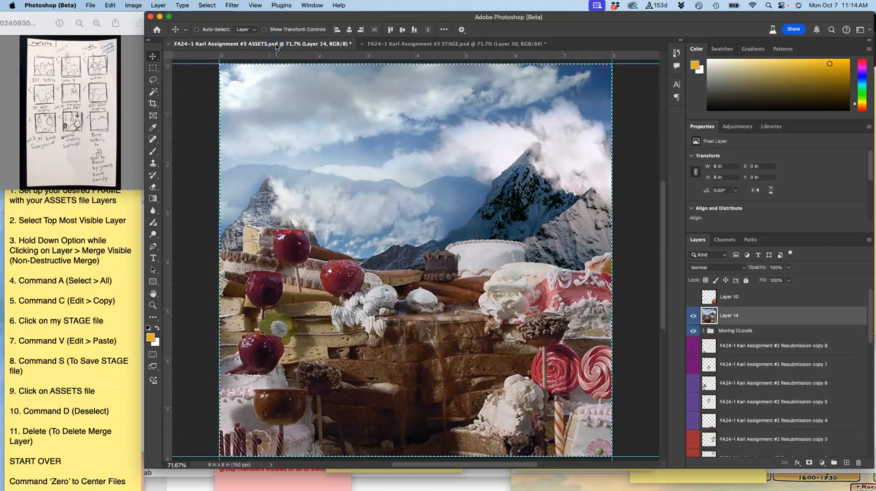
pyautogui.click(693, 316)
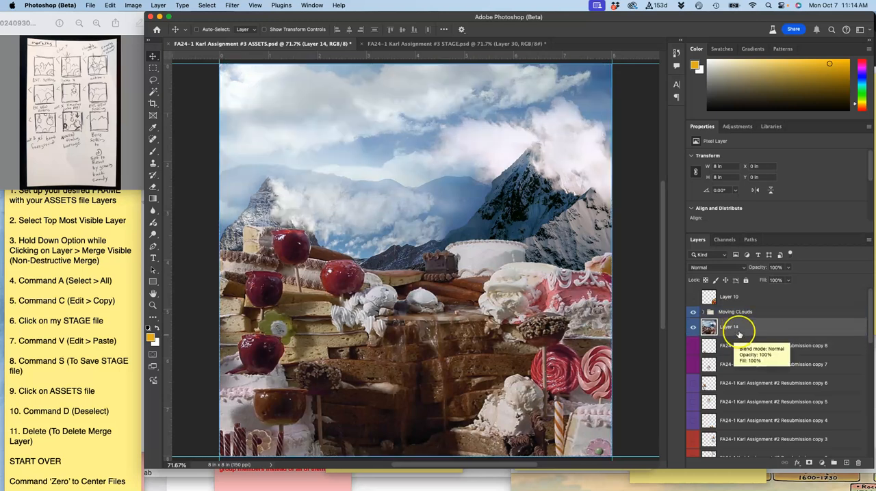
# Lower Moving CLouds to 43% opacity and shift the clouds sideways across the sky
pyautogui.click(735, 312)
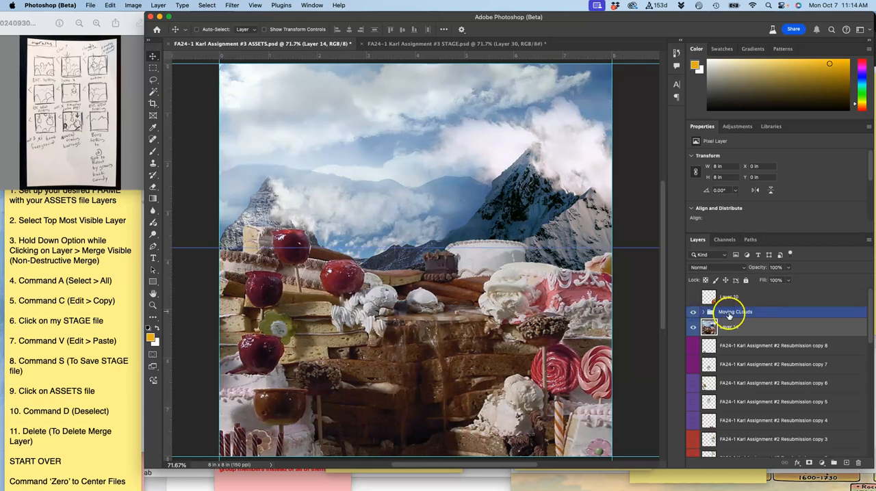
pyautogui.click(735, 312)
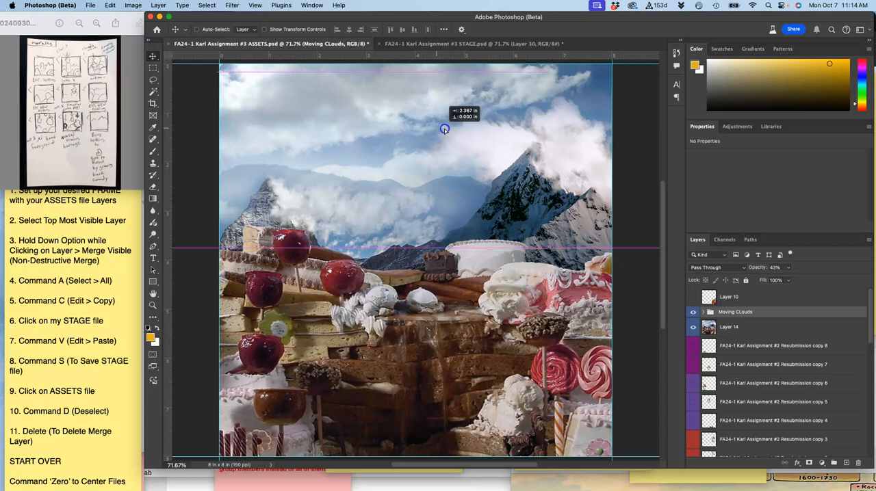
pyautogui.moveTo(444, 129); pyautogui.dragTo(643, 148)
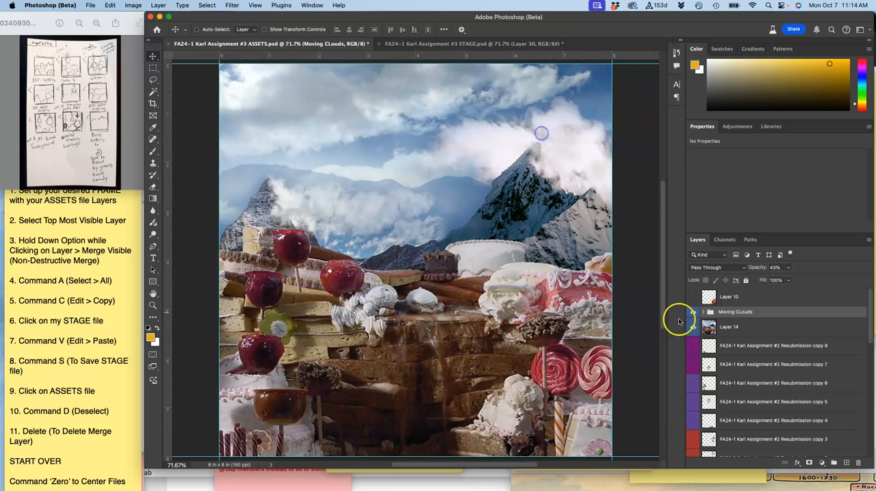
pyautogui.click(736, 327)
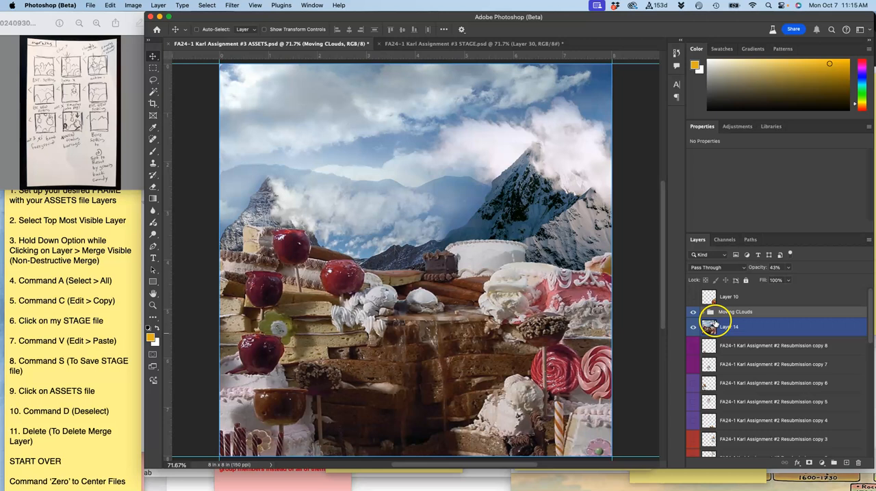
pyautogui.scroll(-3)
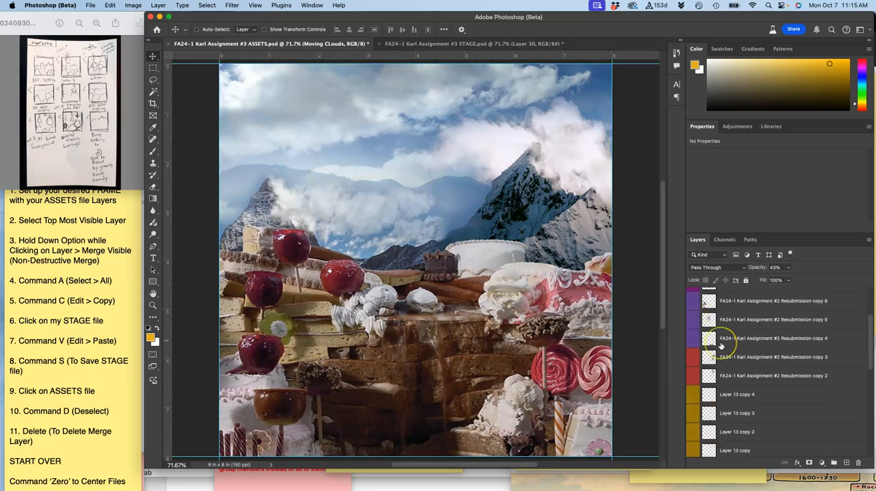
pyautogui.scroll(-3)
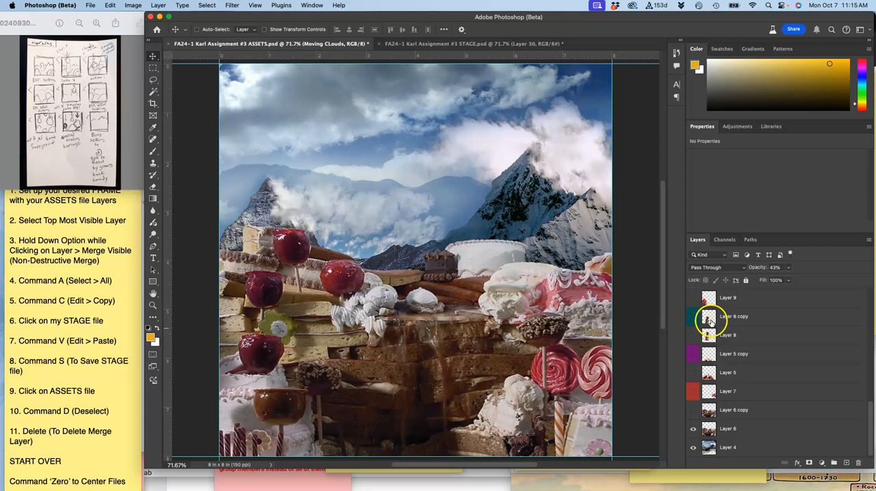
# Show the Layer 8 copy muffin stack, swap to the taller stack and toggle the ice-cream layer
pyautogui.click(732, 316)
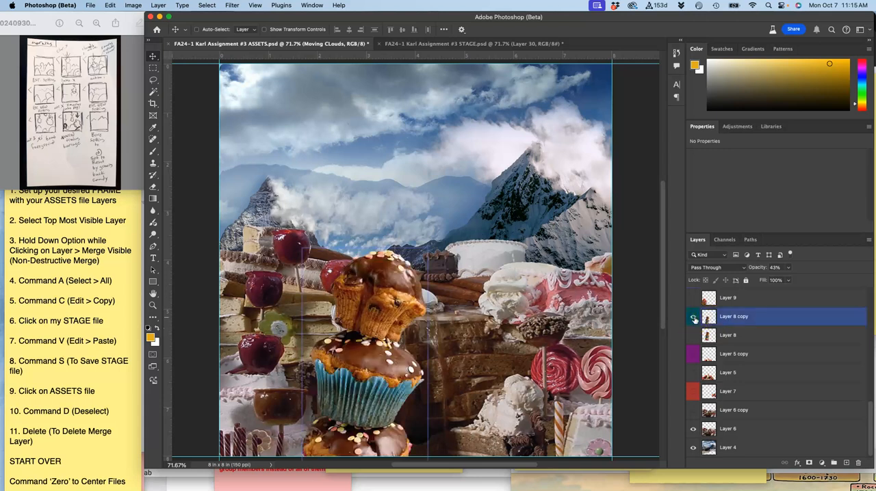
pyautogui.click(693, 316)
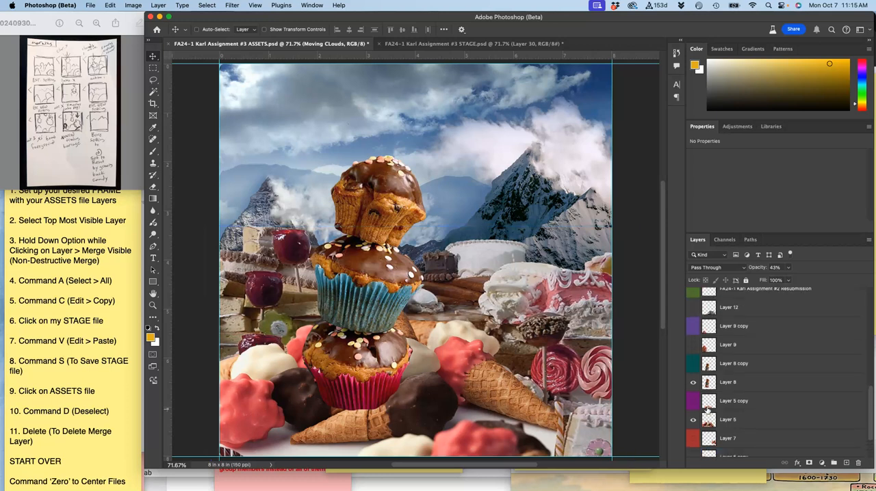
pyautogui.click(693, 348)
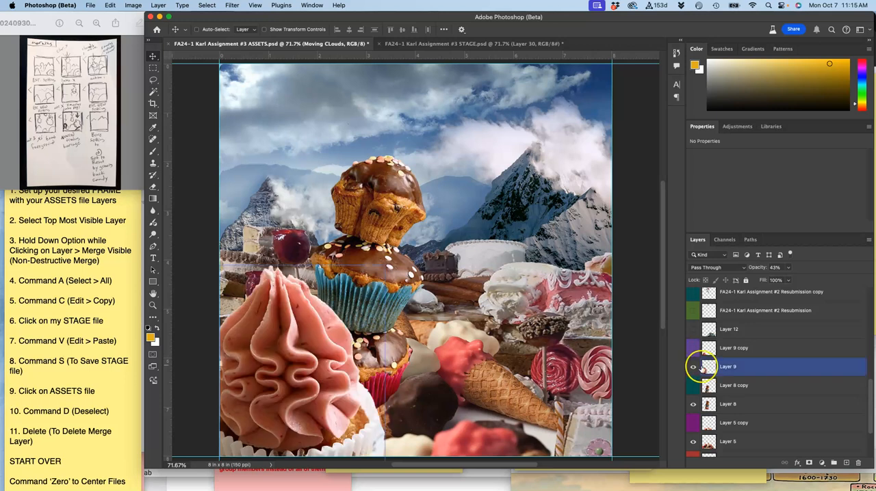
pyautogui.click(733, 348)
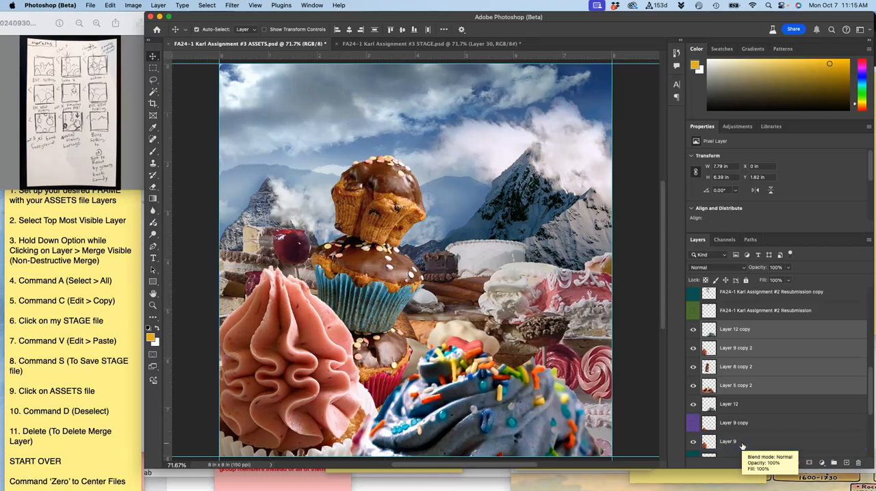
pyautogui.scroll(-3)
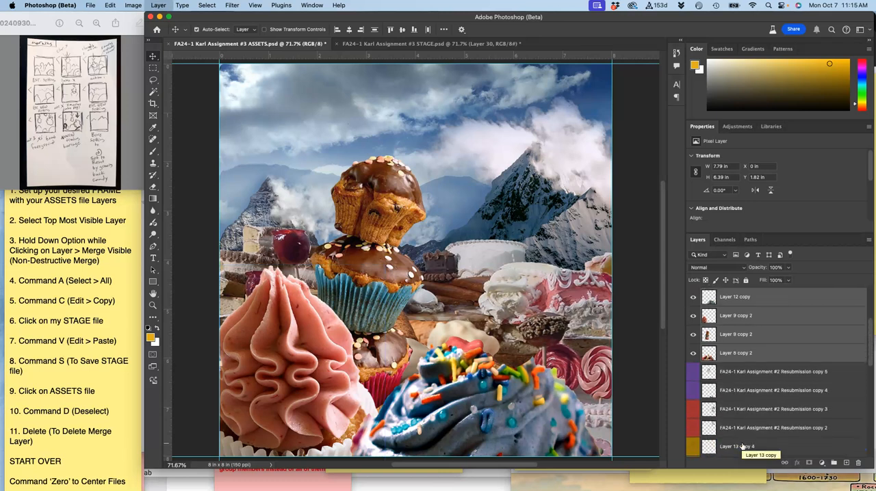
pyautogui.scroll(-3)
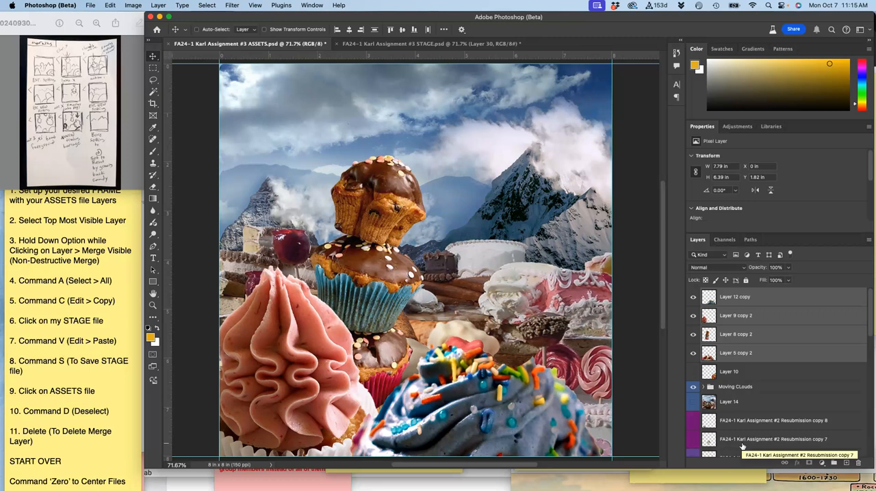
pyautogui.click(734, 335)
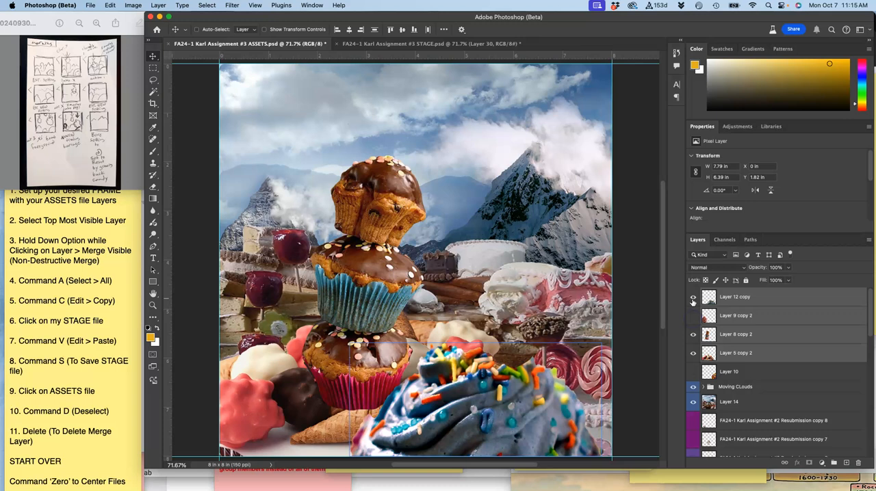
pyautogui.click(693, 297)
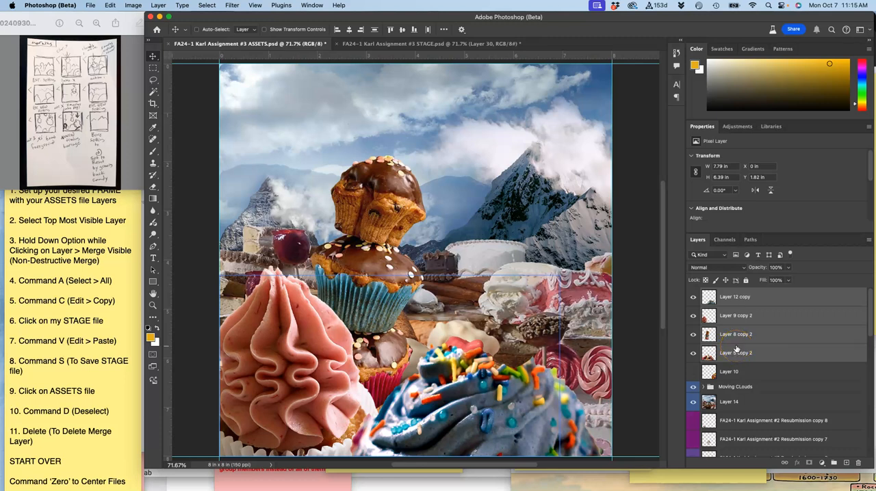
pyautogui.click(735, 315)
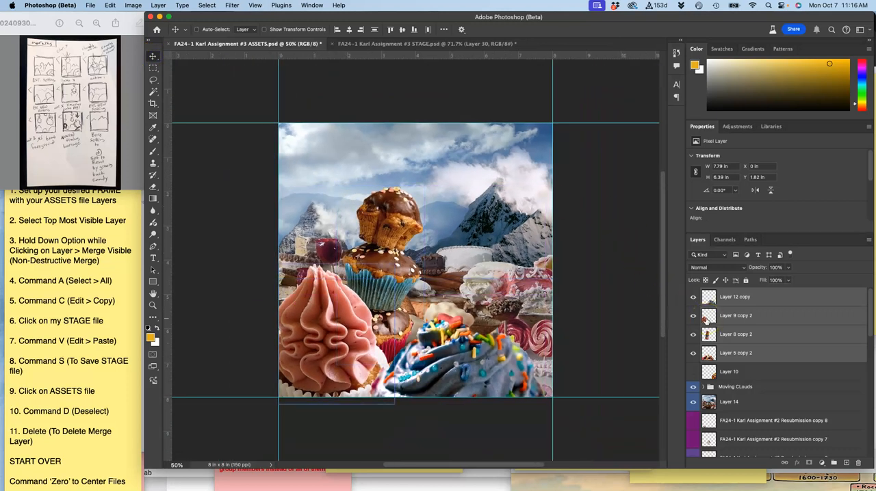
# Zoom out, hide the Layer 5 copy candy wall and duplicate the cake-pop Layer 7
pyautogui.click(833, 463)
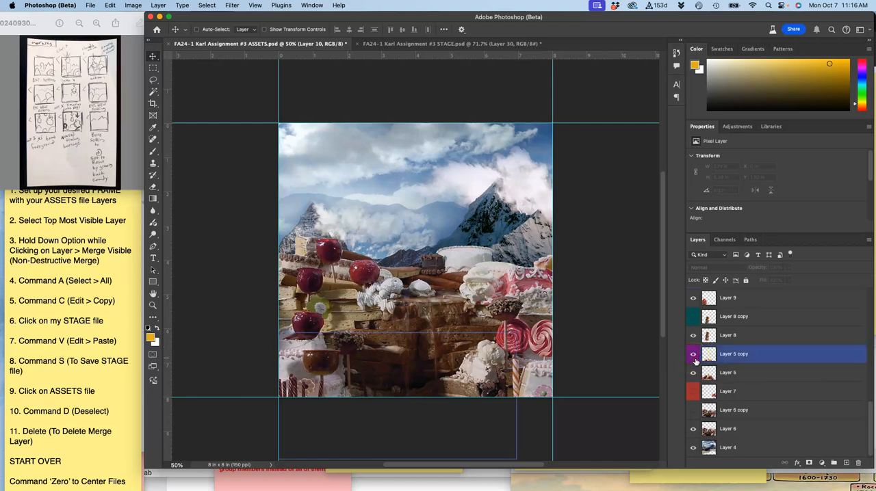
pyautogui.click(727, 397)
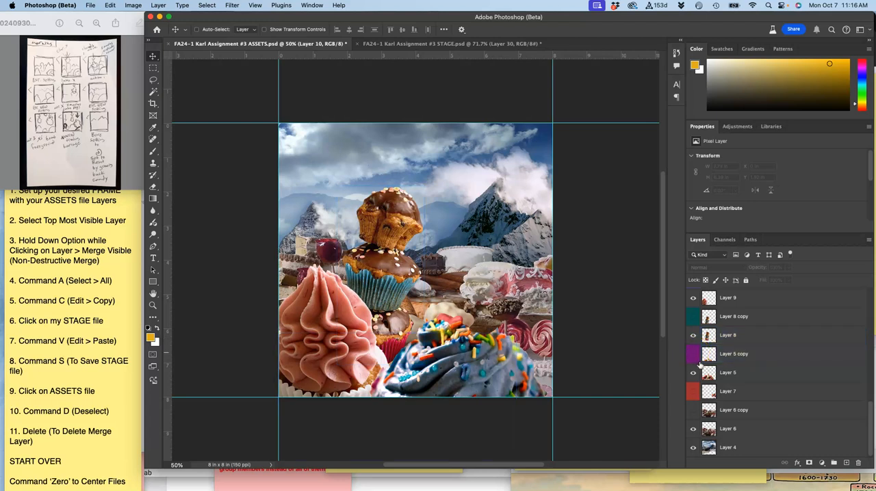
pyautogui.scroll(-3)
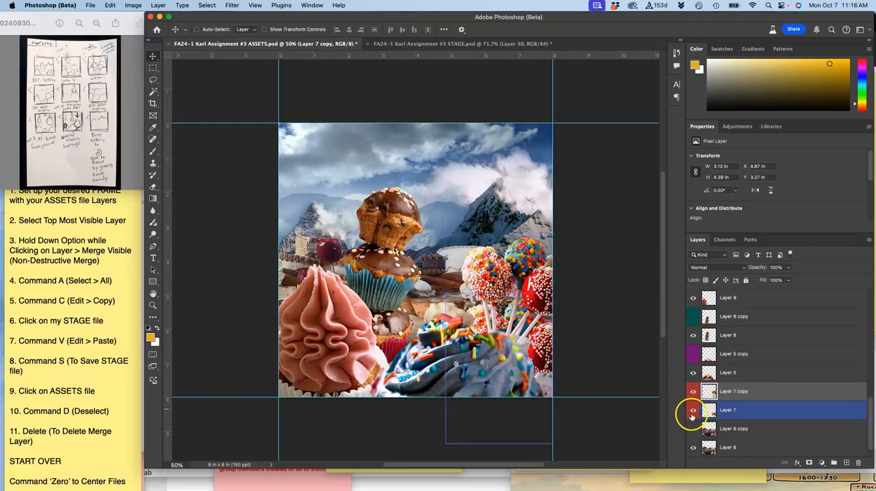
pyautogui.rightClick(693, 410)
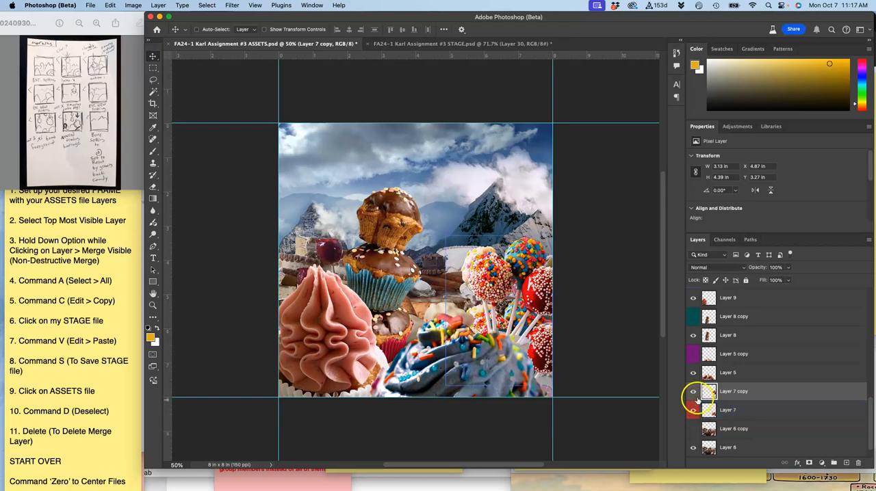
# Select the cake-pop layers together with Layer 5 and Layer 8 copies
pyautogui.click(727, 410)
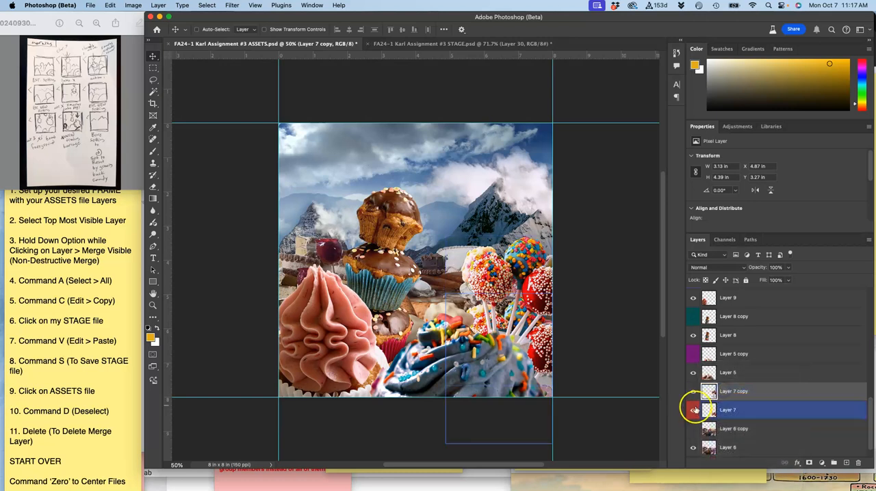
pyautogui.click(733, 428)
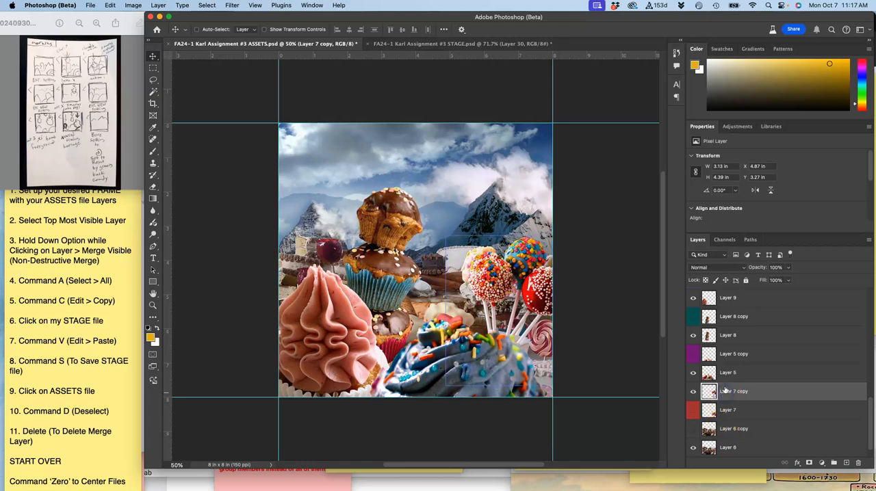
pyautogui.click(728, 335)
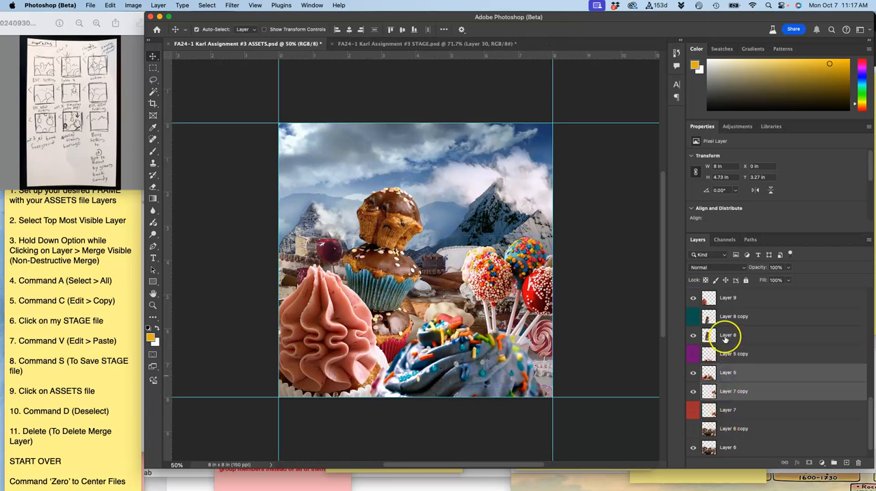
pyautogui.click(728, 297)
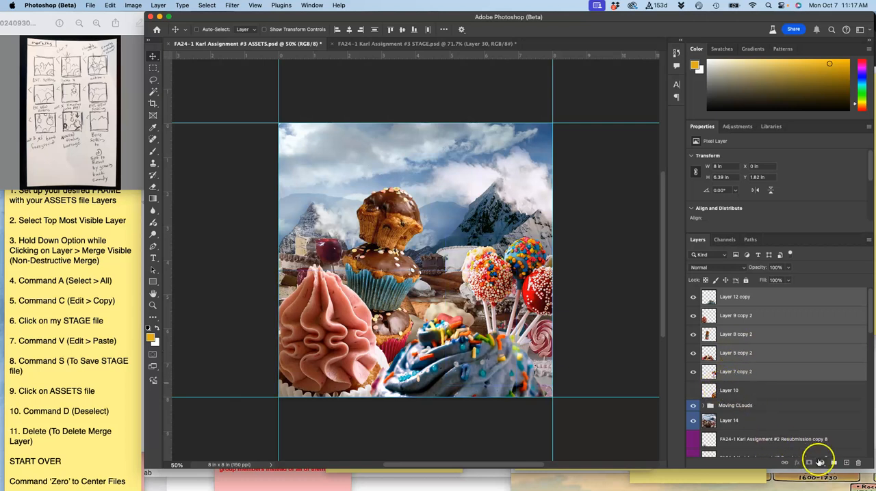
# Group the copied candy layers, duplicate the group and drag the copy's muffins toward the bottom edge
pyautogui.click(819, 463)
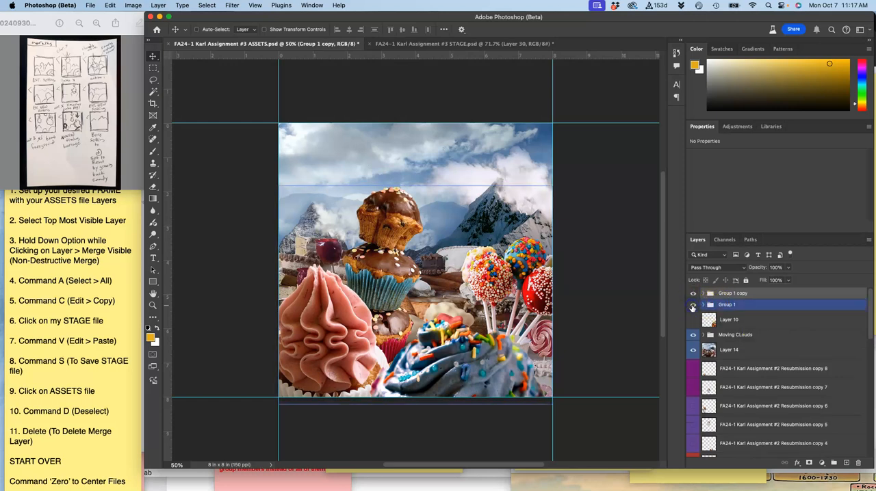
pyautogui.click(692, 305)
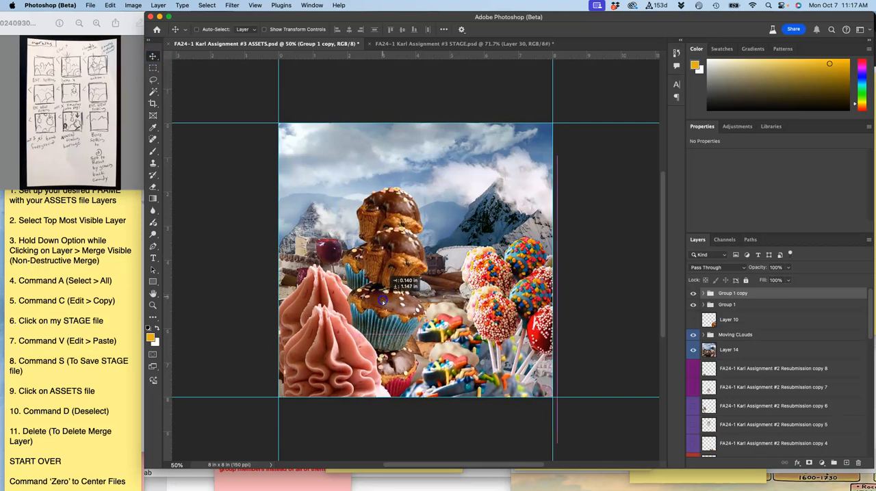
pyautogui.moveTo(383, 301); pyautogui.dragTo(372, 353)
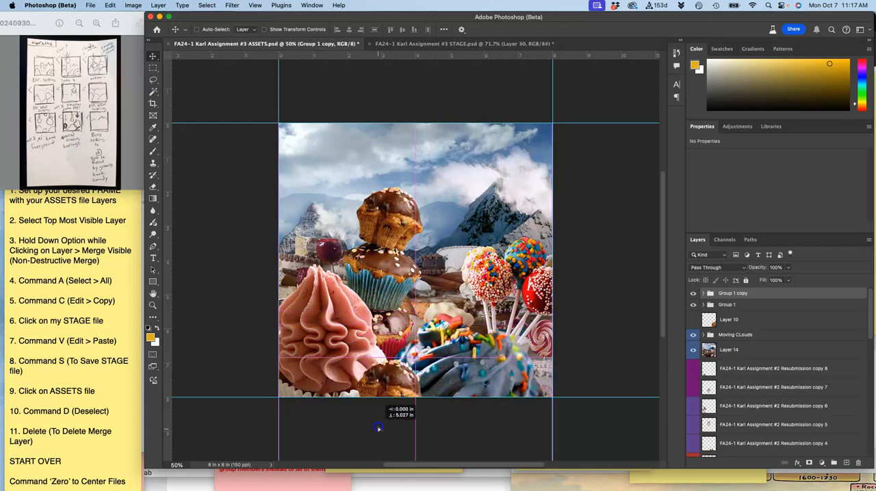
pyautogui.moveTo(378, 429); pyautogui.dragTo(380, 385)
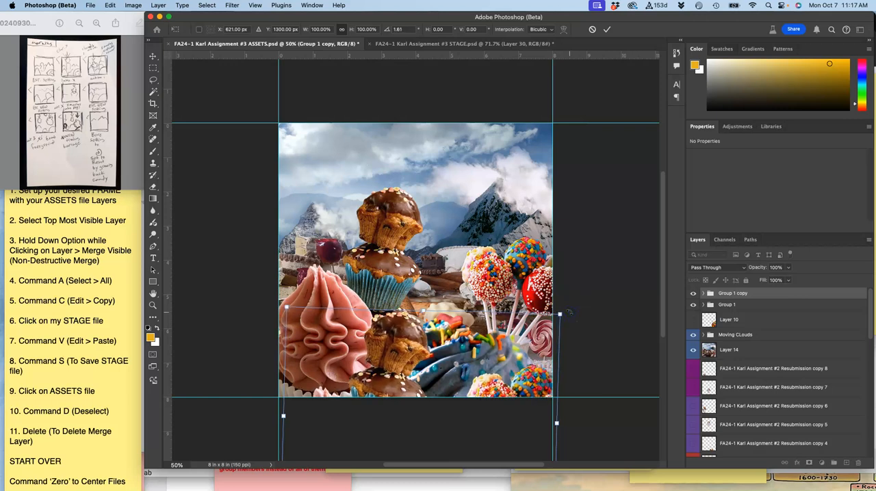
pyautogui.rightClick(693, 316)
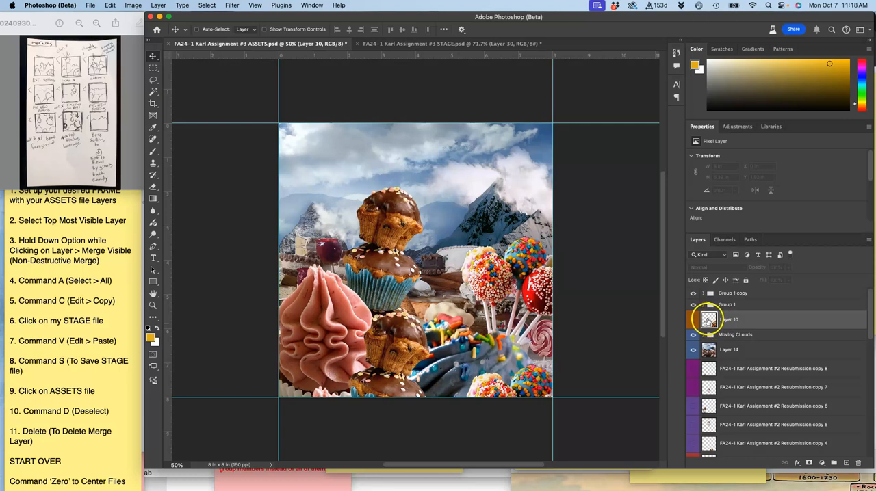
# Hide the original candy Group 1, leaving only the copied group visible
pyautogui.rightClick(693, 305)
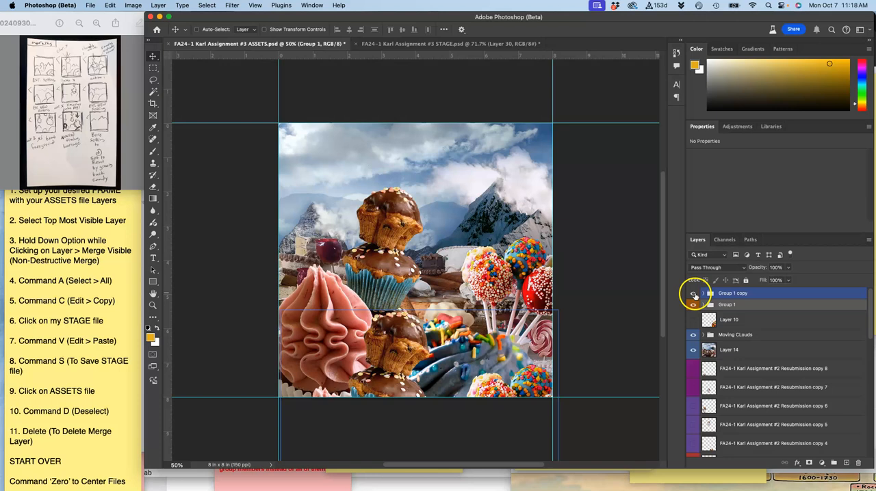
pyautogui.click(692, 293)
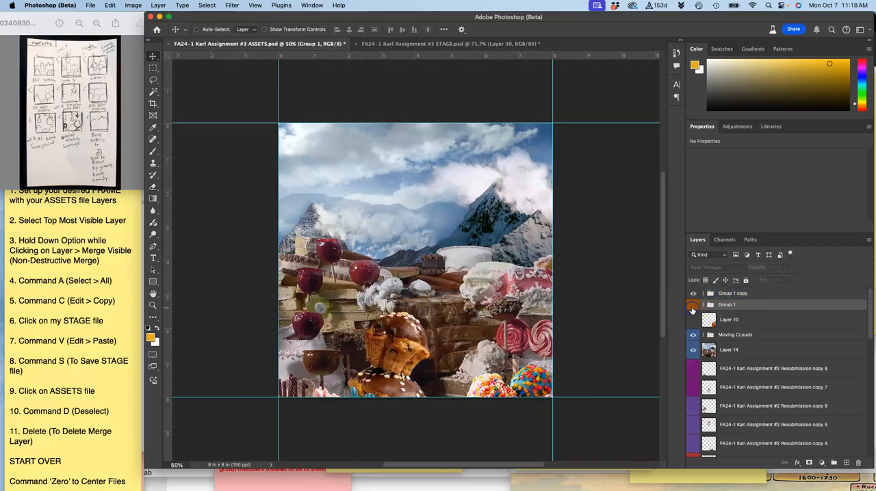
pyautogui.click(729, 349)
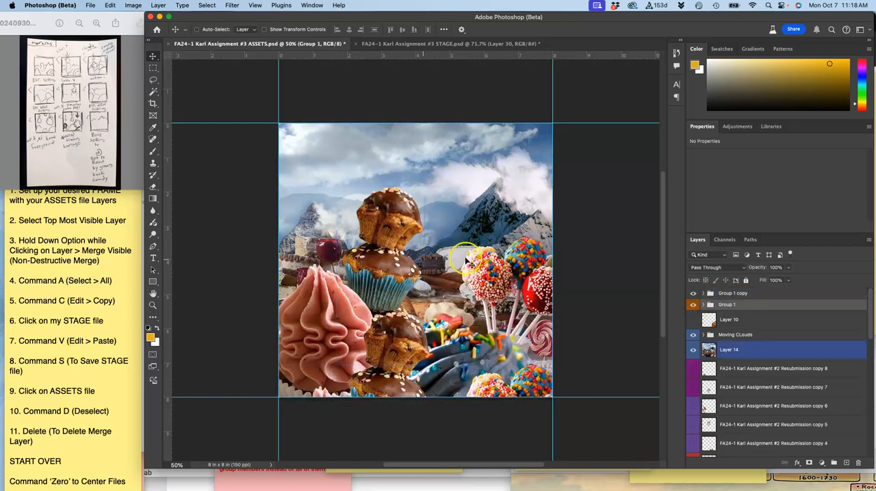
pyautogui.click(692, 293)
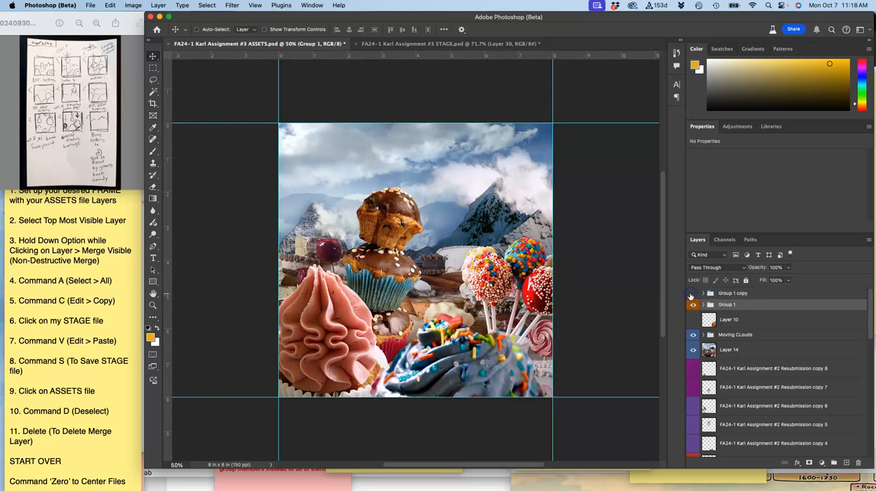
pyautogui.click(692, 305)
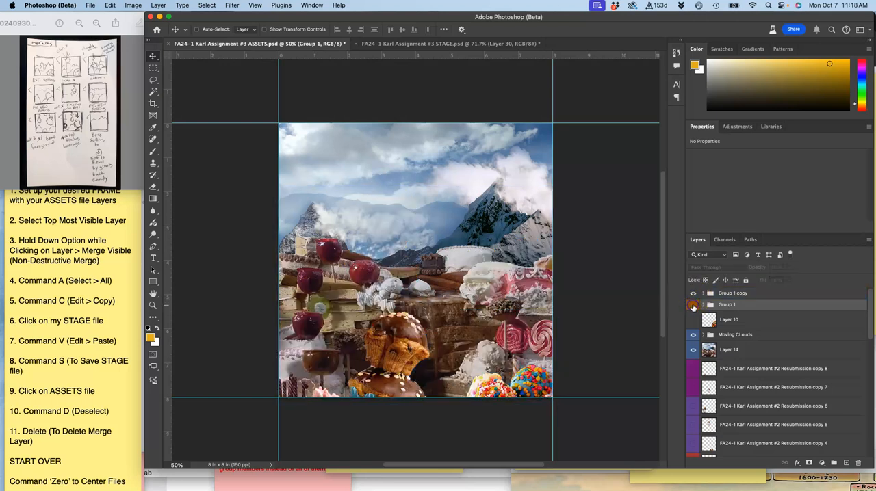
pyautogui.click(728, 350)
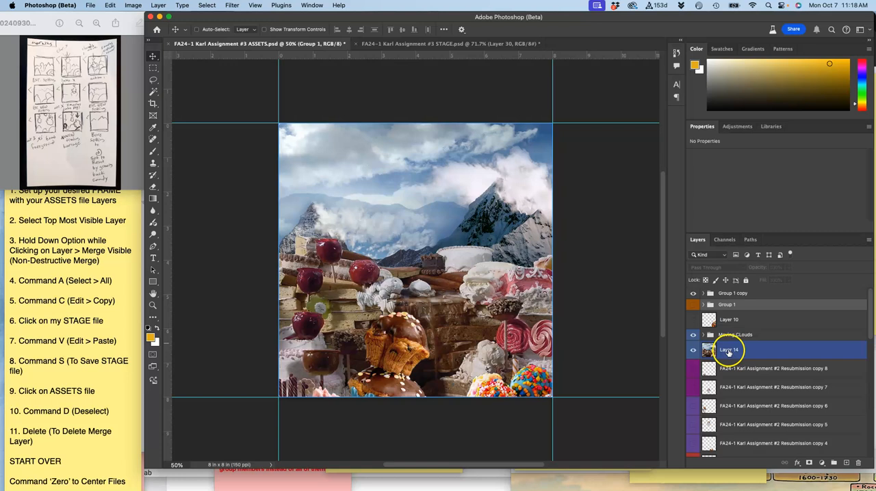
pyautogui.click(734, 335)
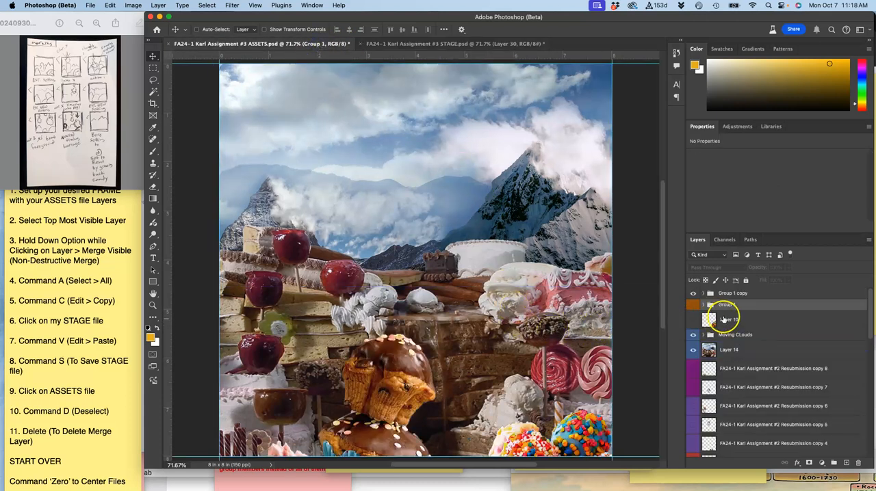
# Duplicate Group 1 copy and push its muffins further below the bottom edge
pyautogui.click(732, 293)
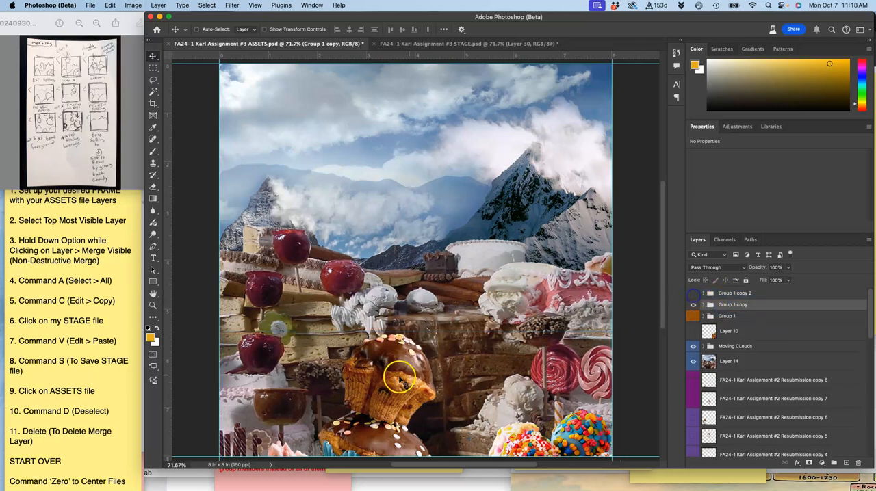
pyautogui.moveTo(400, 374); pyautogui.dragTo(389, 386)
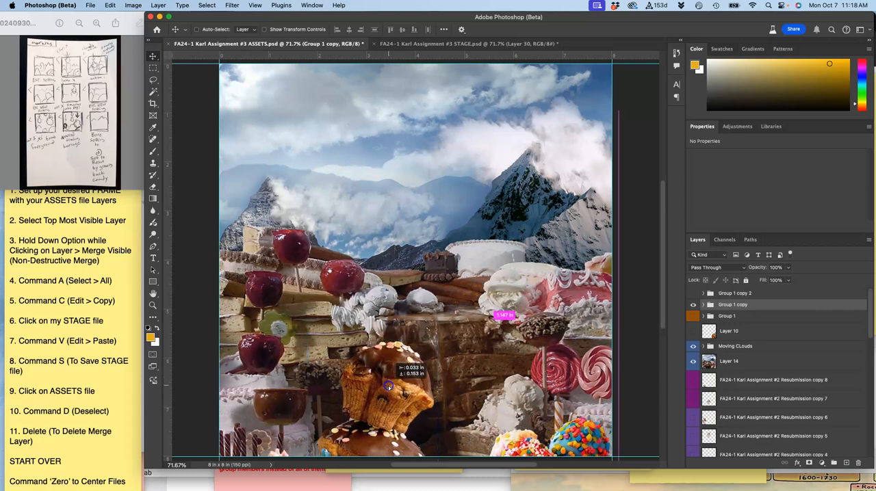
pyautogui.moveTo(387, 383); pyautogui.dragTo(378, 441)
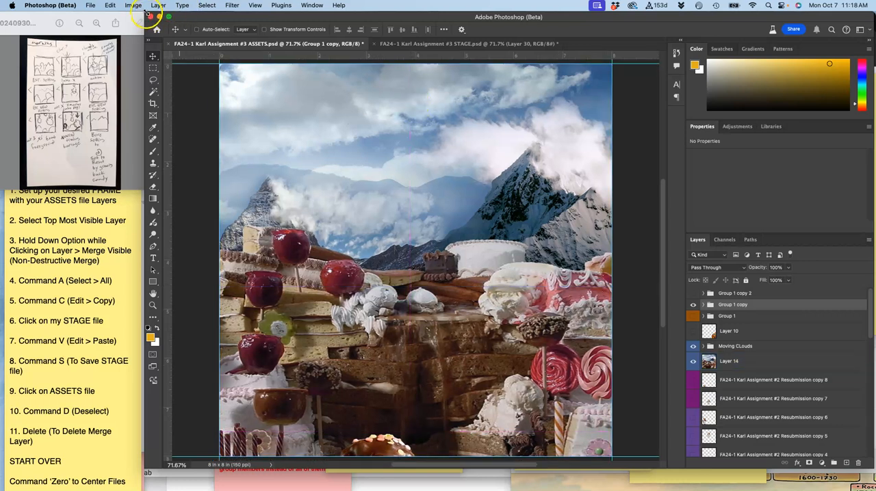
# Merge the visible ASSETS layers and paste the result into STAGE as hidden Layer 31
pyautogui.click(135, 5)
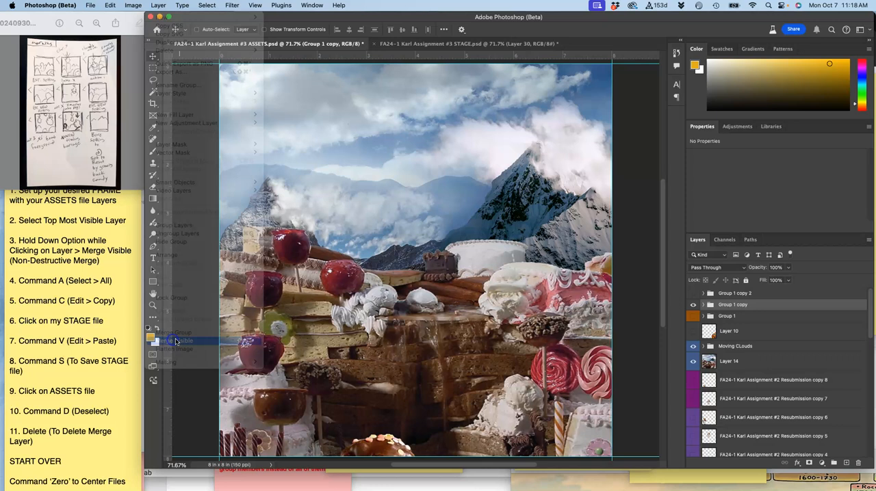
pyautogui.click(176, 340)
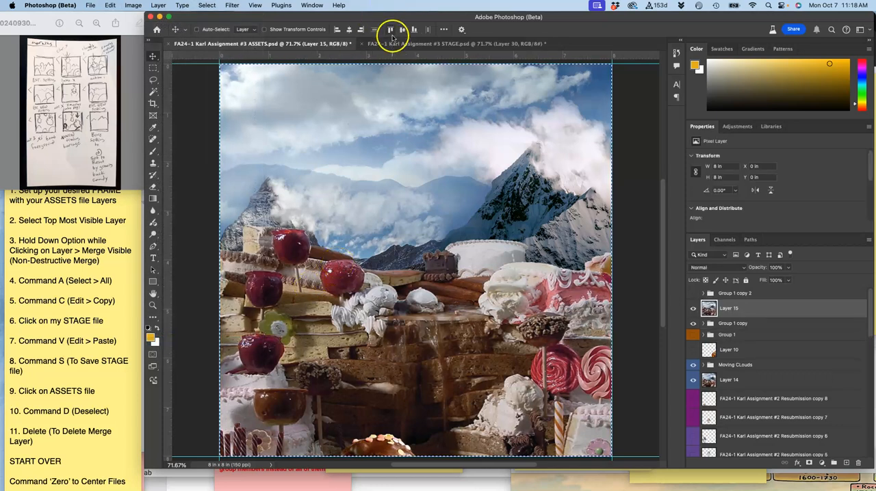
pyautogui.click(455, 43)
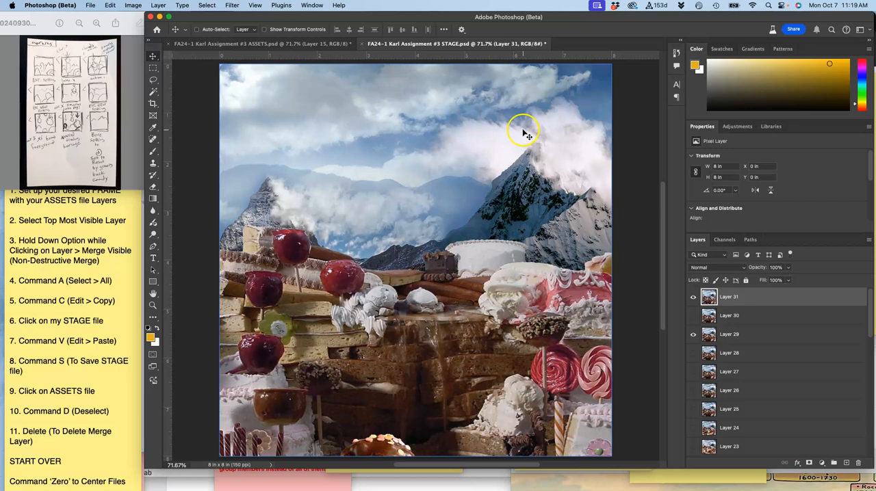
pyautogui.moveTo(664, 297)
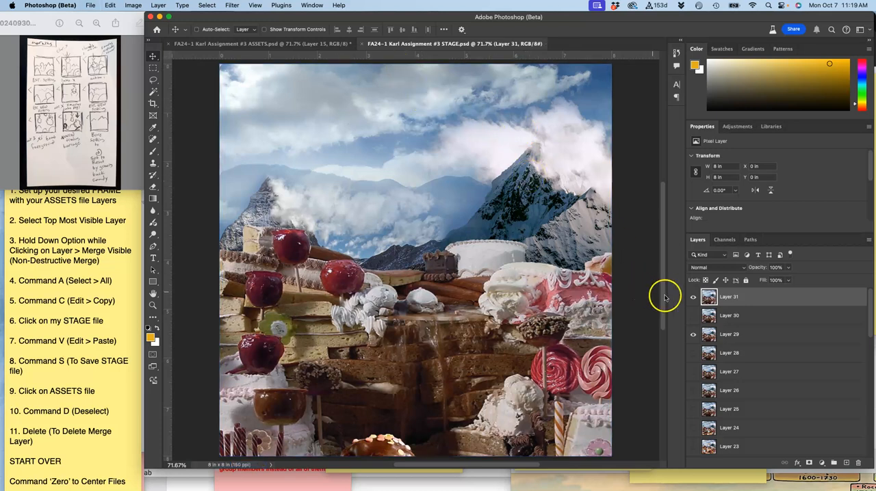
pyautogui.click(692, 296)
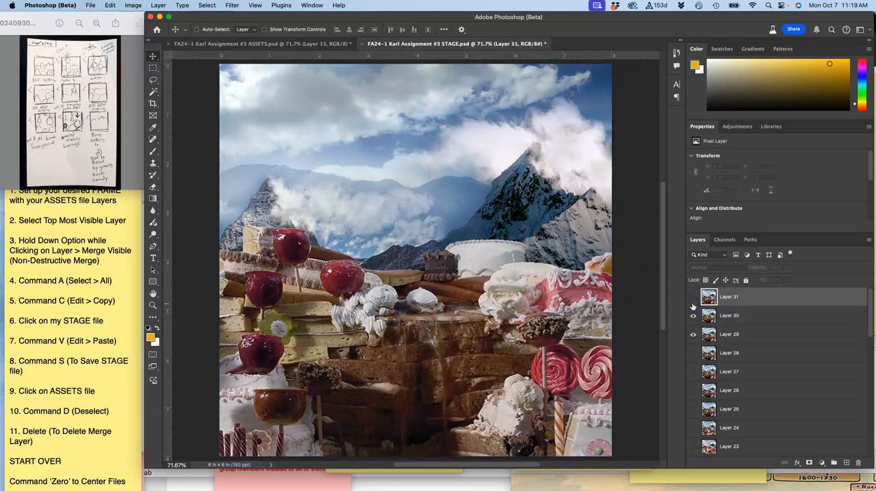
pyautogui.click(729, 296)
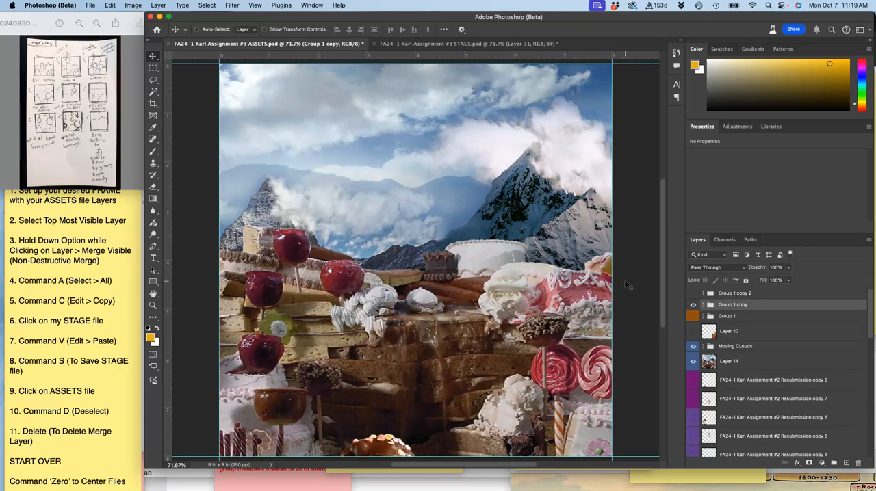
# Show Group 1 copy 2, set clouds to 54% opacity, merge visible and paste into STAGE as Layer 32
pyautogui.click(693, 293)
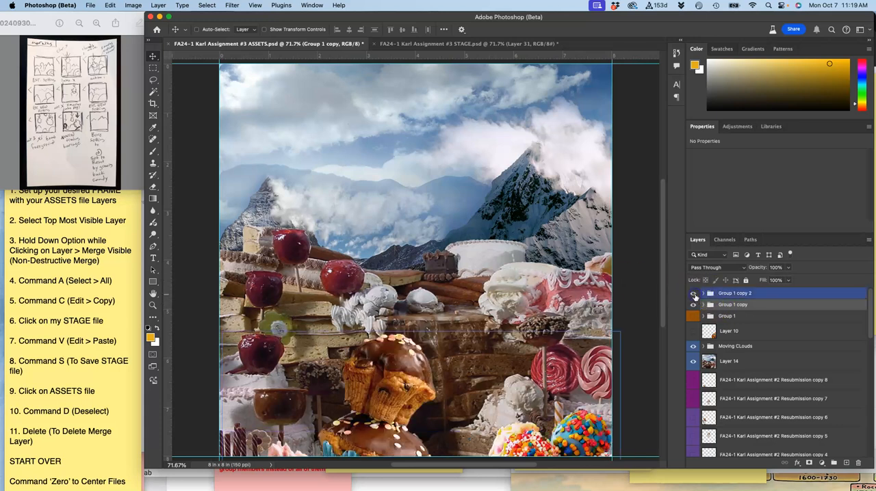
pyautogui.click(693, 304)
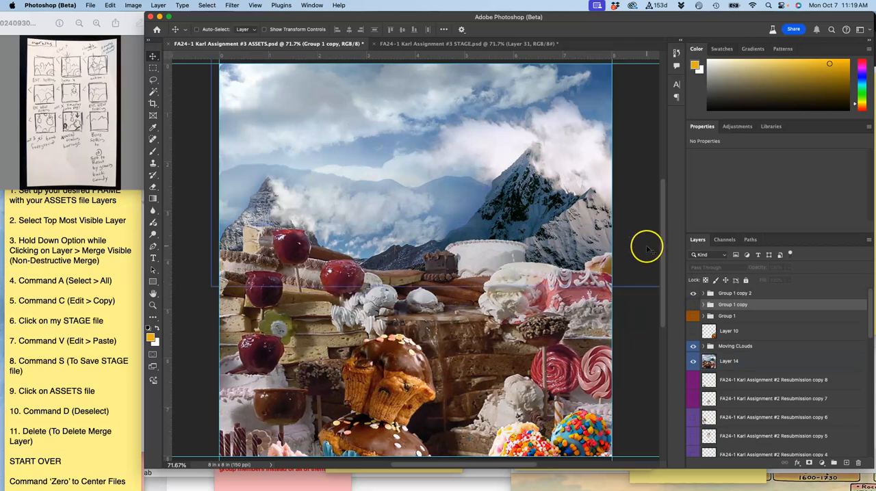
pyautogui.click(734, 346)
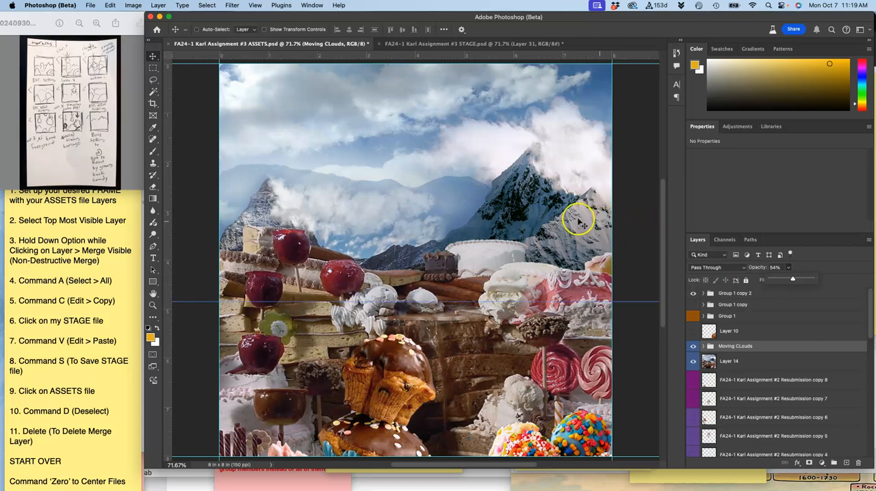
pyautogui.click(736, 293)
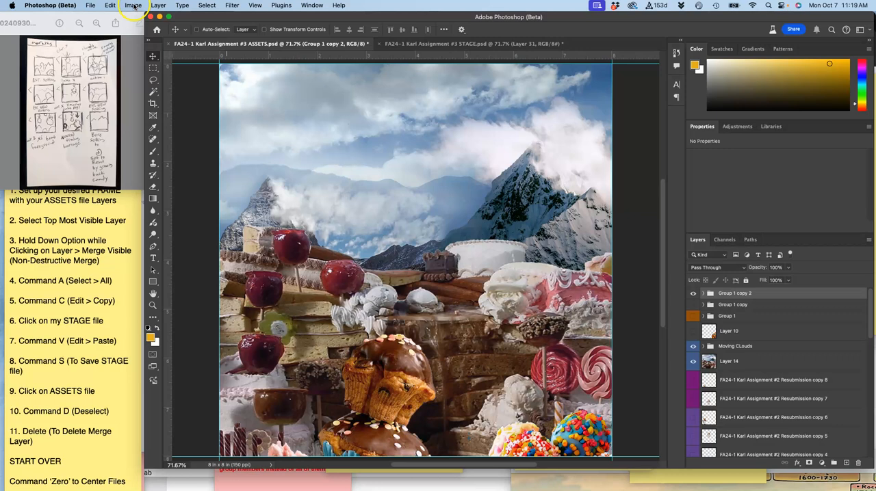
pyautogui.click(158, 4)
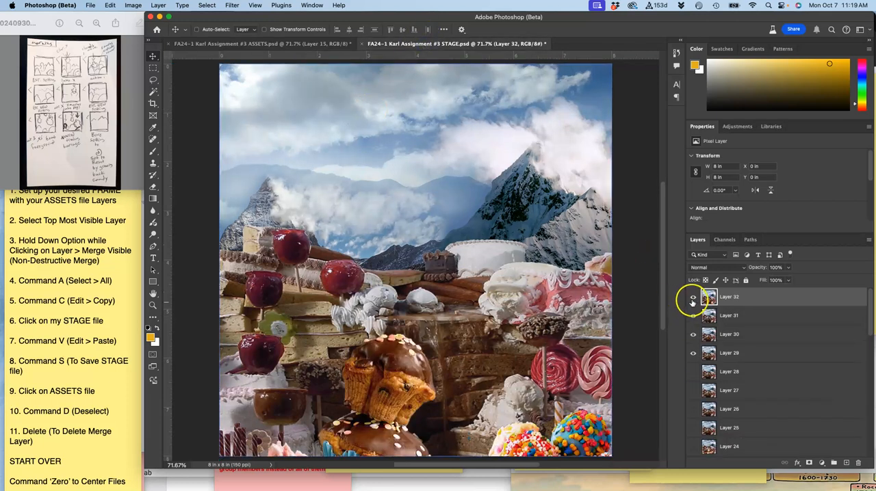
pyautogui.click(693, 296)
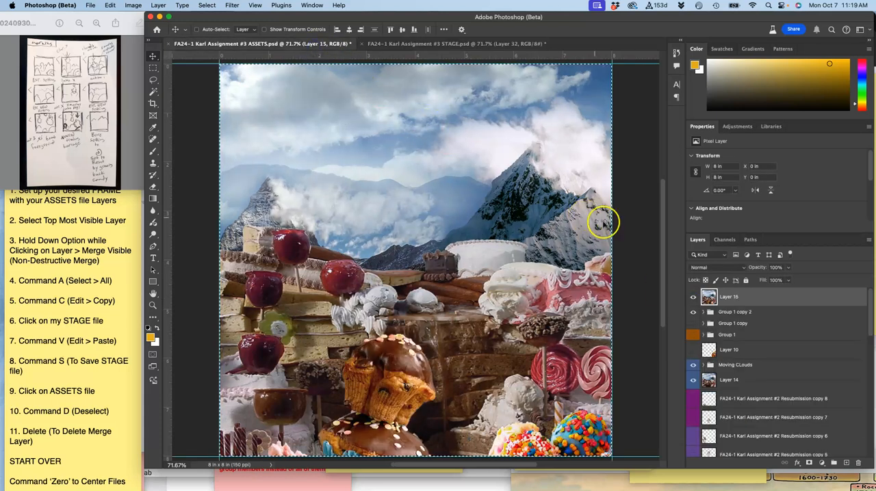
# Delete merged Layer 15, fade clouds to 42%, duplicate as Group 1 copy 3 and raise the muffin stack
pyautogui.click(729, 296)
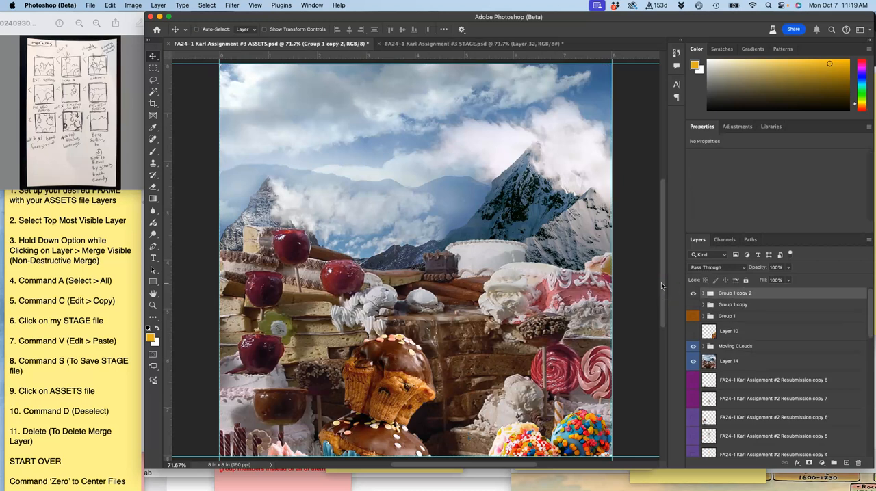
pyautogui.click(735, 346)
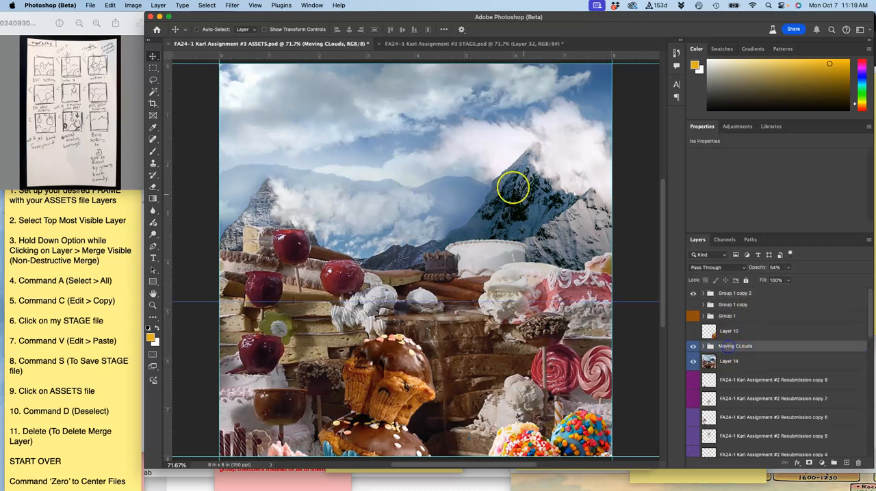
pyautogui.moveTo(513, 188); pyautogui.dragTo(403, 167)
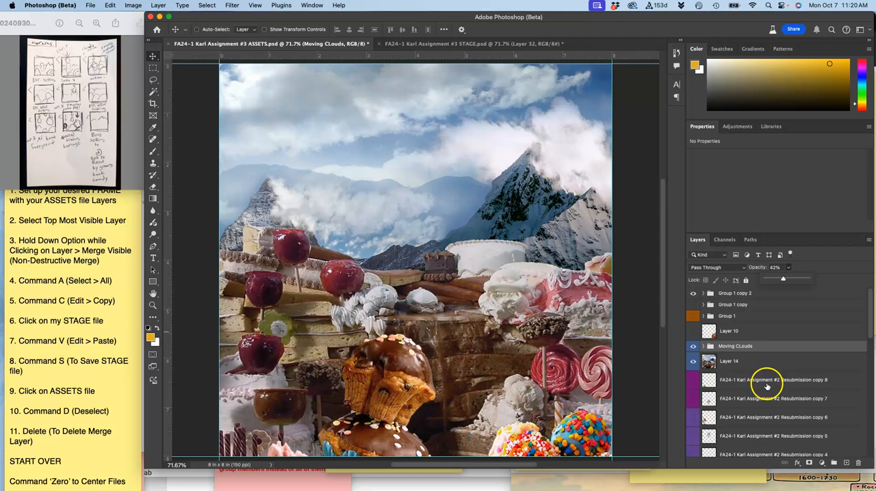
pyautogui.click(734, 293)
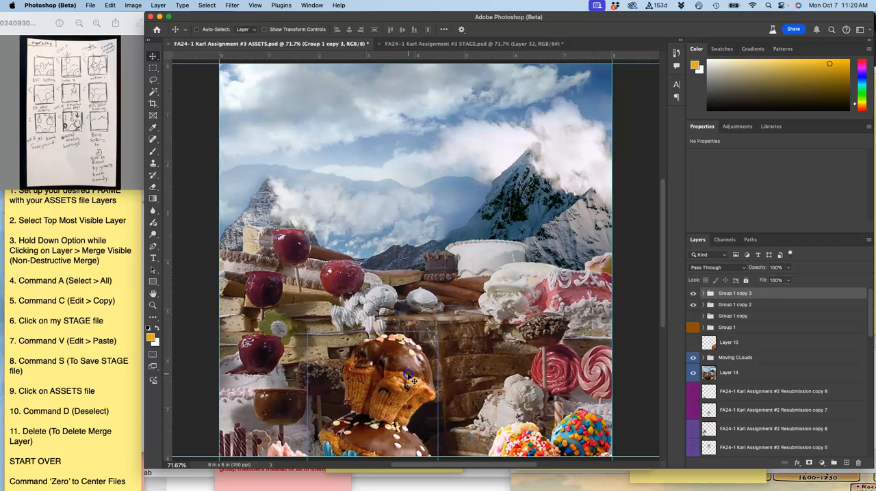
pyautogui.moveTo(384, 390); pyautogui.dragTo(424, 363)
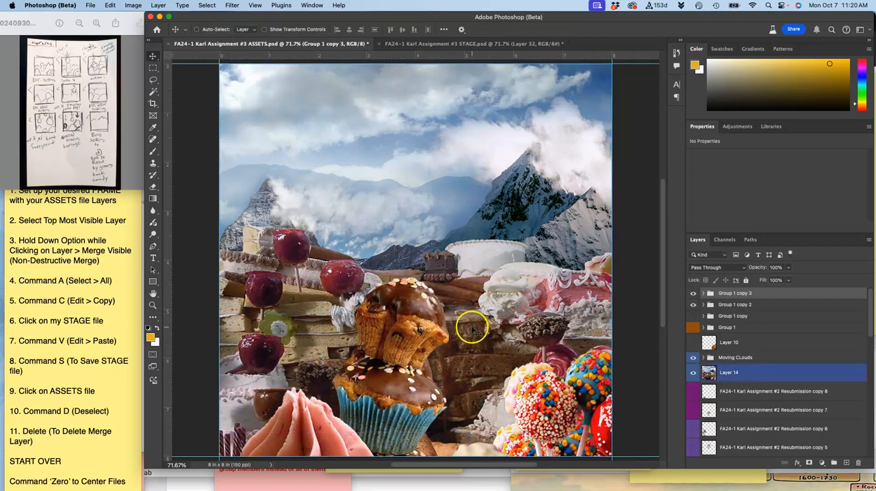
pyautogui.click(734, 305)
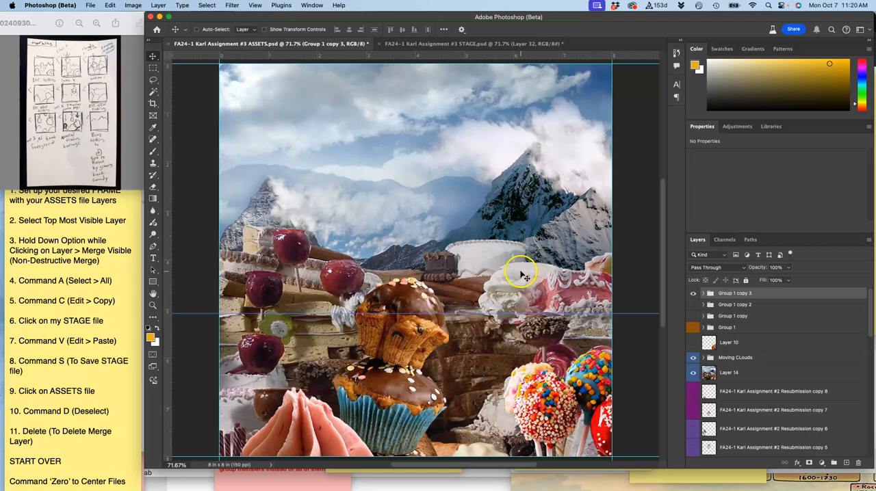
pyautogui.moveTo(156, 5)
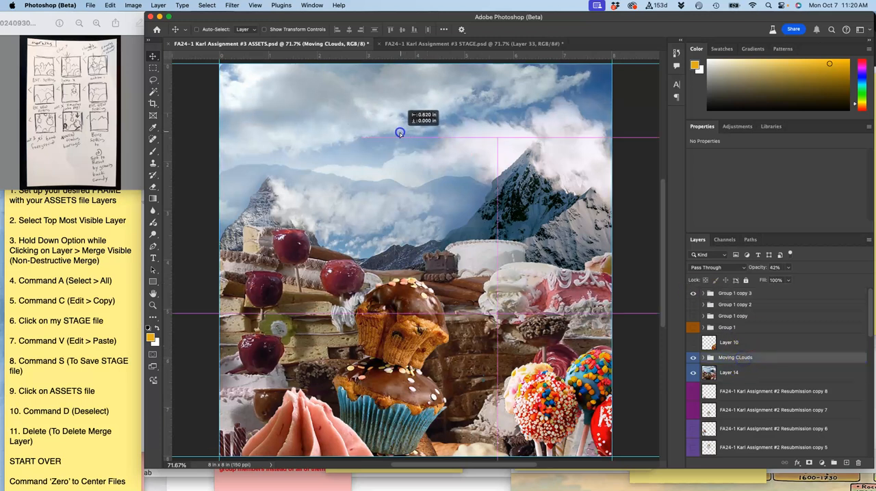
# In Group 1 copy 4, shift the Moving CLouds sideways and raise the muffin stack higher
pyautogui.moveTo(401, 132); pyautogui.dragTo(262, 165)
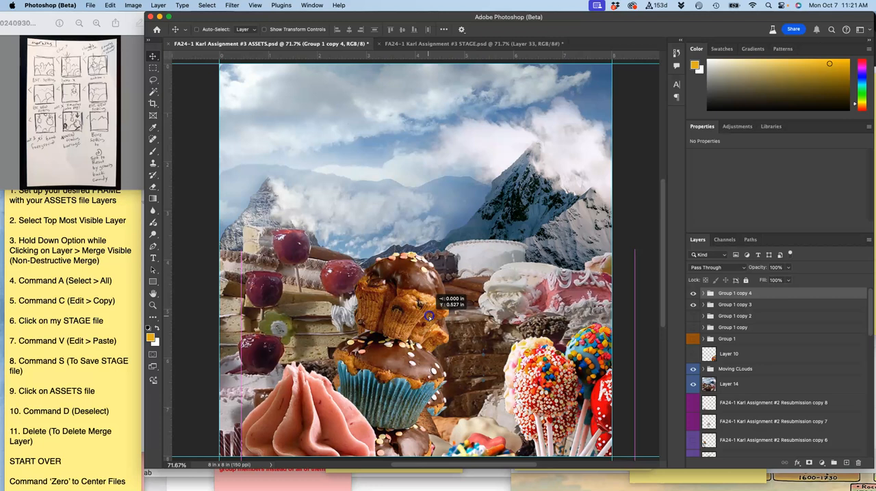
pyautogui.moveTo(429, 316); pyautogui.dragTo(388, 305)
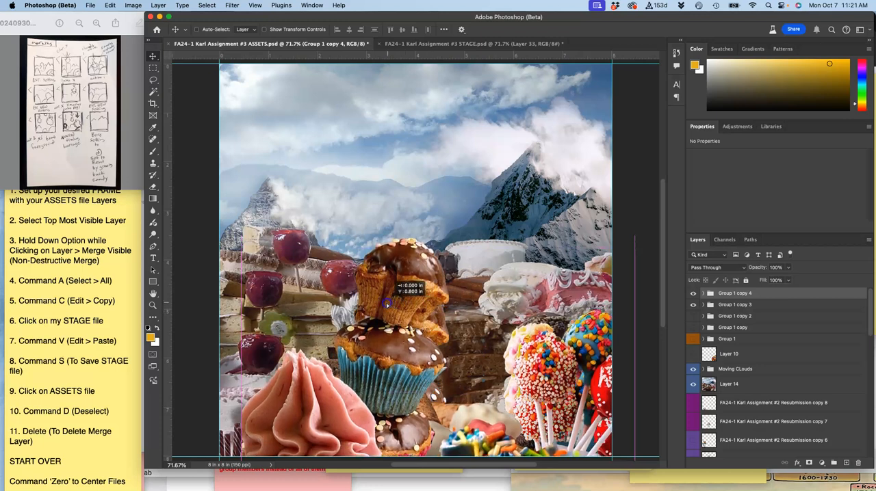
pyautogui.moveTo(387, 305); pyautogui.dragTo(394, 288)
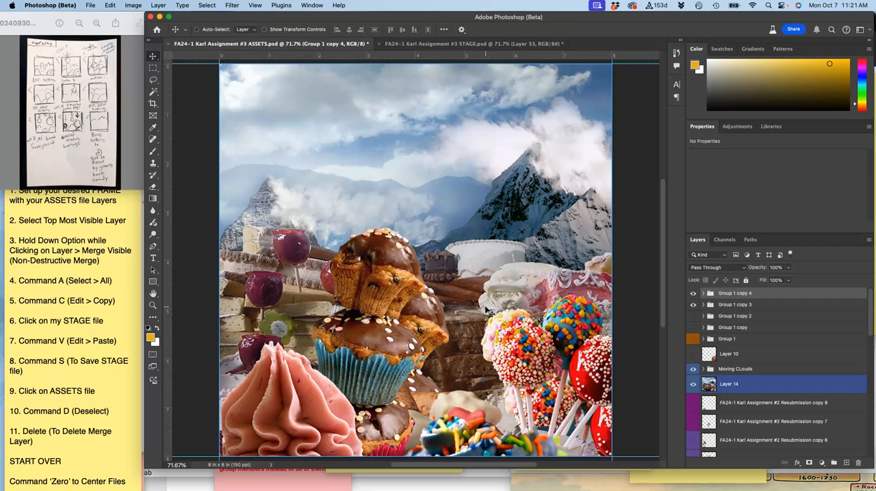
pyautogui.click(693, 305)
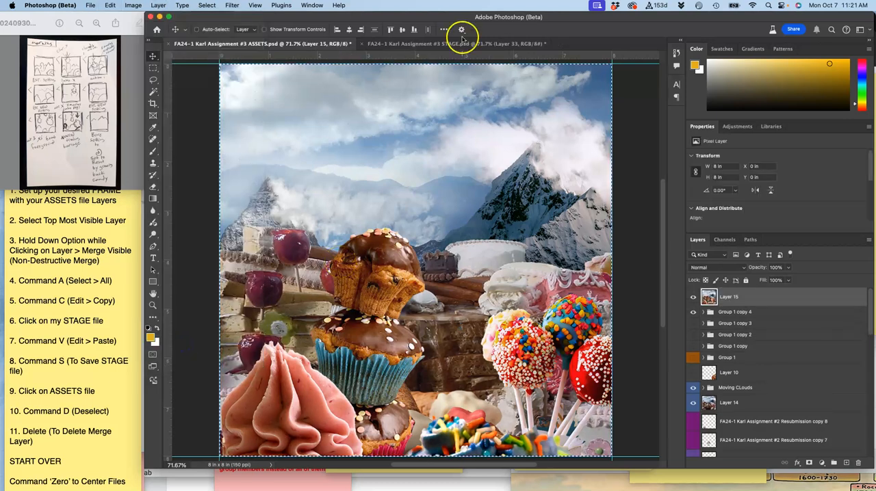
# Paste the merged frame into STAGE as Layer 34 and toggle its visibility to compare
pyautogui.click(455, 43)
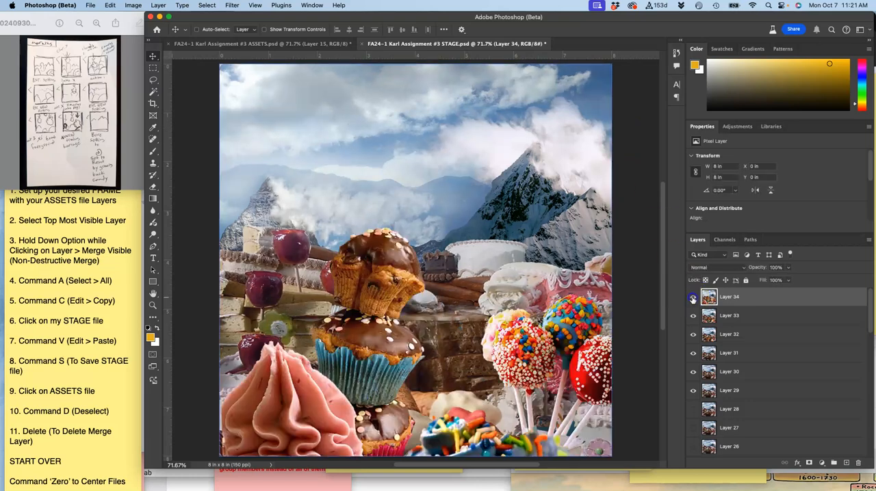
pyautogui.click(728, 315)
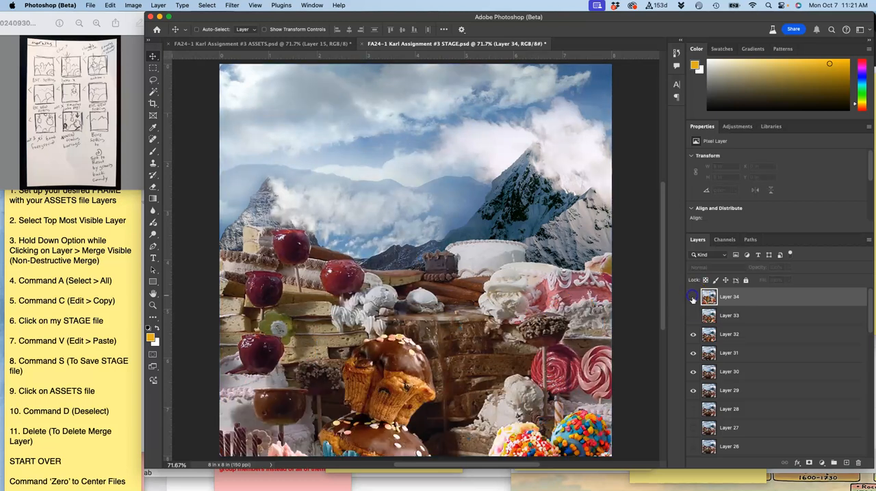
pyautogui.click(693, 297)
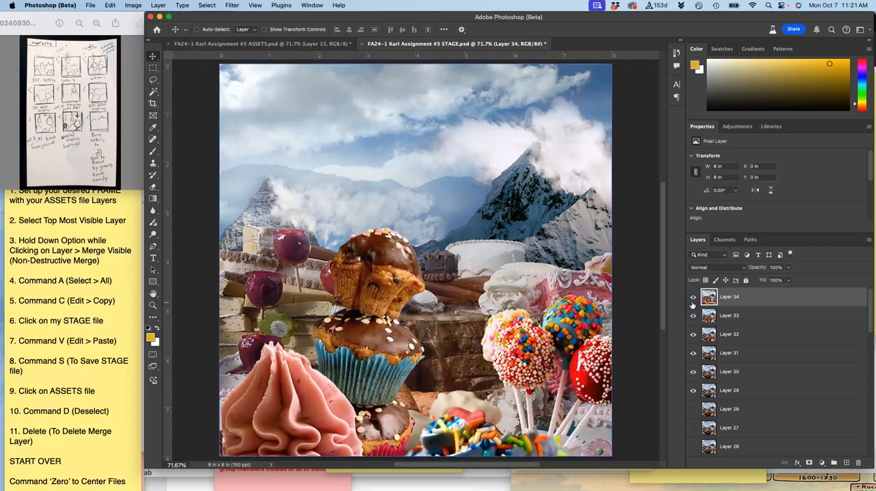
pyautogui.click(693, 297)
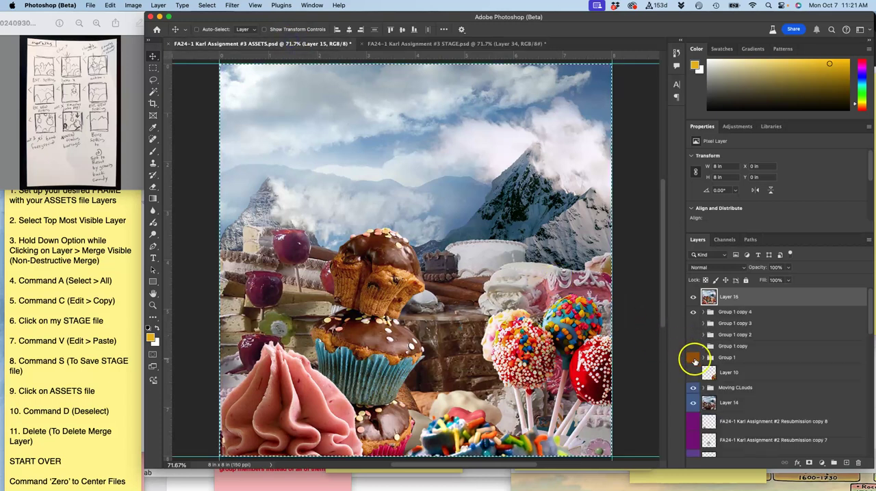
# Toggle Group 1 and Group 1 copy 4 visibility and select the leftover merged Layer 15
pyautogui.click(692, 296)
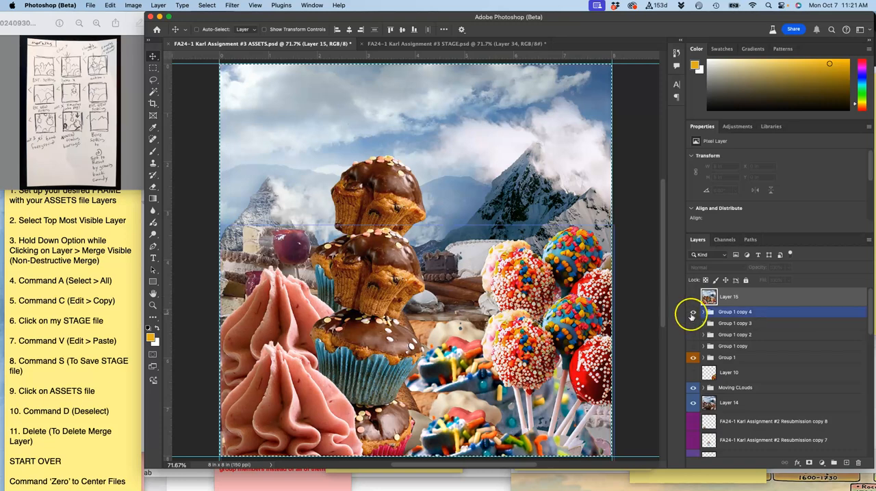
pyautogui.click(692, 316)
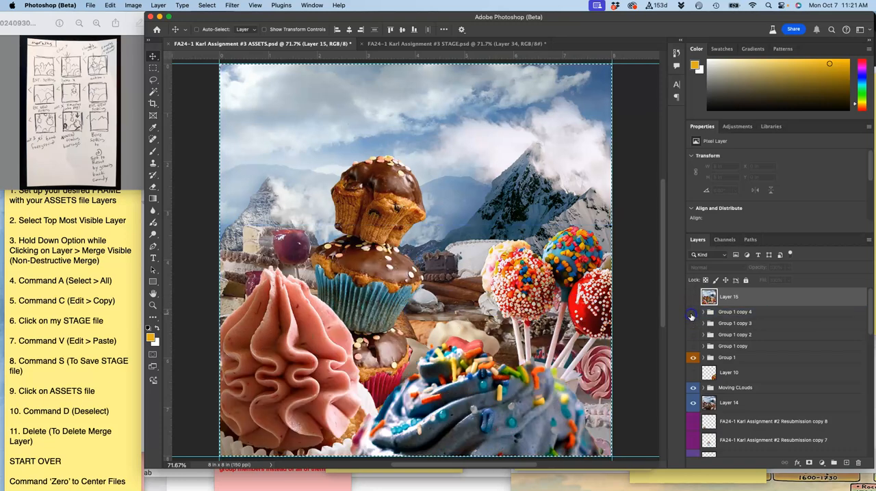
pyautogui.click(693, 346)
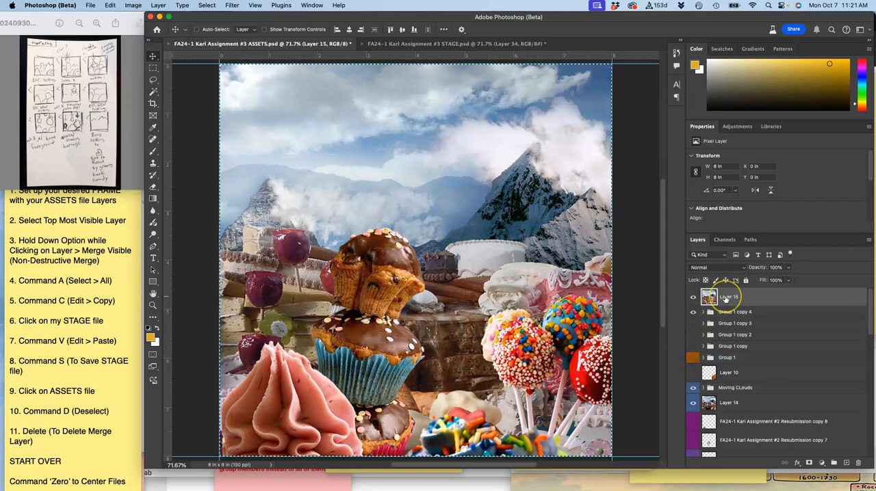
pyautogui.click(735, 292)
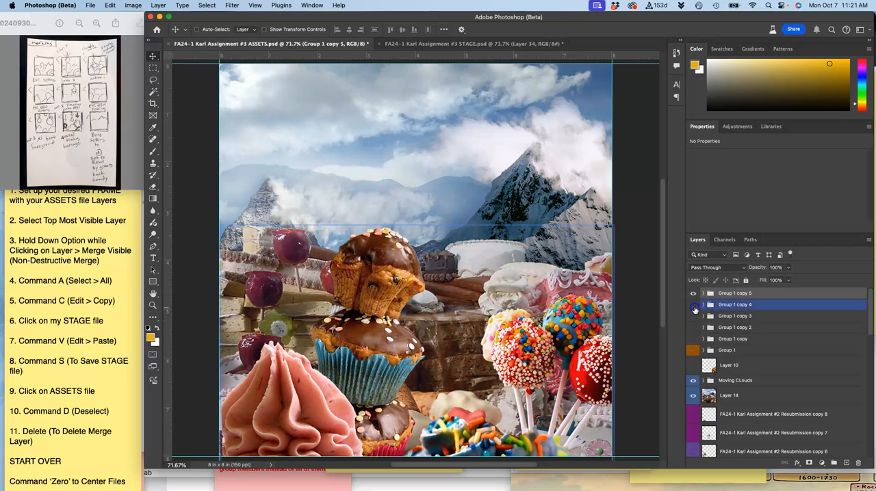
pyautogui.click(727, 350)
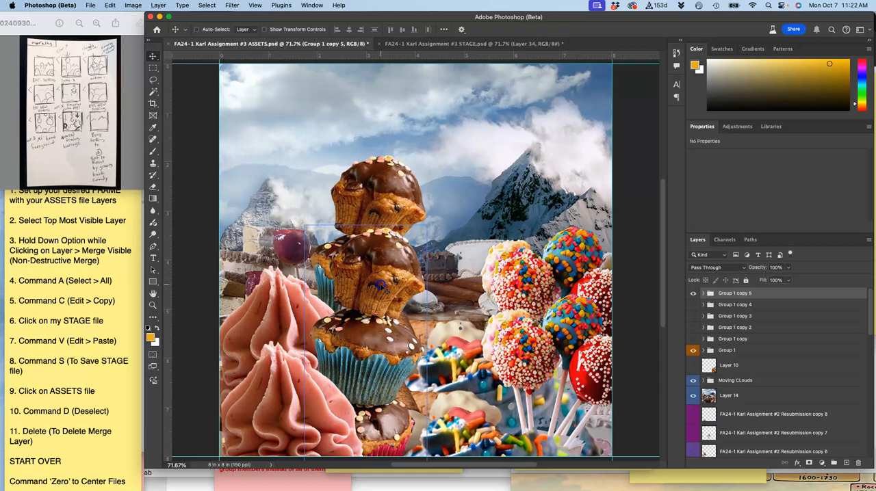
# In Group 1 copy 5 reposition the muffins, hide Group 1 and raise Moving CLouds opacity to 75%
pyautogui.moveTo(380, 287); pyautogui.dragTo(380, 245)
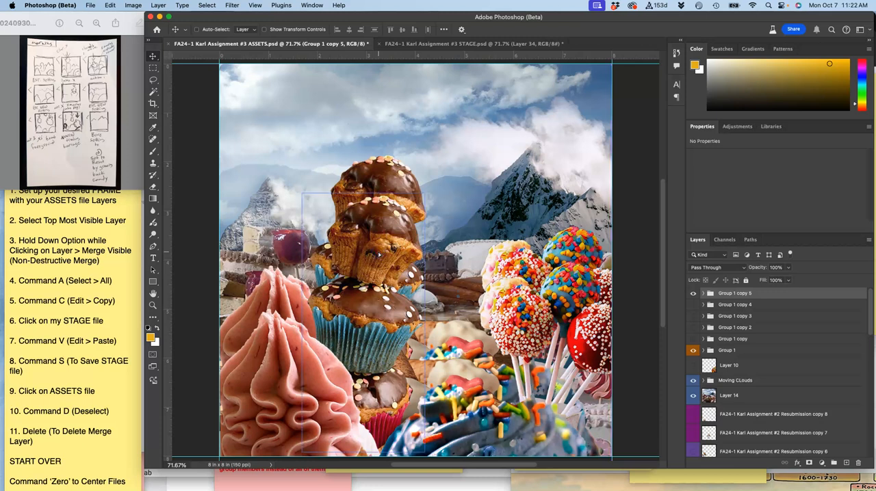
pyautogui.click(694, 350)
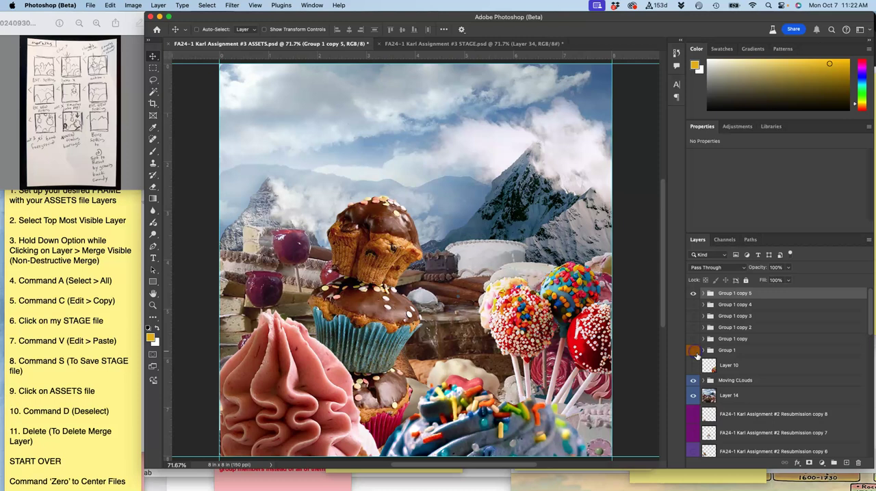
pyautogui.click(734, 380)
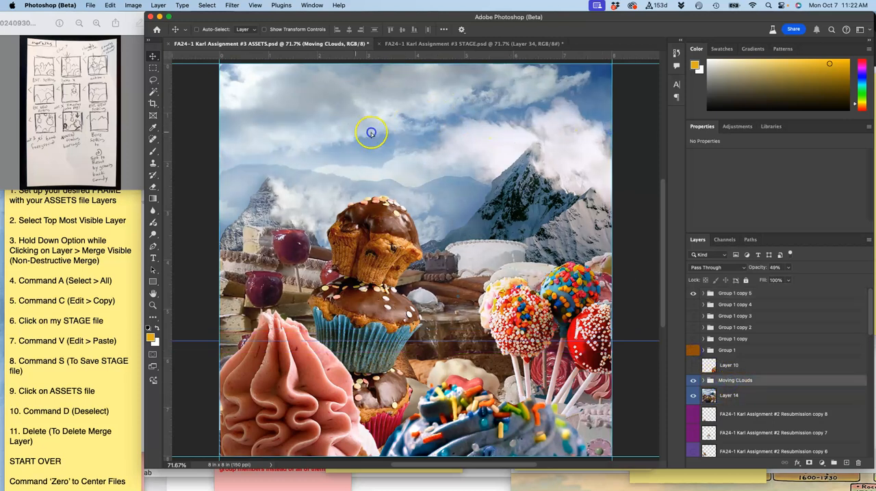
pyautogui.moveTo(371, 132); pyautogui.dragTo(554, 158)
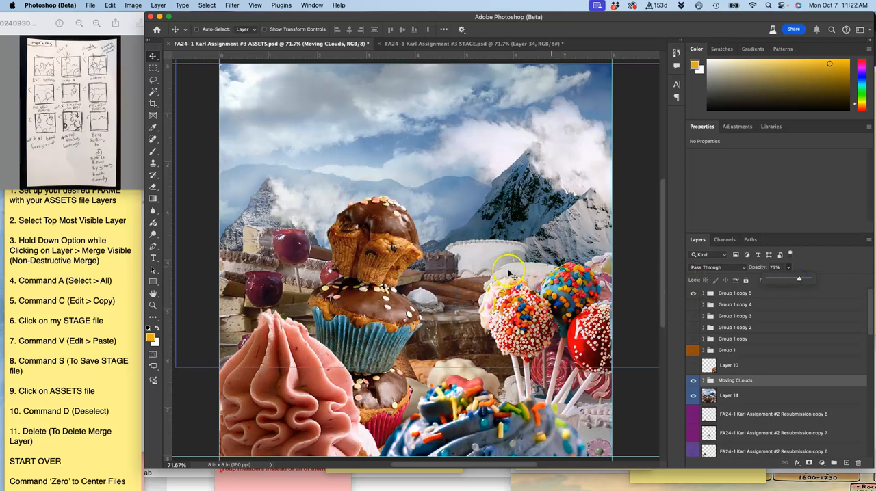
pyautogui.click(734, 293)
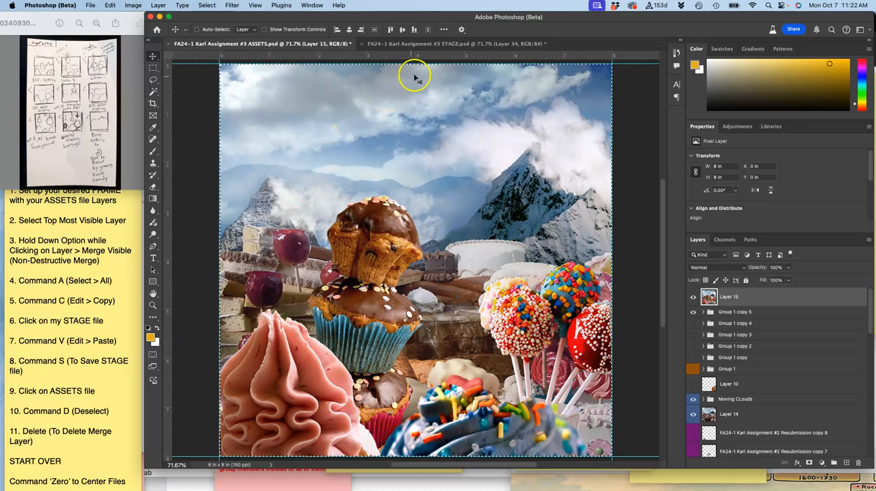
pyautogui.click(455, 43)
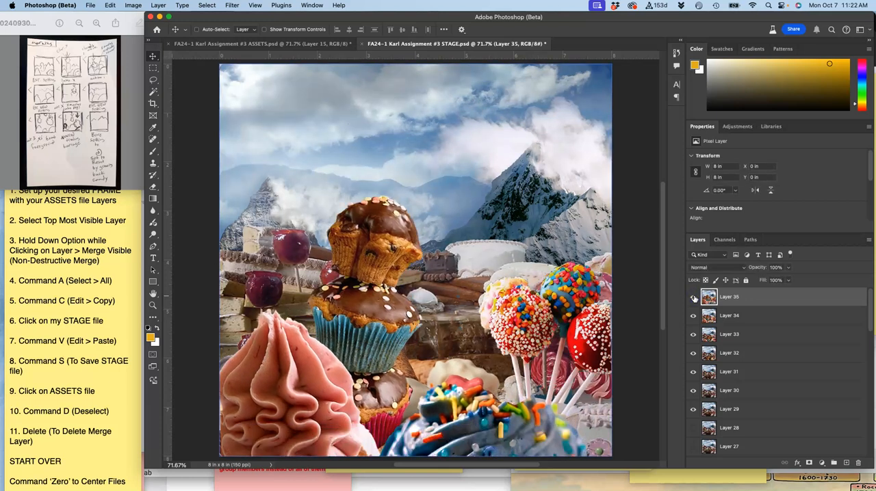
pyautogui.click(693, 299)
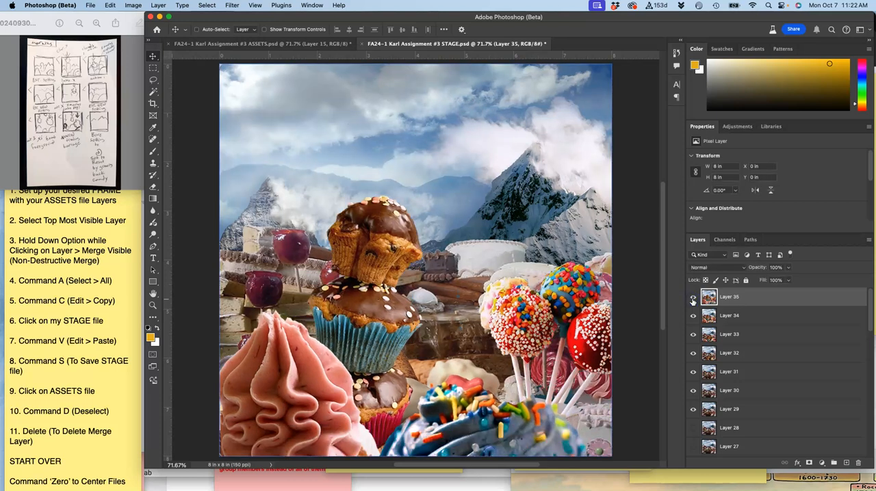
pyautogui.click(693, 296)
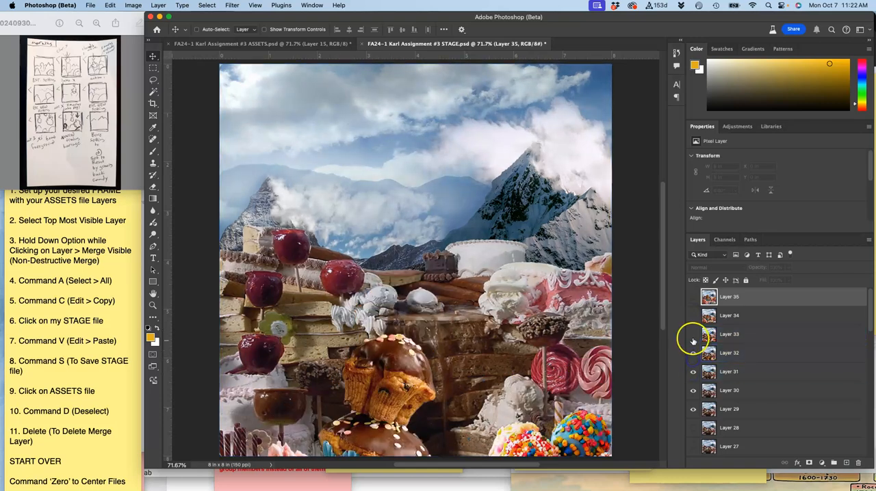
pyautogui.click(692, 296)
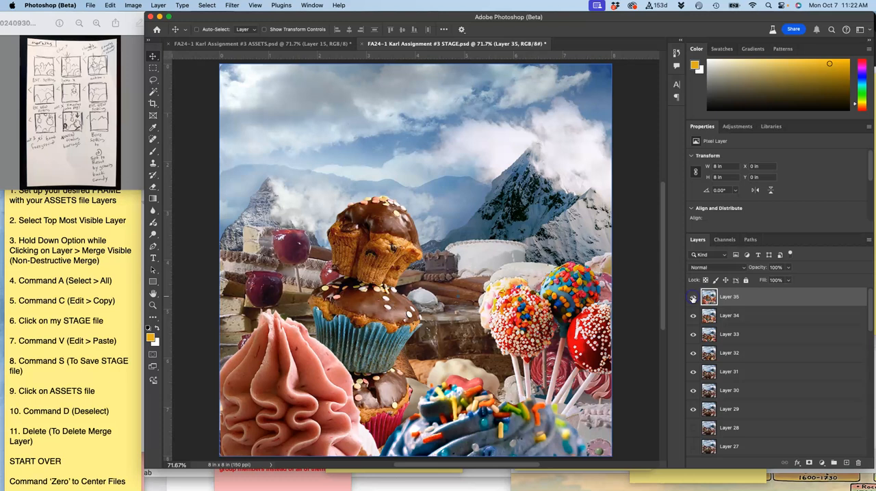
pyautogui.click(260, 43)
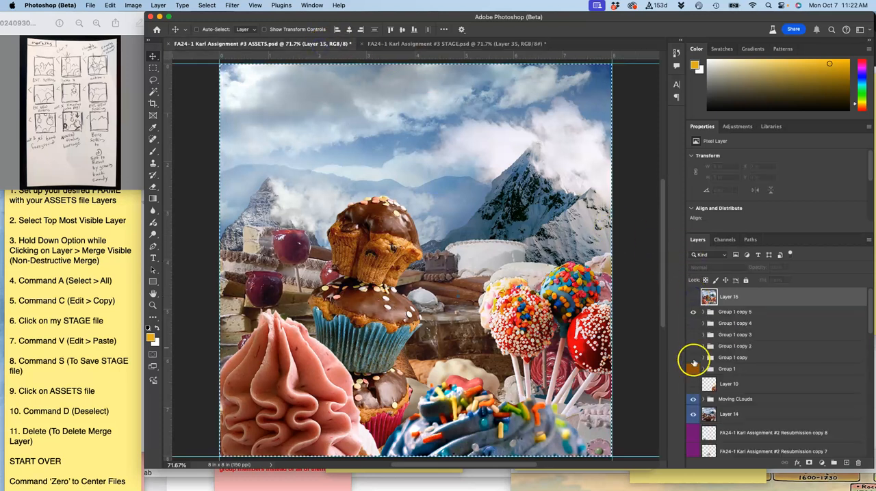
# Show Group 1, Merge Visible into Layer 16 and copy it over to STAGE as Layer 36
pyautogui.click(693, 369)
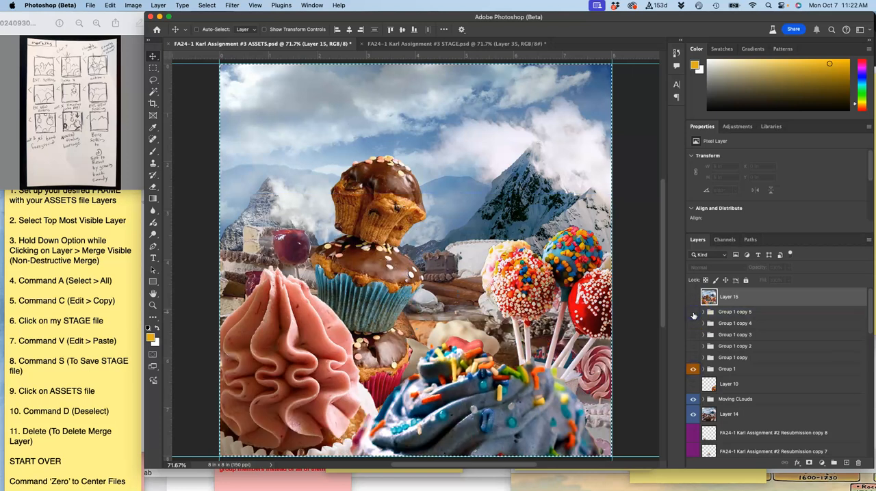
pyautogui.click(726, 369)
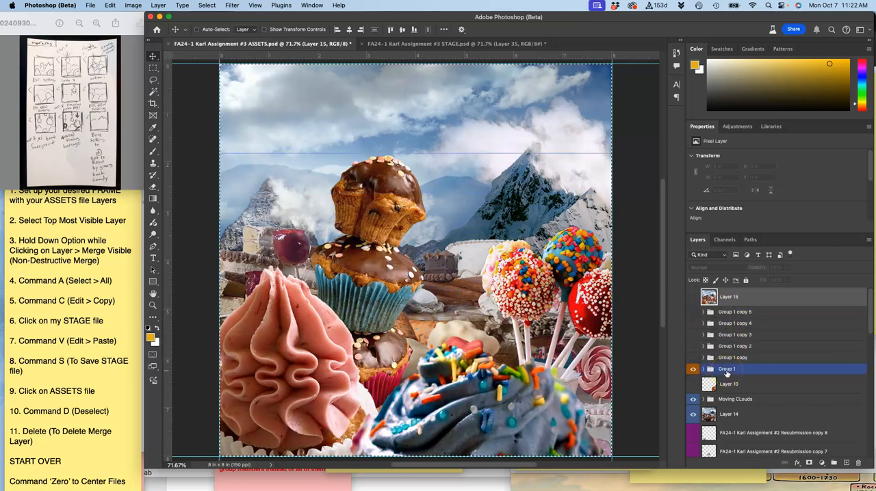
pyautogui.click(736, 399)
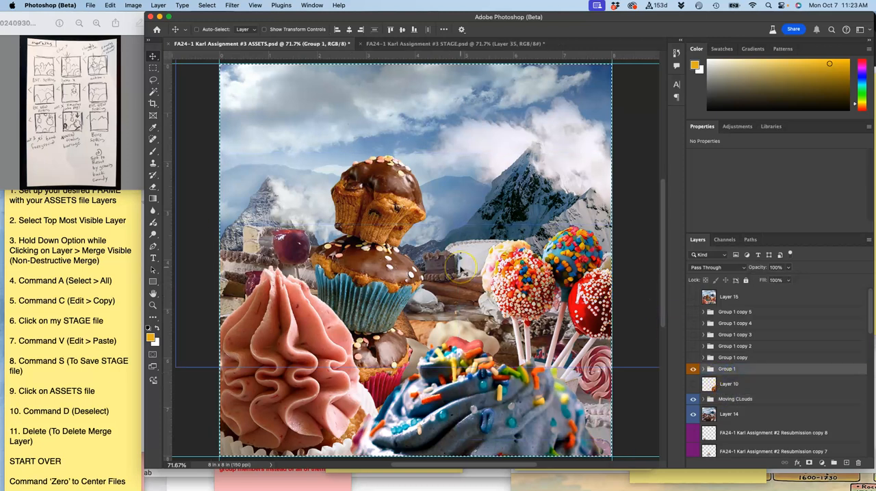
pyautogui.click(159, 5)
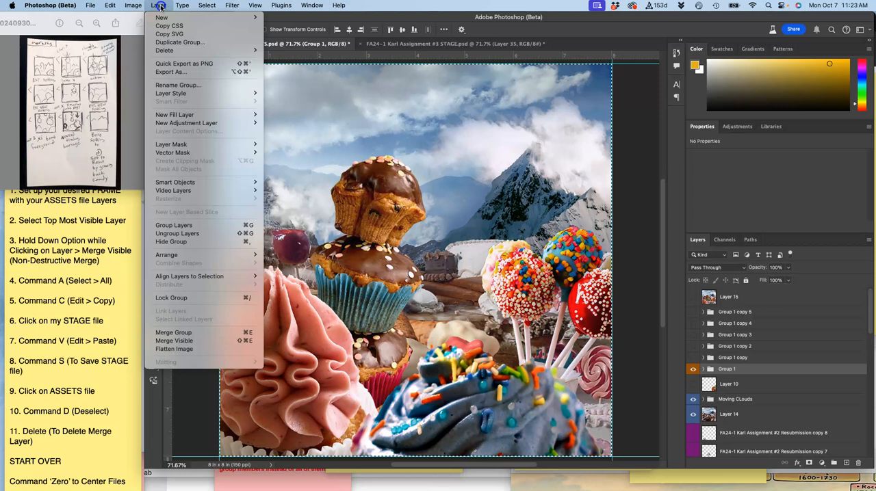
pyautogui.click(174, 341)
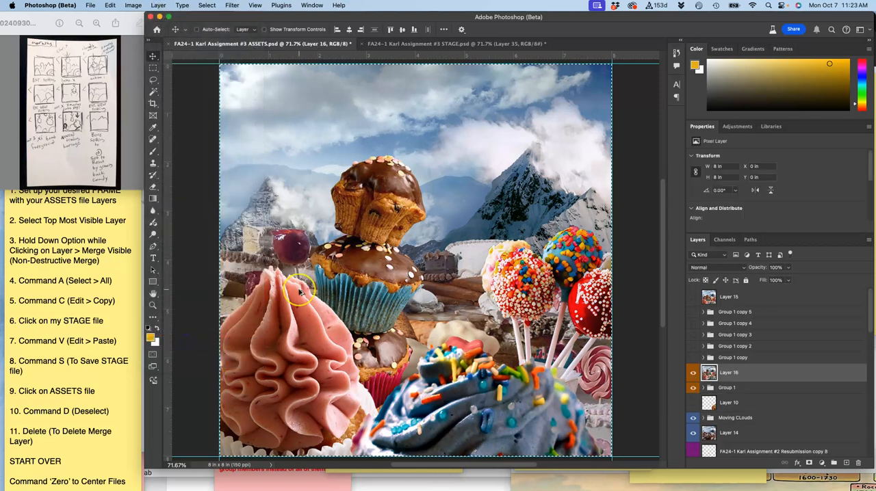
pyautogui.moveTo(456, 62)
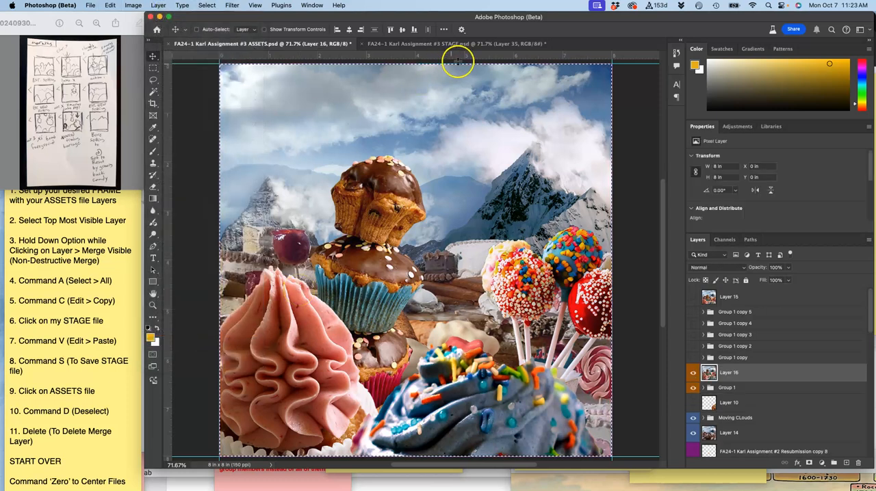
pyautogui.click(452, 43)
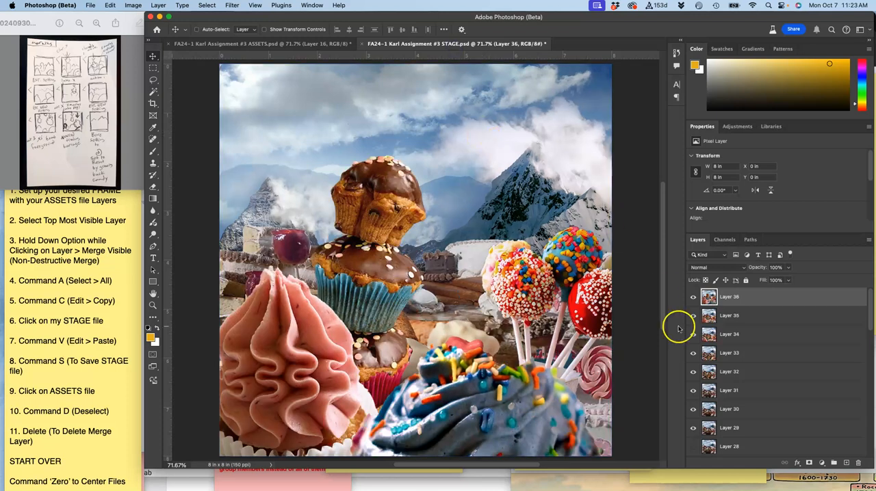
# Hide earlier frame layers in STAGE and toggle Layer 36 to check the new frame
pyautogui.click(728, 352)
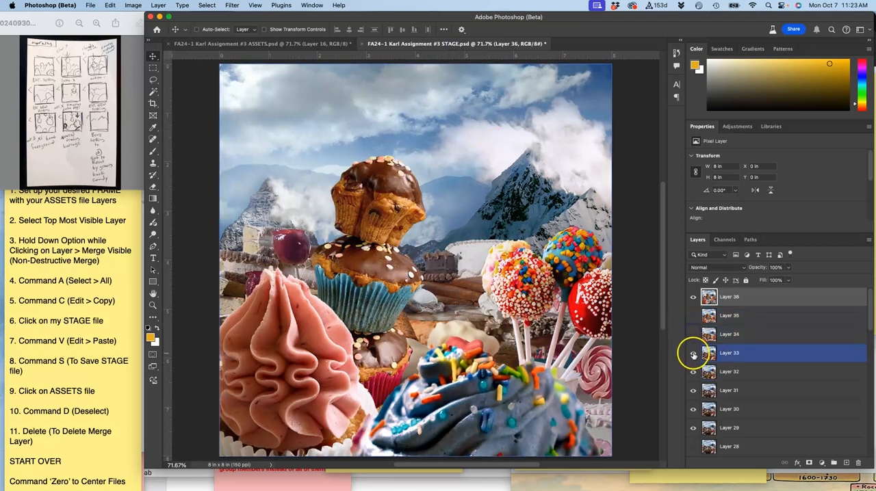
pyautogui.click(729, 408)
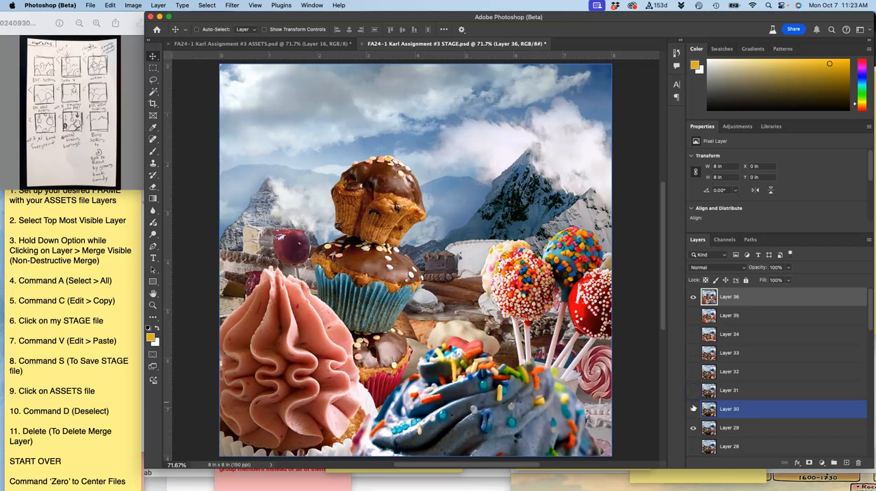
pyautogui.click(729, 296)
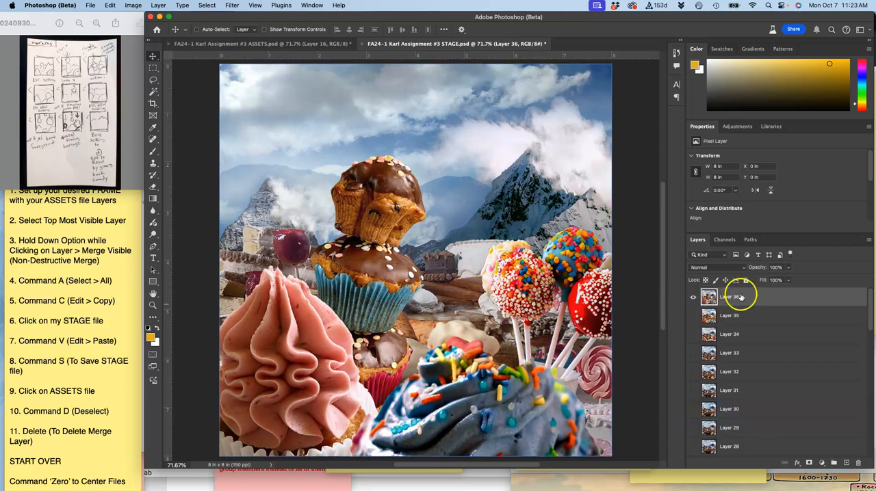
pyautogui.scroll(-3)
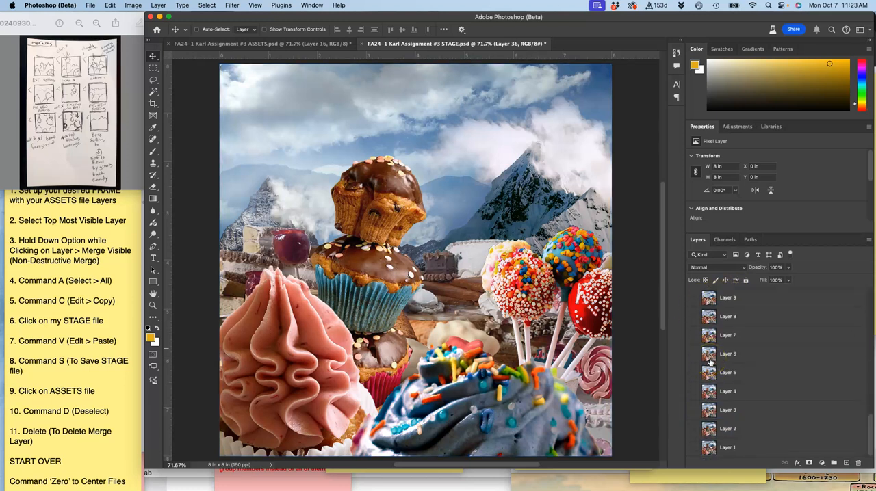
pyautogui.click(727, 447)
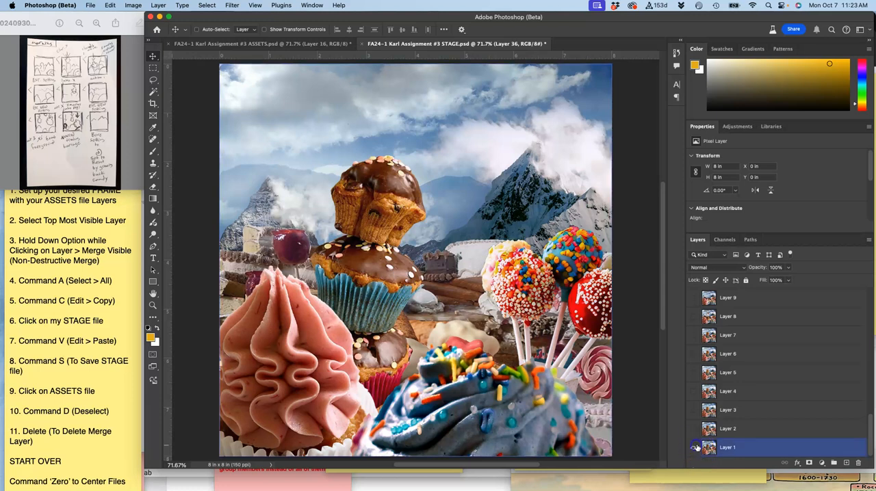
pyautogui.scroll(3)
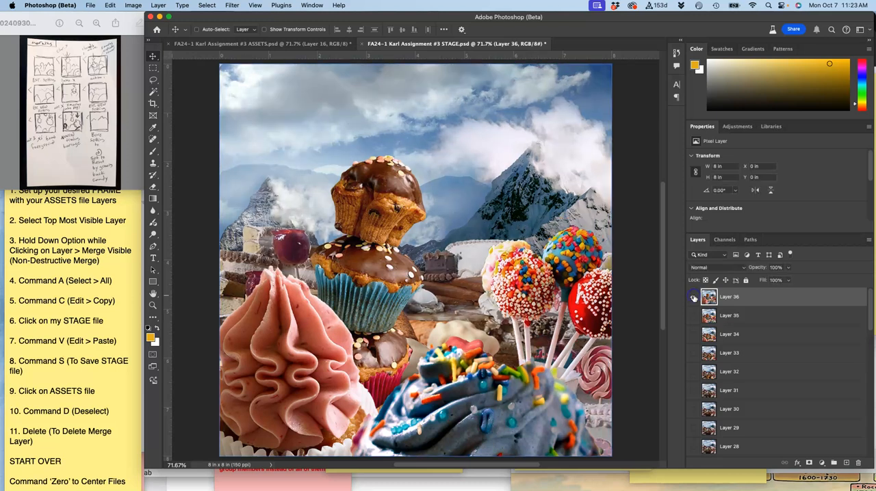
pyautogui.click(694, 297)
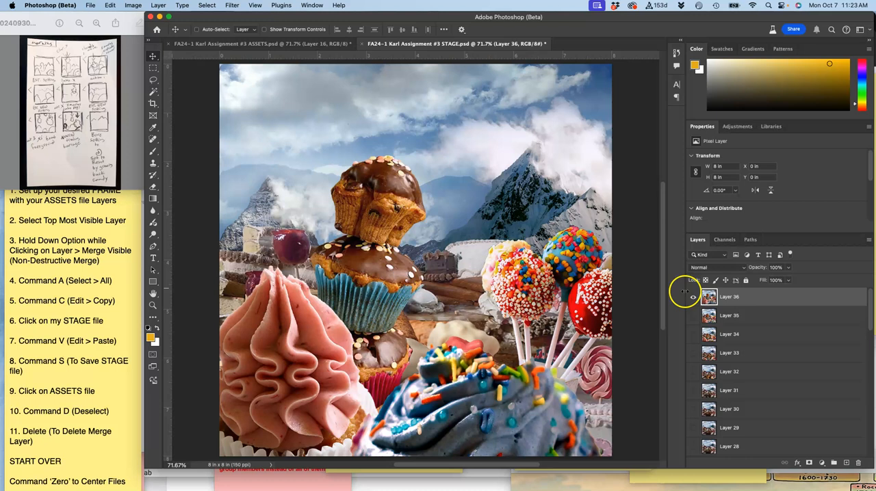
pyautogui.click(693, 296)
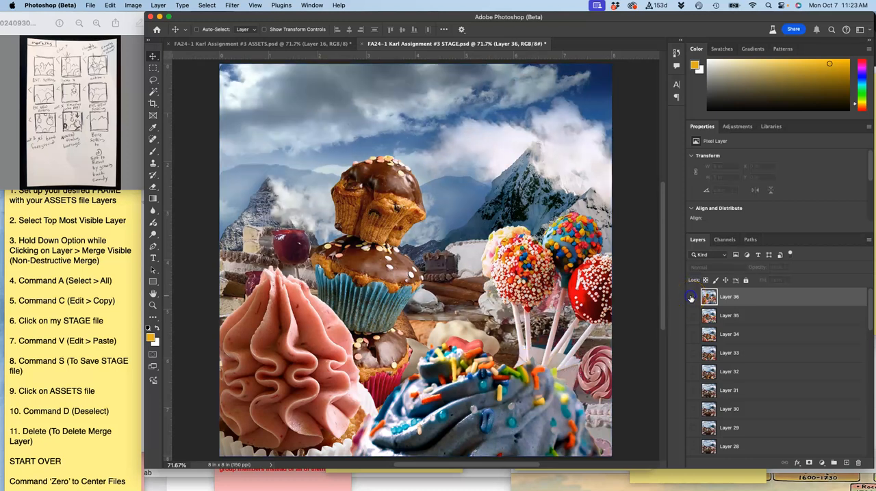
pyautogui.click(690, 296)
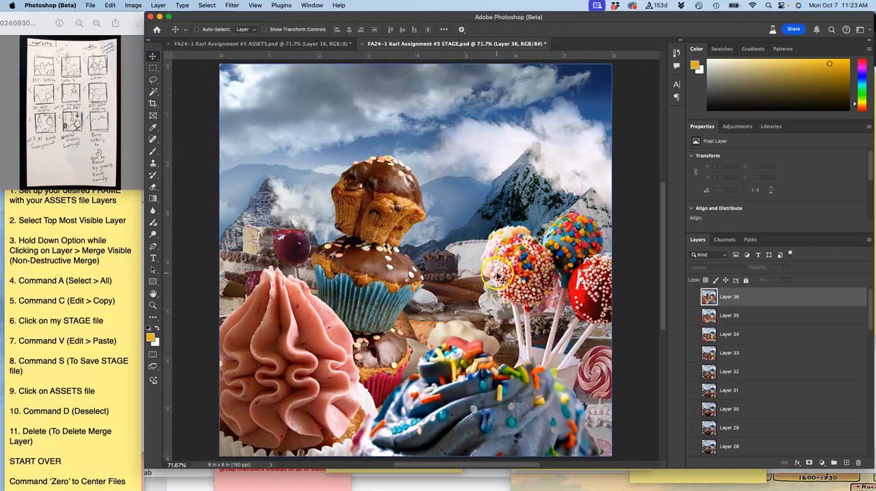
pyautogui.moveTo(671, 315)
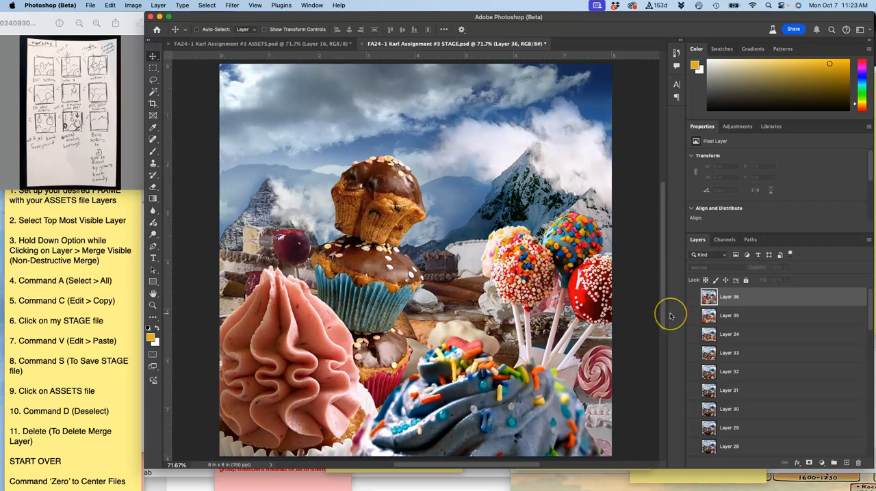
pyautogui.moveTo(530, 197)
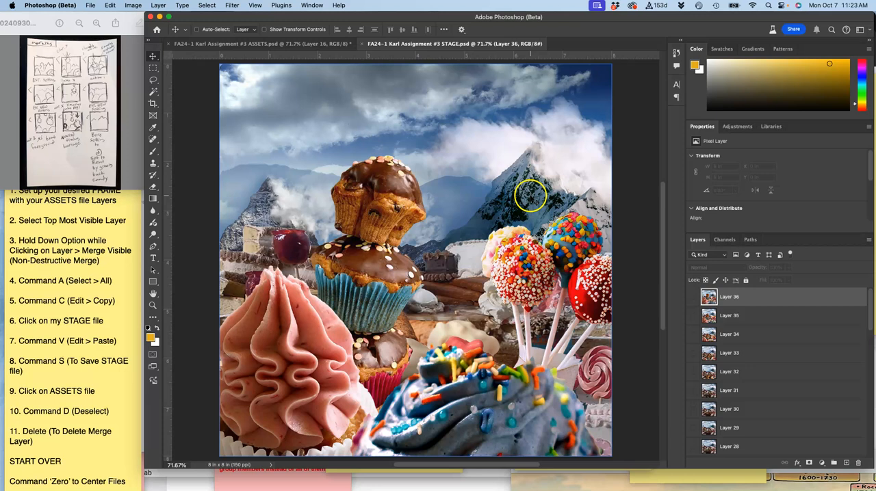
# Inspect the ASSETS layers, remove leftover Layer 15 and close the ASSETS file
pyautogui.click(260, 43)
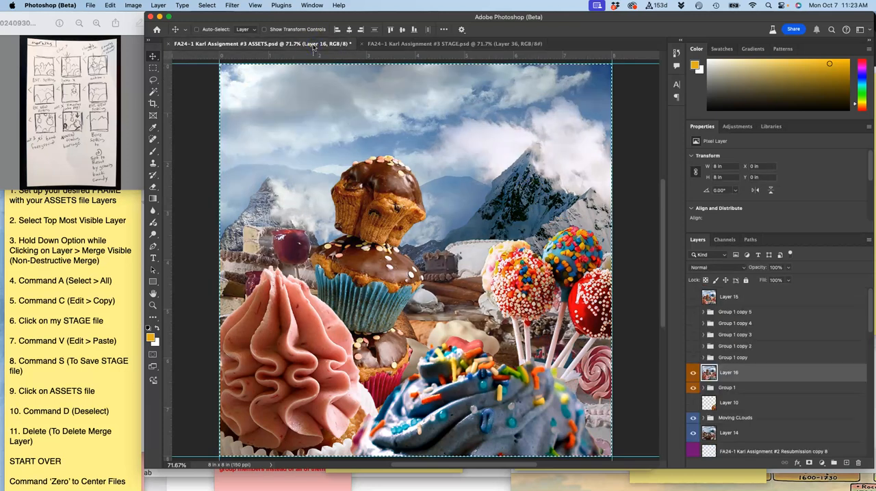
pyautogui.click(729, 297)
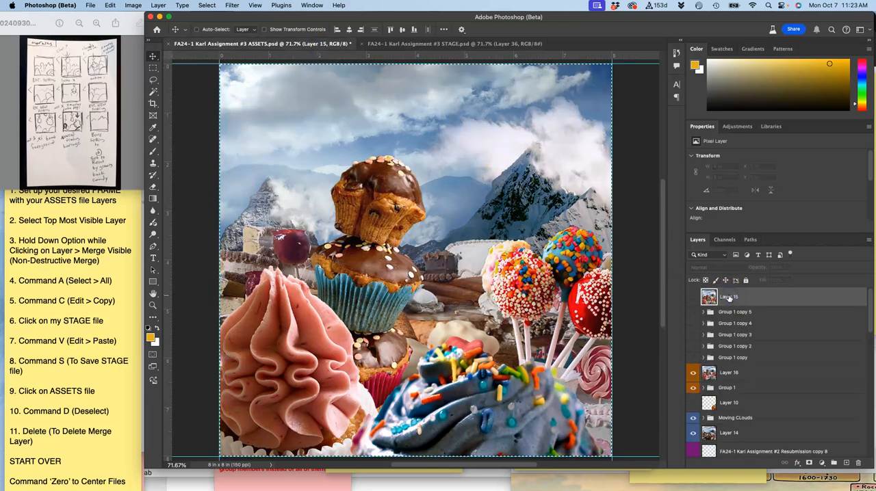
pyautogui.click(734, 293)
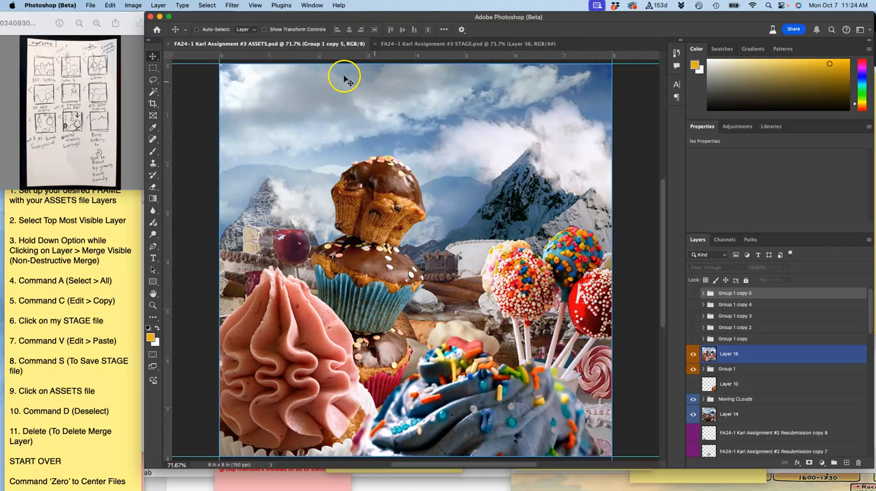
pyautogui.scroll(-3)
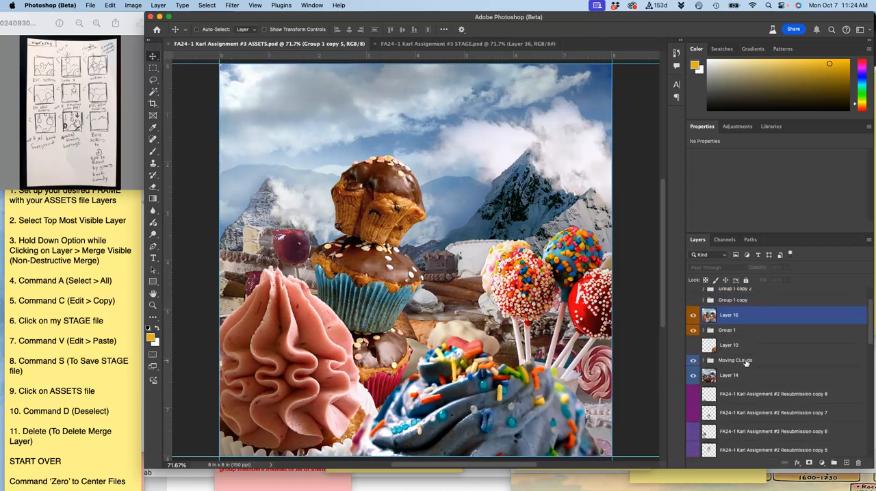
pyautogui.scroll(3)
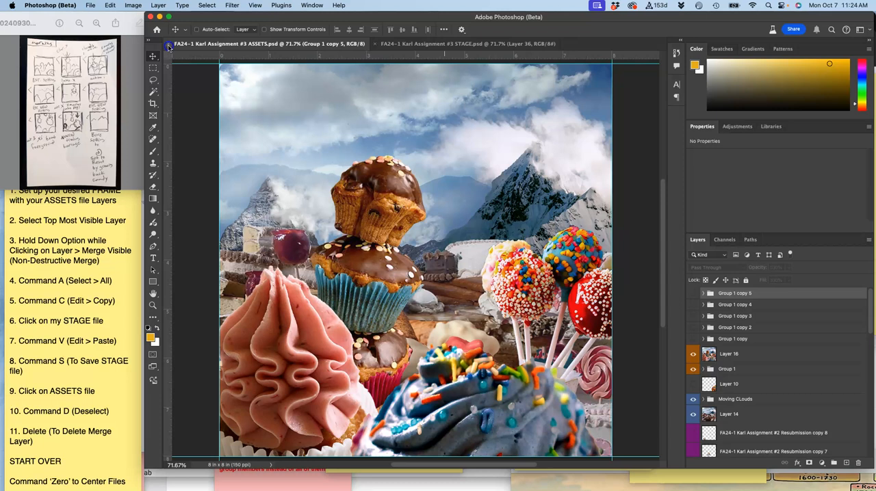
pyautogui.click(467, 43)
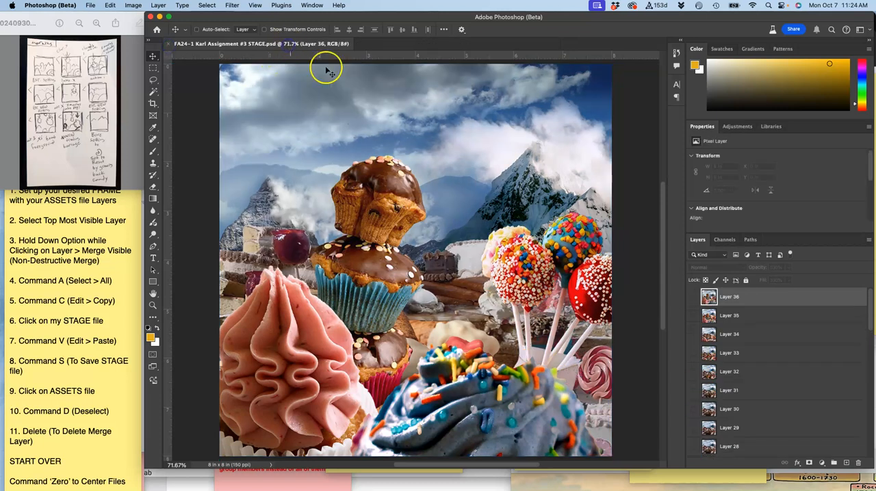
pyautogui.moveTo(606, 176)
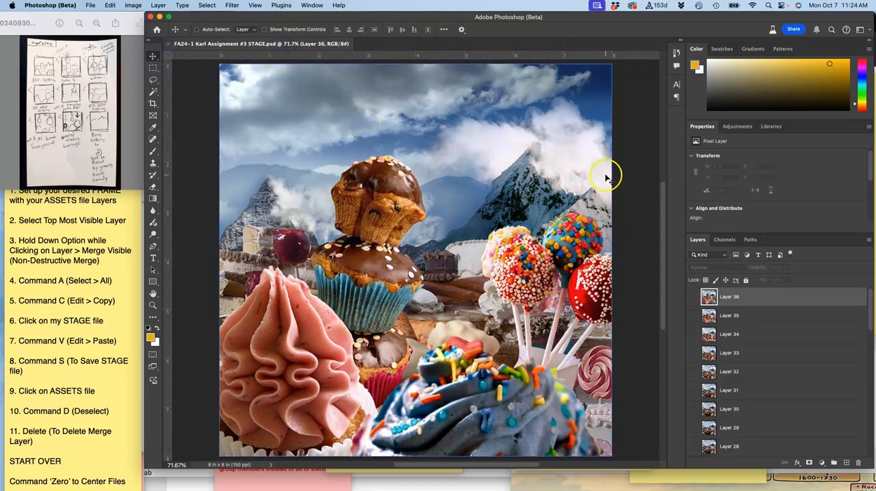
pyautogui.moveTo(513, 167)
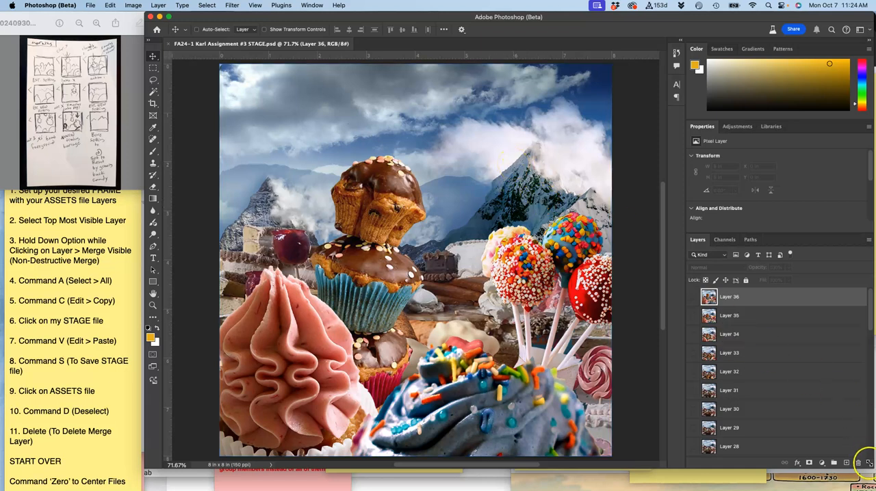
# Show the Timeline panel and Make Frames From Layers for STAGE
pyautogui.click(312, 5)
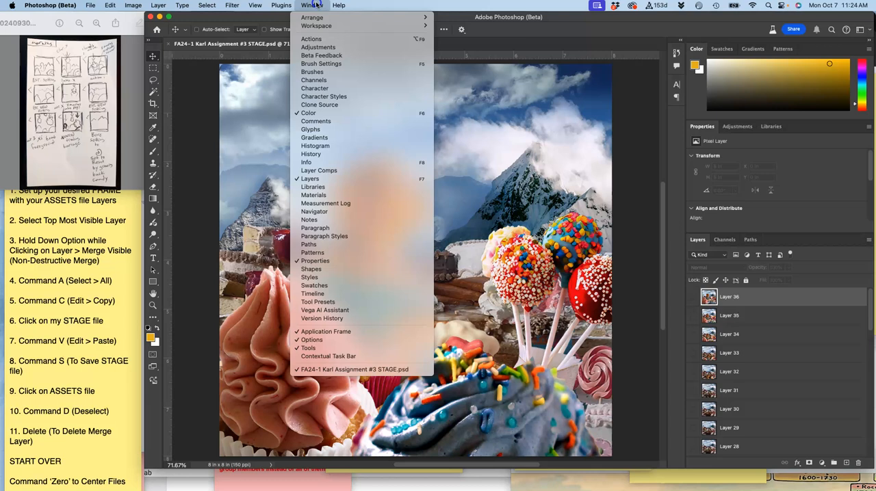
pyautogui.click(312, 293)
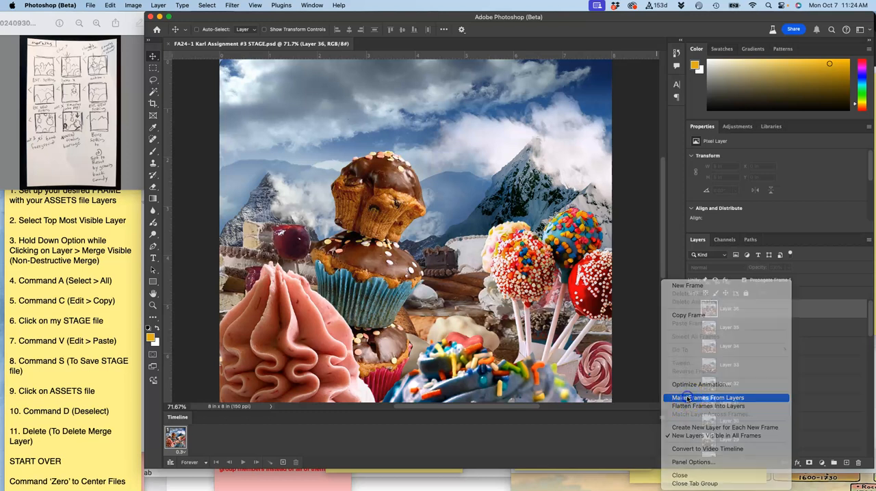
pyautogui.click(708, 397)
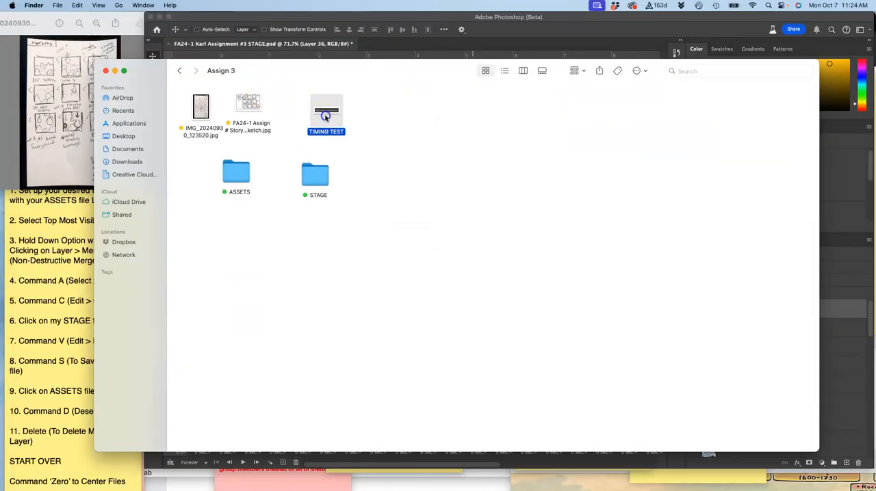
# Open the TIMING TEST reference image from the Assign 3 folder
pyautogui.doubleClick(326, 111)
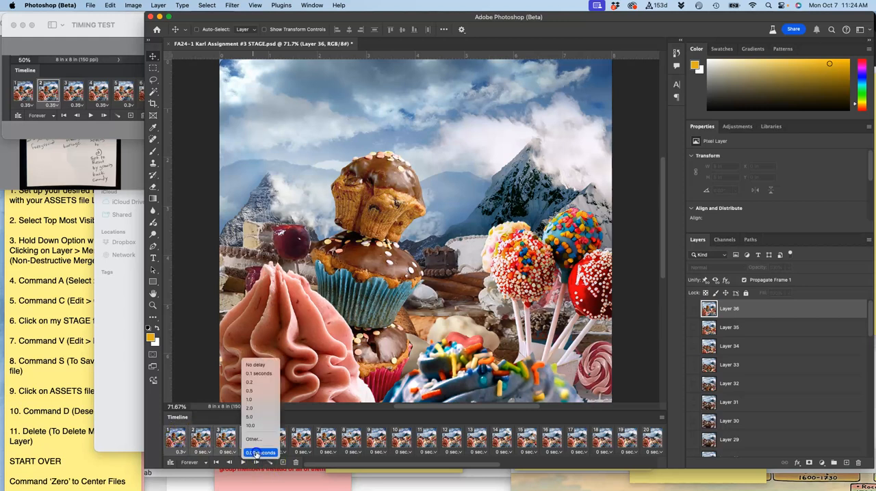
# Give frames 1–4 a 0.35 s delay and frames 5–6 a 0.3 s delay
pyautogui.click(253, 439)
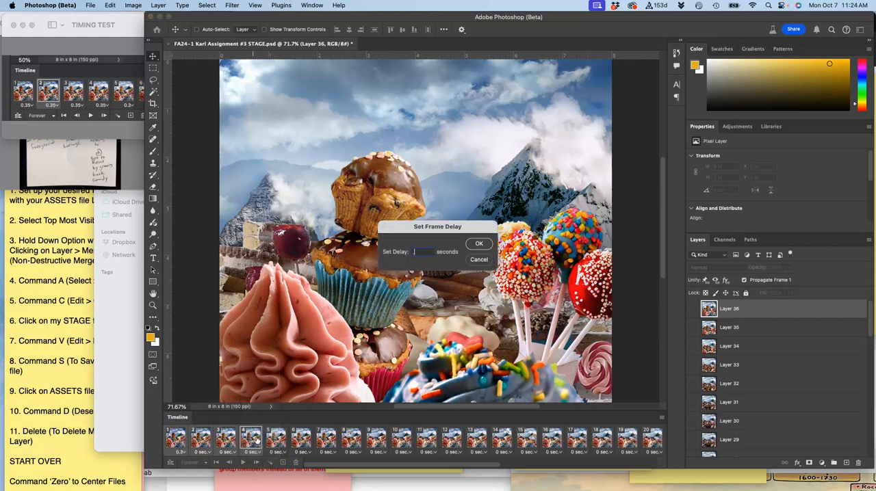
pyautogui.write('.35')
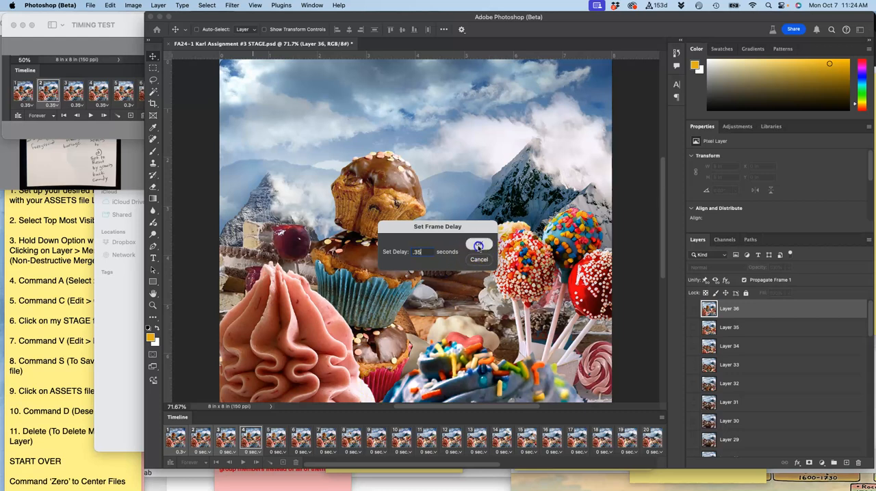
pyautogui.click(479, 245)
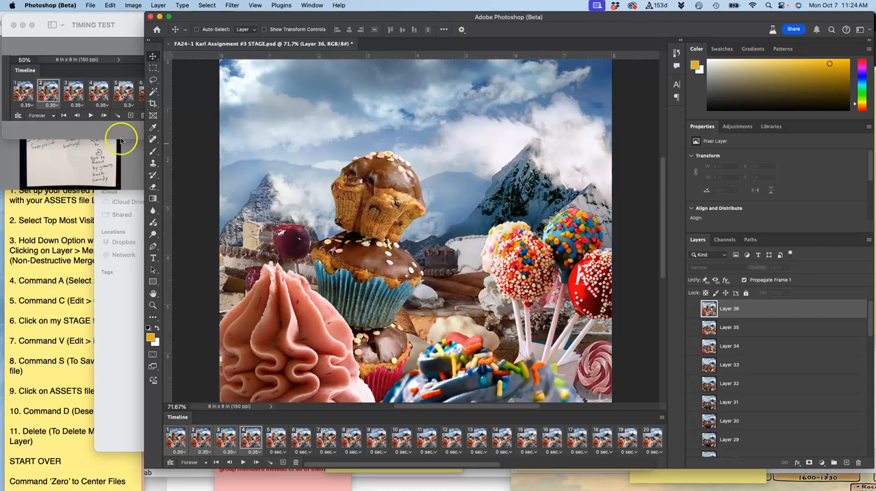
pyautogui.click(36, 5)
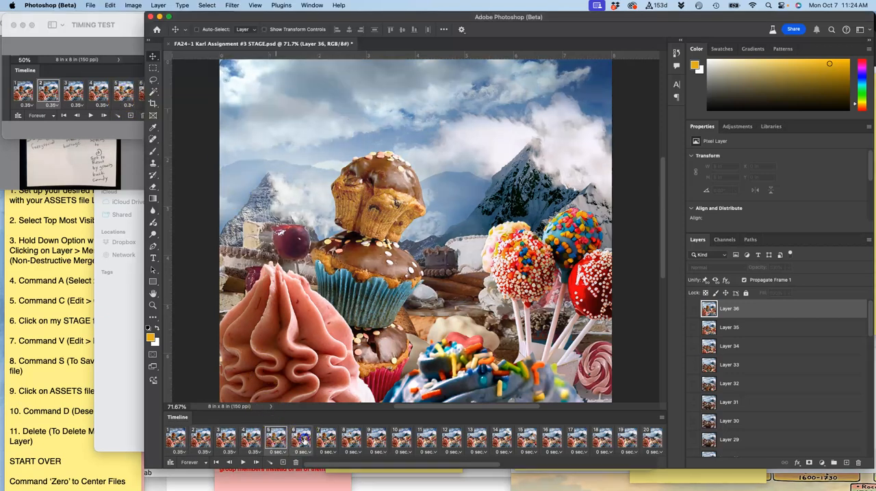
pyautogui.click(280, 451)
pyautogui.write('.3')
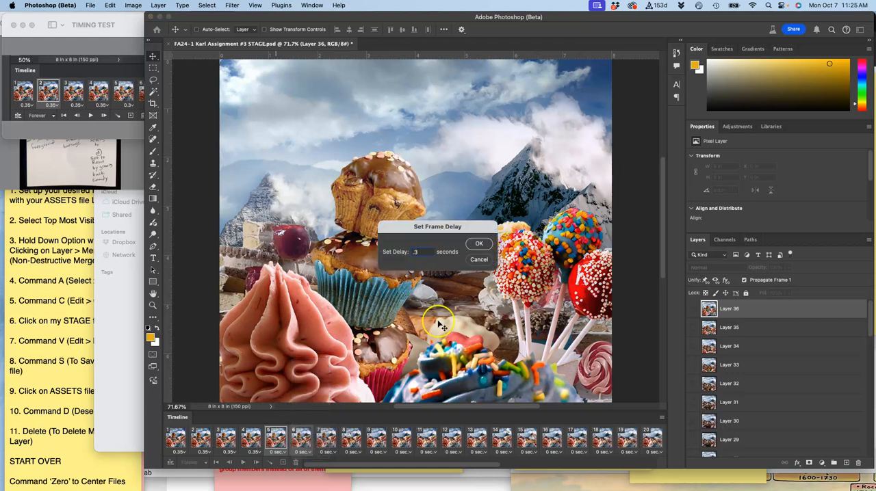
pyautogui.click(479, 244)
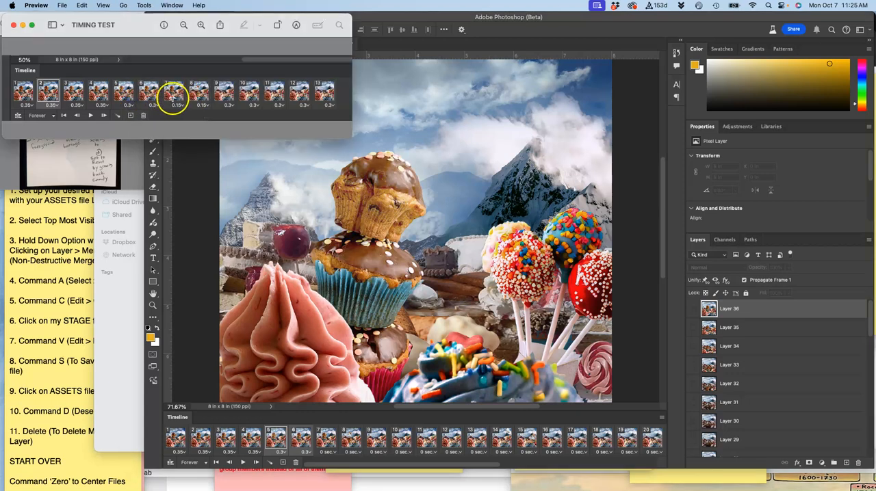
pyautogui.moveTo(311, 294)
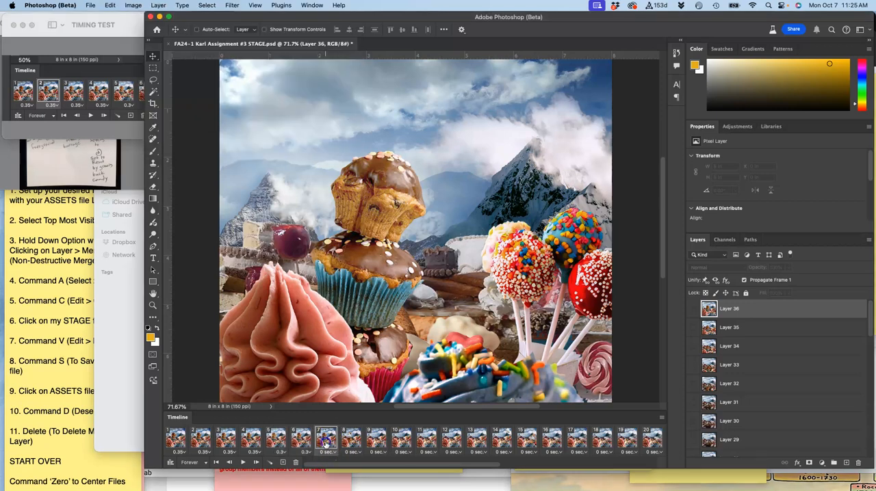
# Give frames 7–8 a 0.15 s delay and frames 9–12 a 0.3 s delay
pyautogui.click(351, 440)
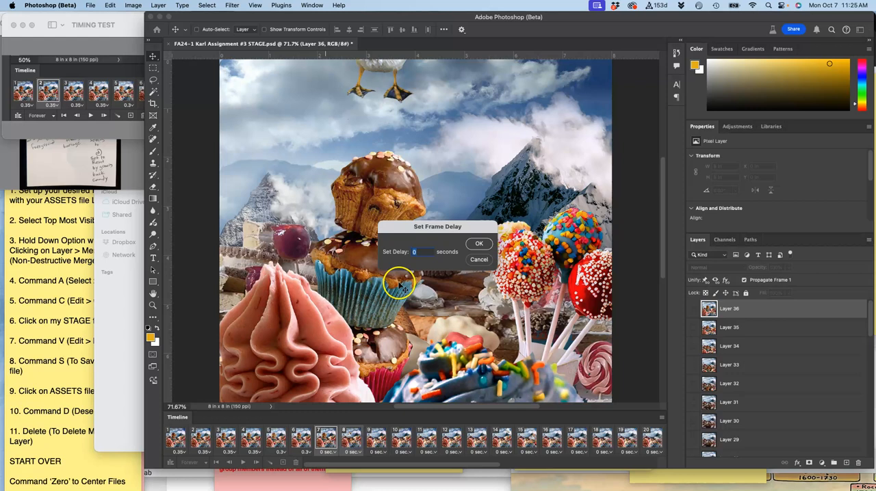
pyautogui.write('.15')
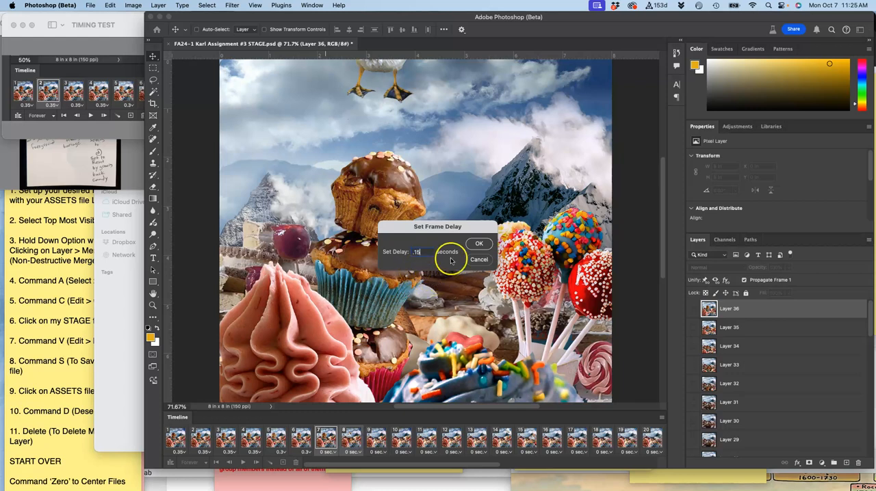
pyautogui.click(479, 243)
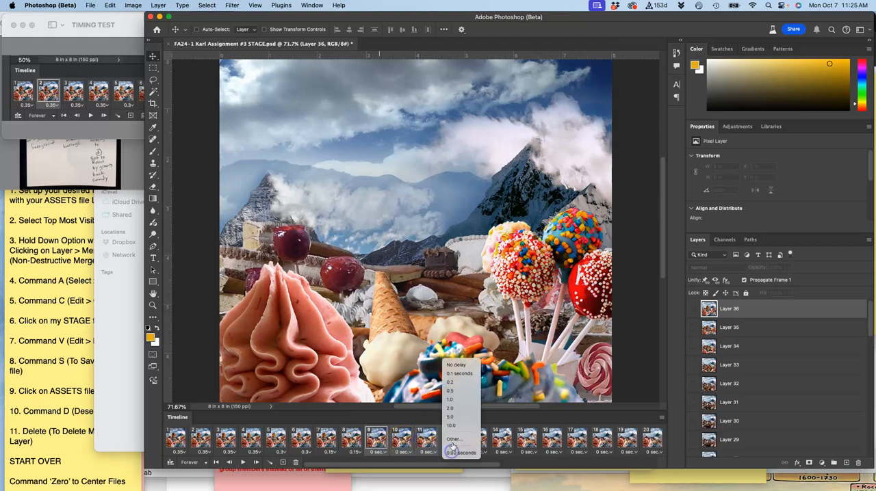
pyautogui.click(454, 439)
pyautogui.write('.3')
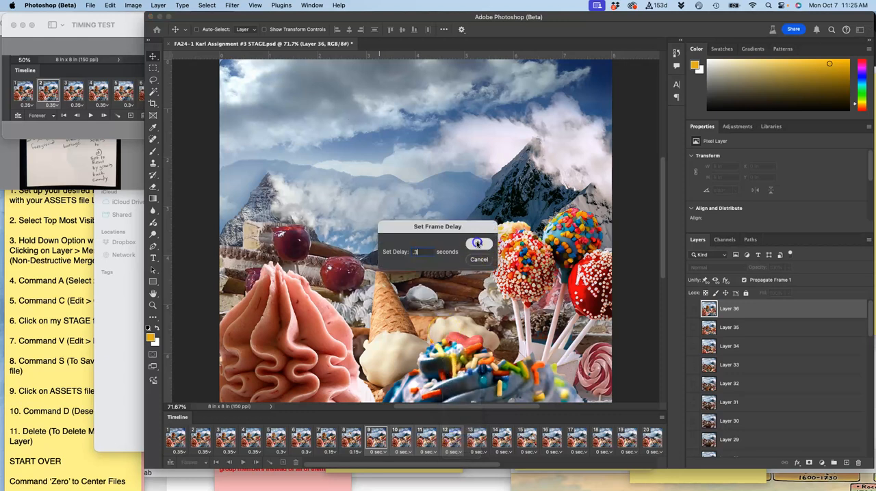
pyautogui.click(478, 243)
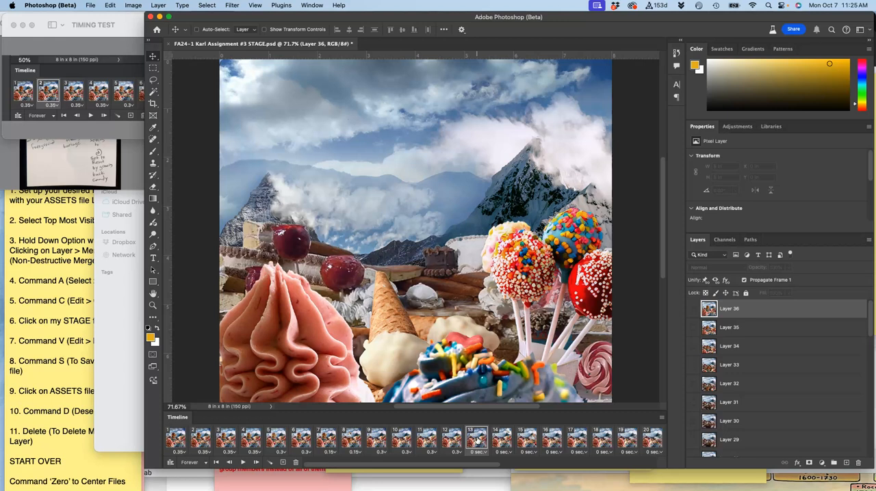
pyautogui.click(501, 440)
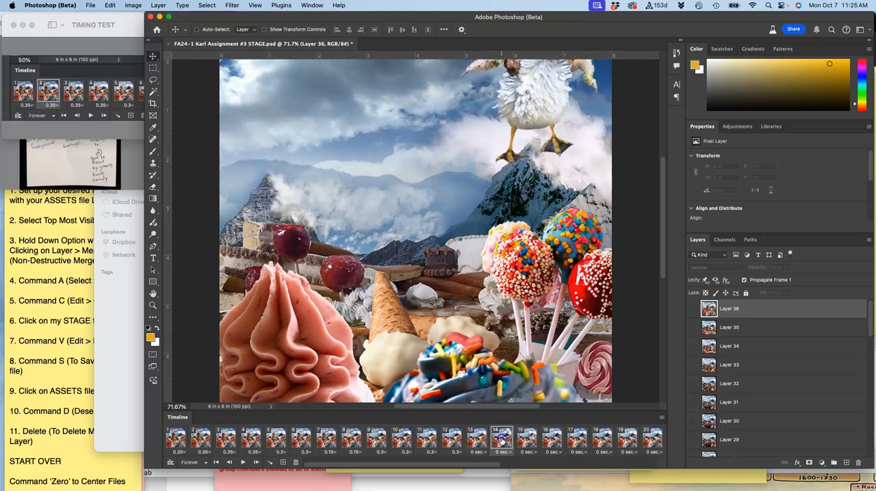
pyautogui.click(477, 439)
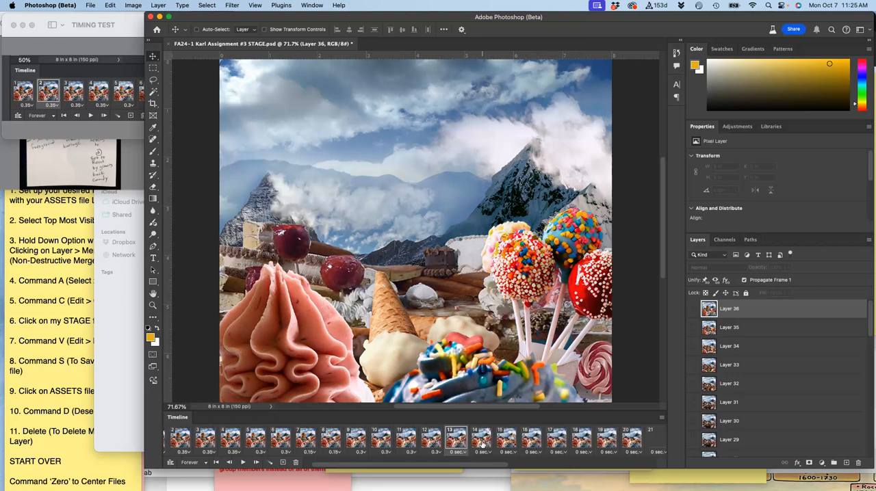
# Set the remaining later frames to 0.3 s delays, then stop and replay the animation
pyautogui.hscroll(3)
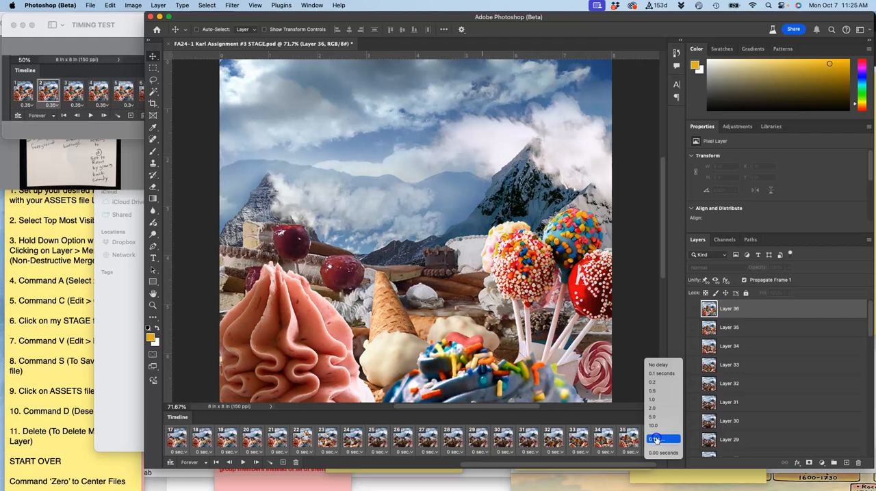
pyautogui.click(657, 440)
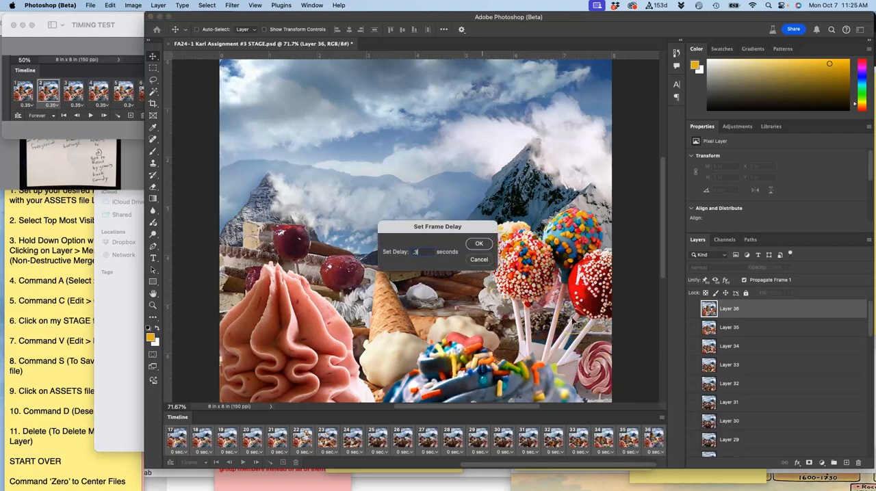
pyautogui.click(479, 244)
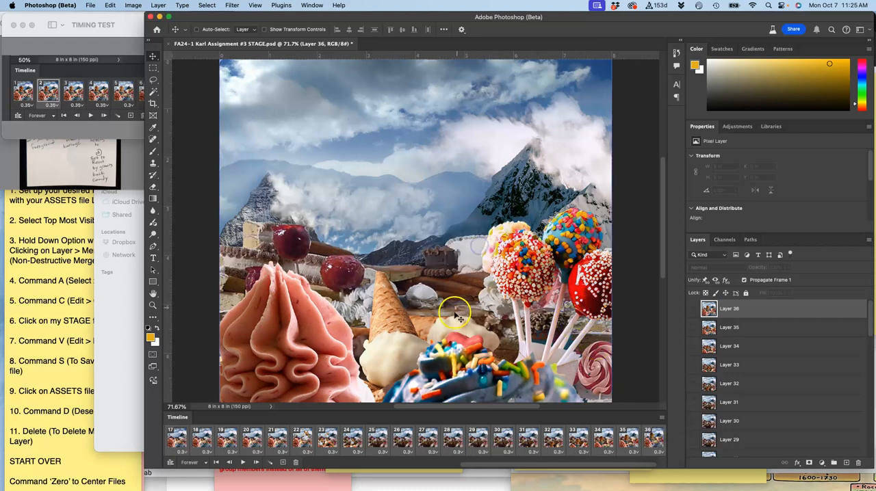
pyautogui.hscroll(-3)
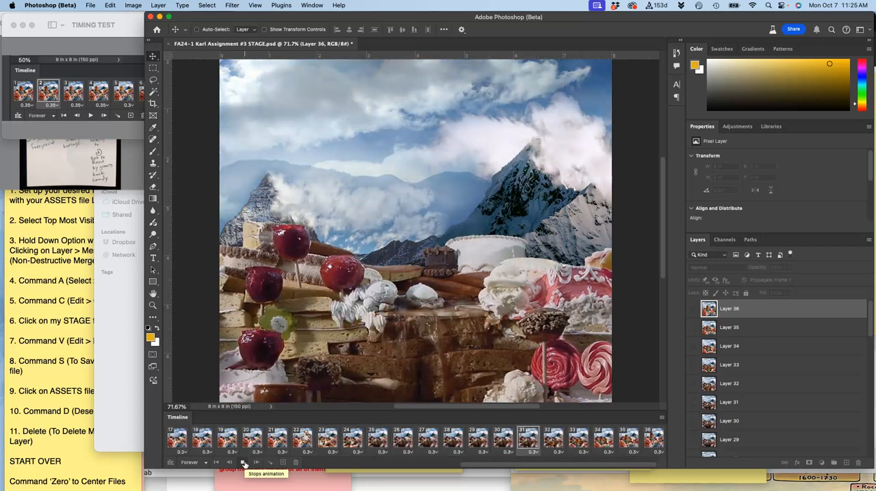
pyautogui.click(244, 462)
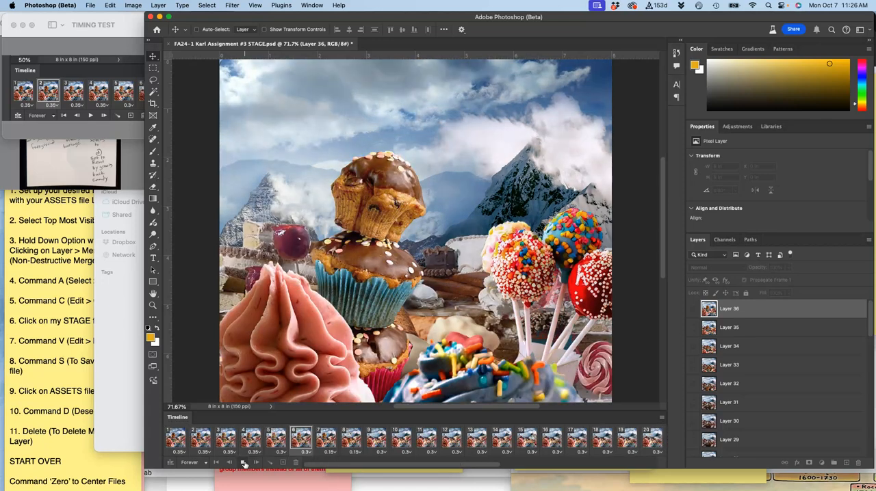
pyautogui.click(477, 438)
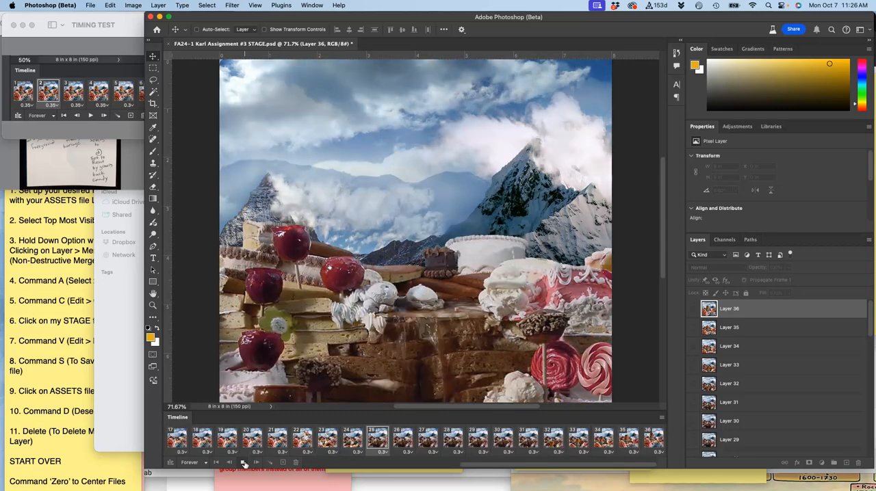
# Stop playback and give frame 22 a custom 0.15 s delay
pyautogui.click(303, 438)
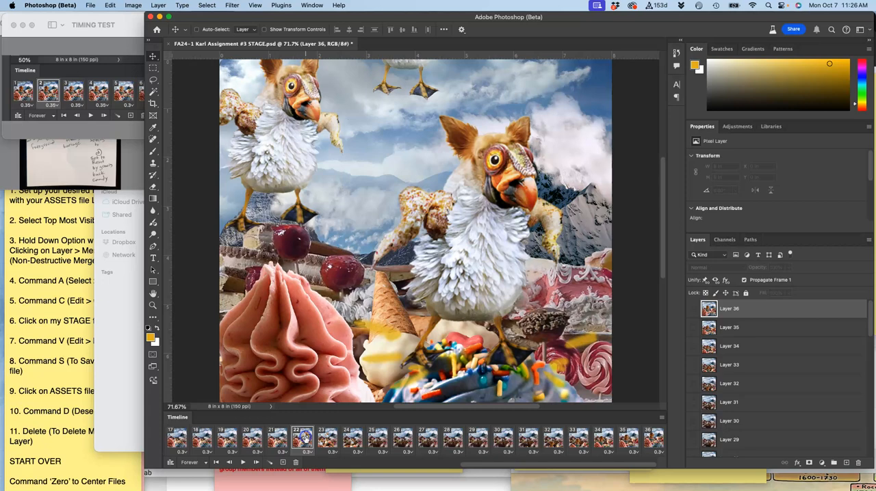
pyautogui.click(327, 438)
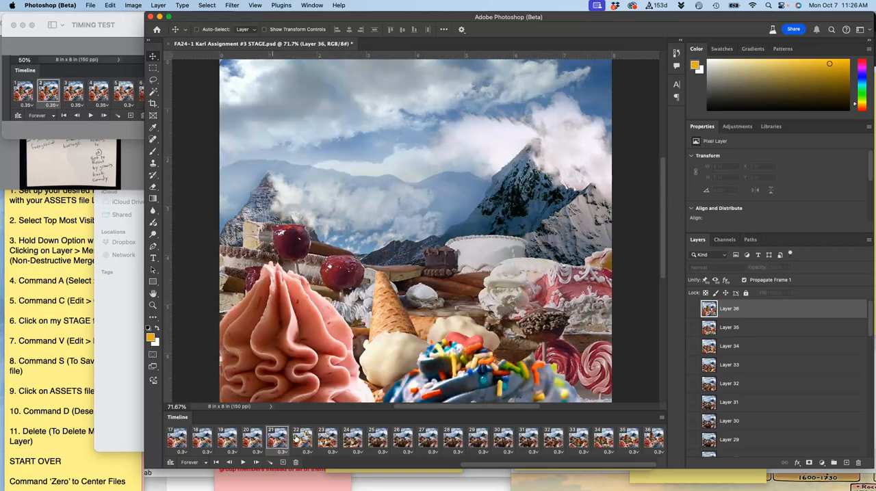
pyautogui.click(301, 438)
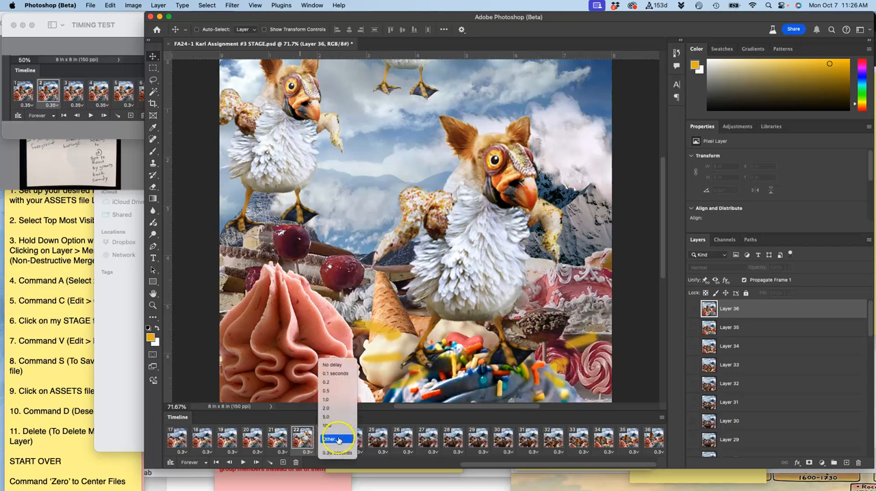
pyautogui.click(330, 438)
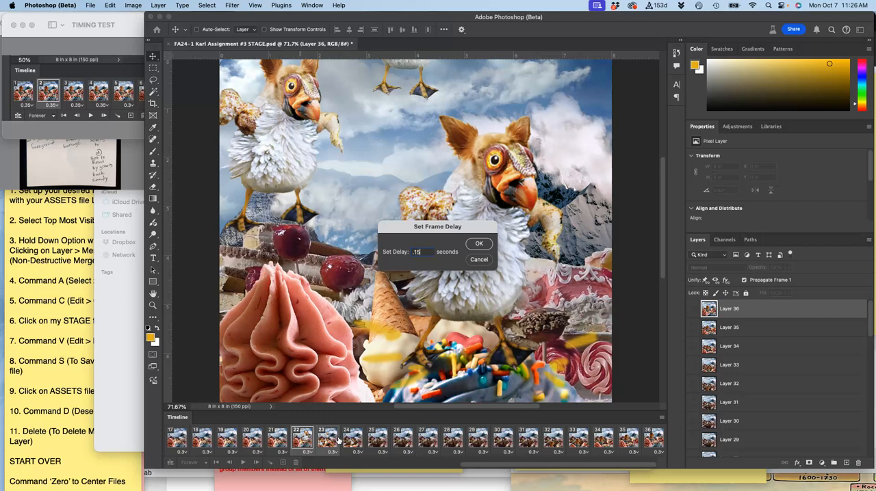
pyautogui.click(479, 243)
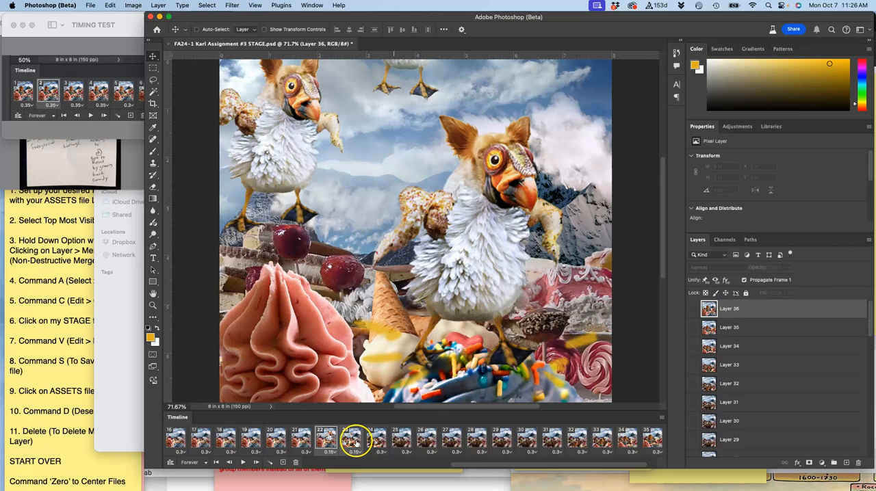
# Give frame 23 a custom 0.1 s delay
pyautogui.click(350, 439)
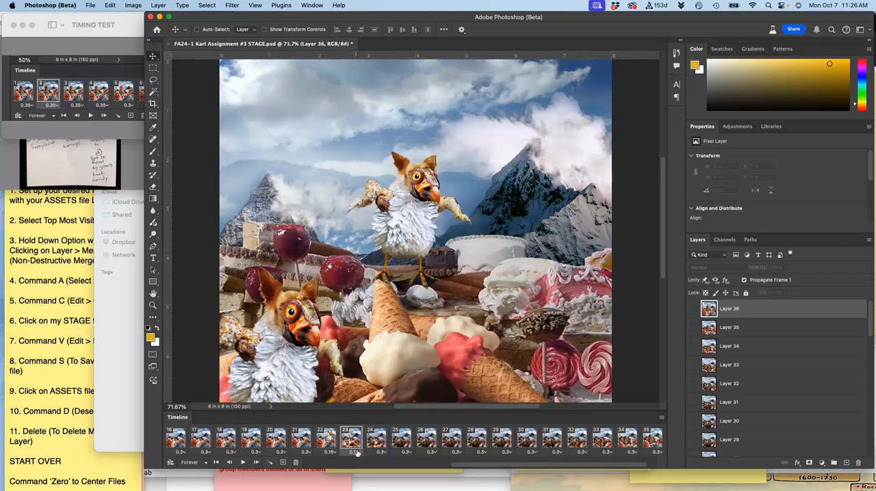
pyautogui.click(352, 451)
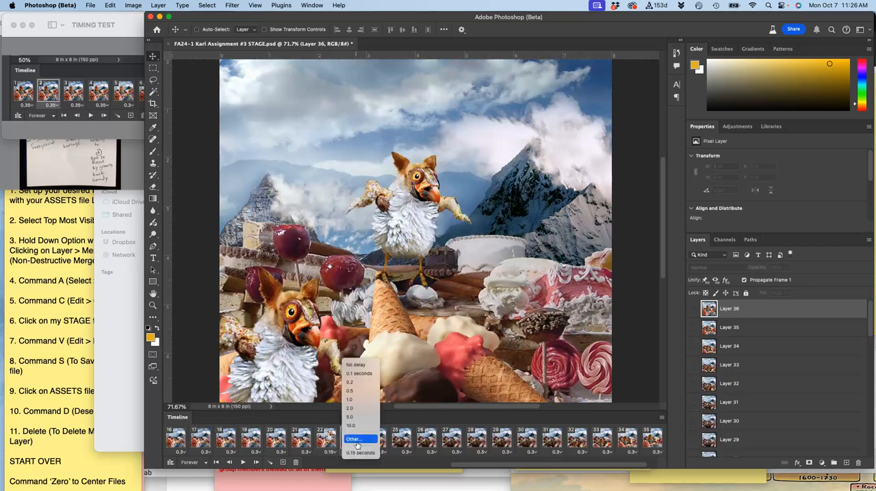
pyautogui.click(353, 439)
pyautogui.write('.1')
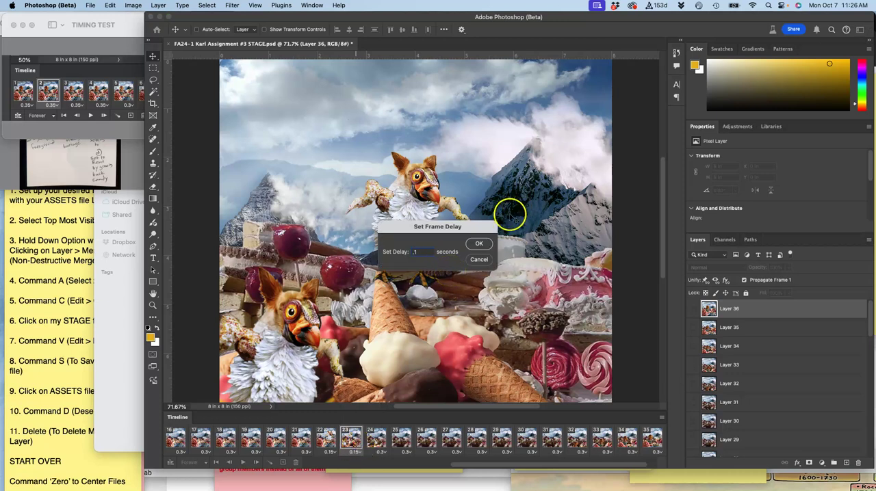
pyautogui.click(478, 243)
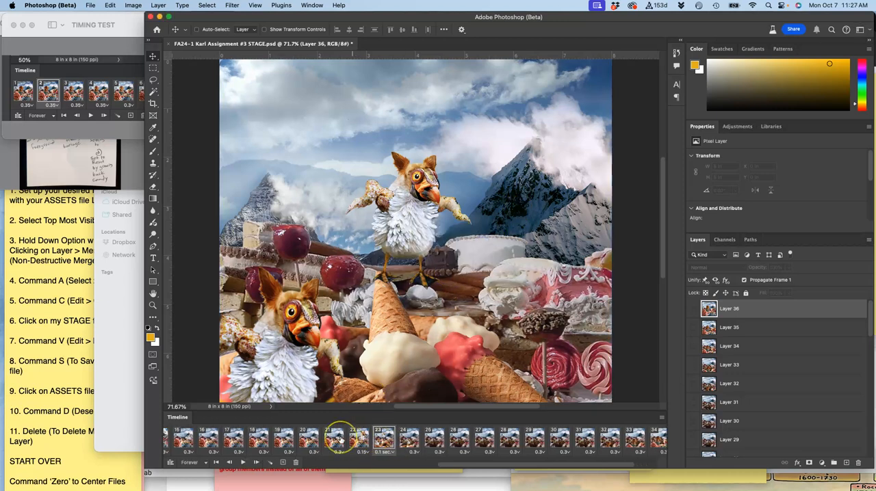